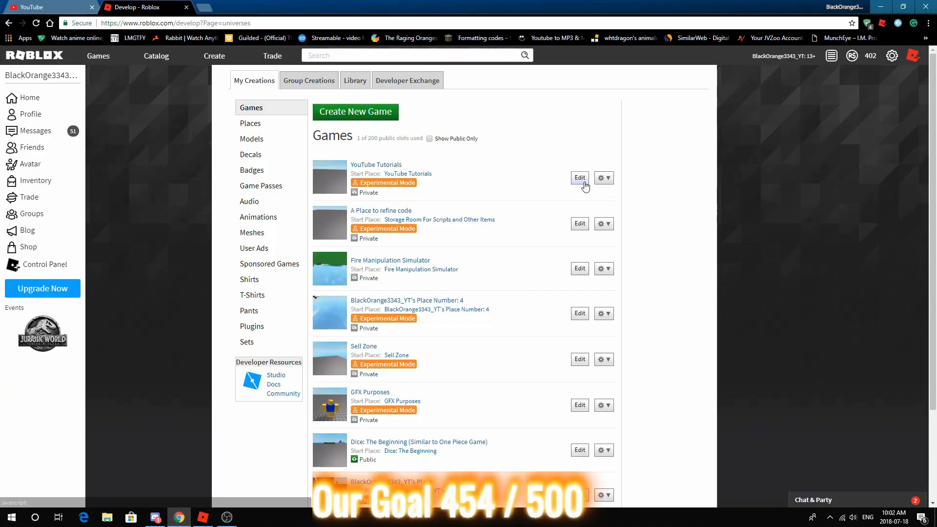
Open the YouTube Tutorials place from the Develop page in Roblox Studio.
left_click(578, 178)
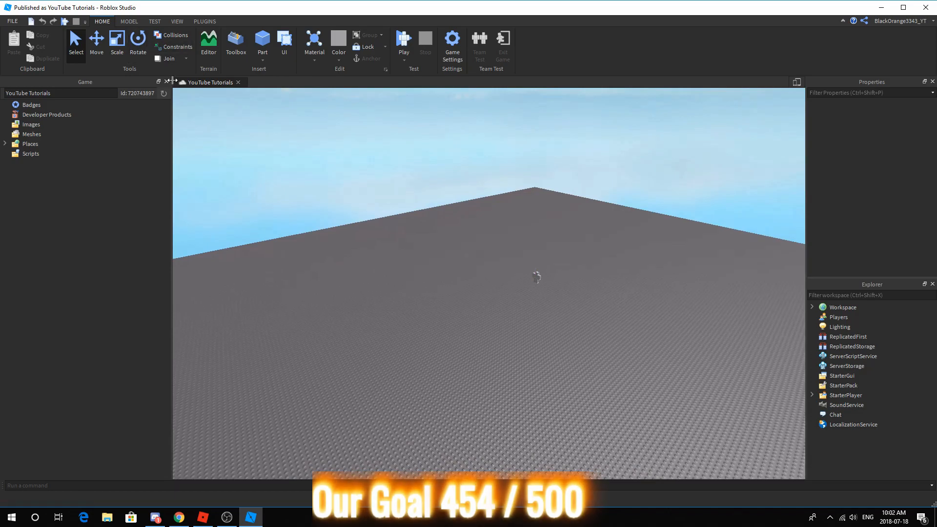
Close the Game overview panel and insert a RemoteEvent into ReplicatedStorage.
left_click(177, 21)
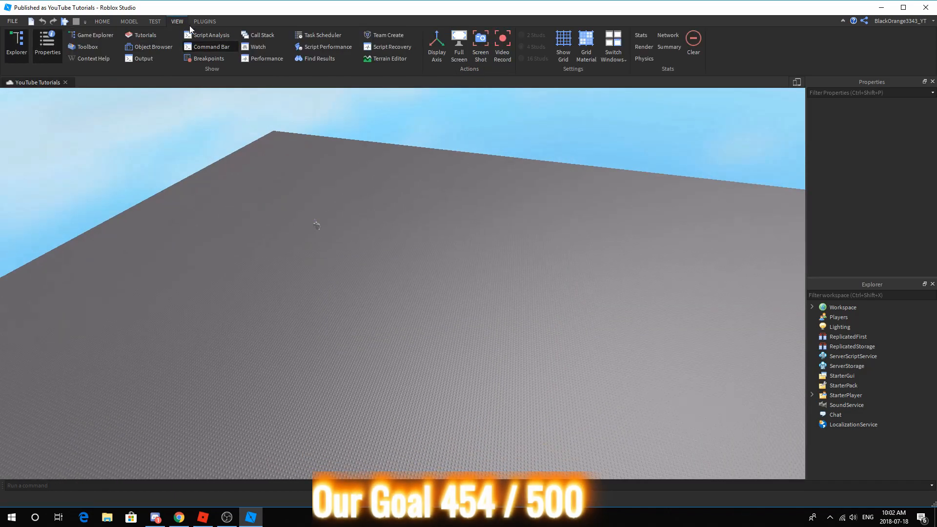
mouse_move(16, 43)
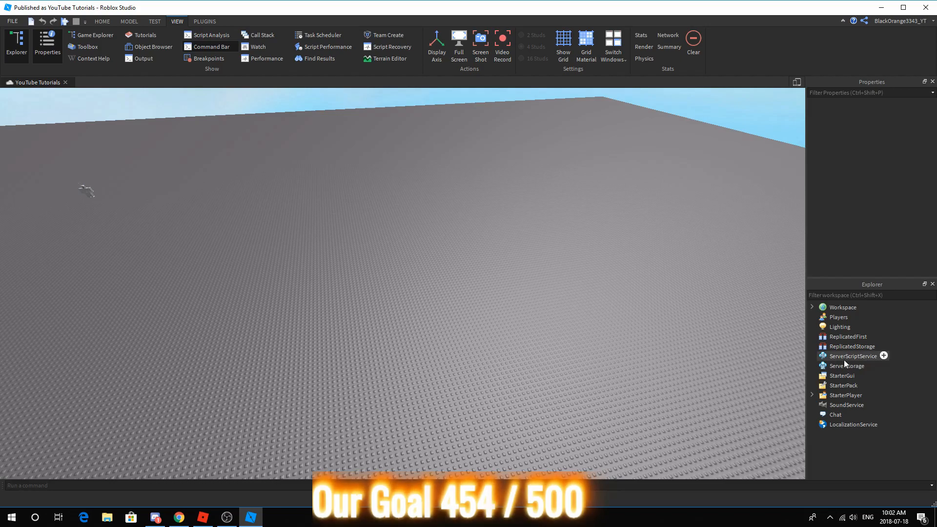
left_click(853, 356)
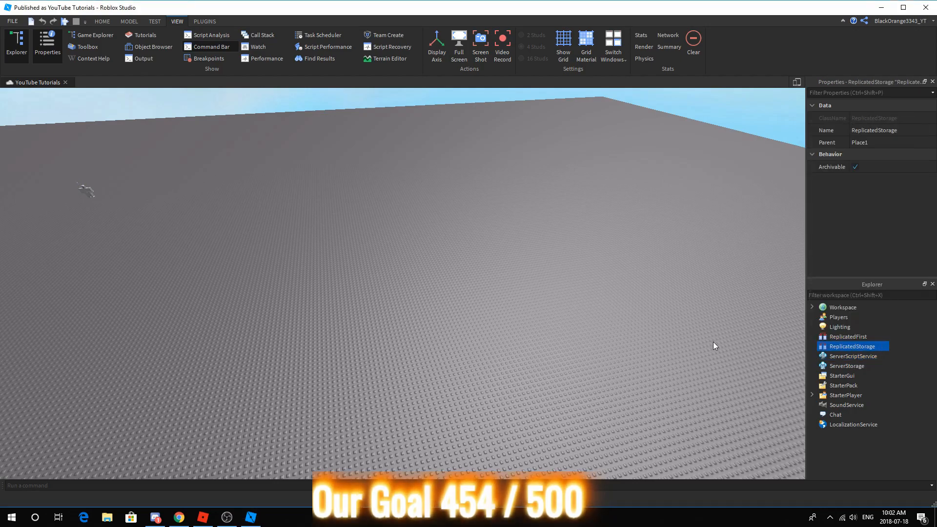
left_click(852, 347)
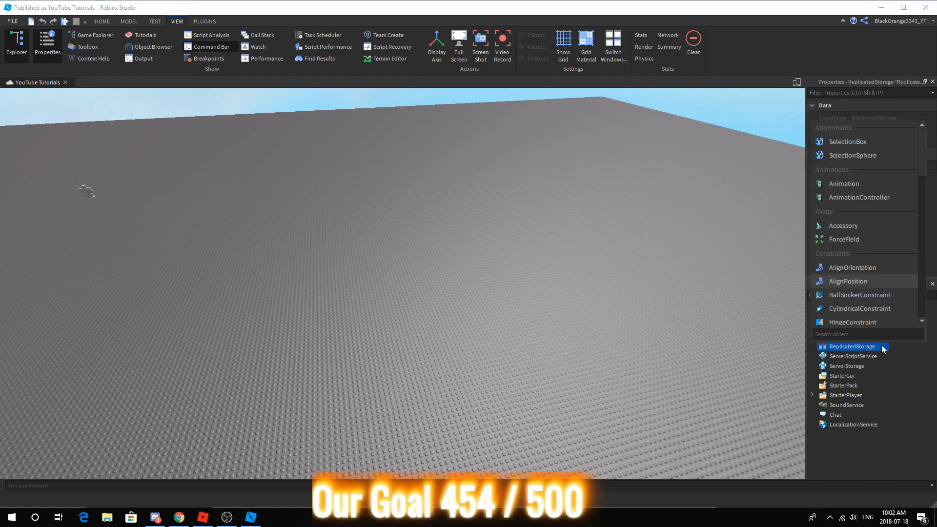
type("remote")
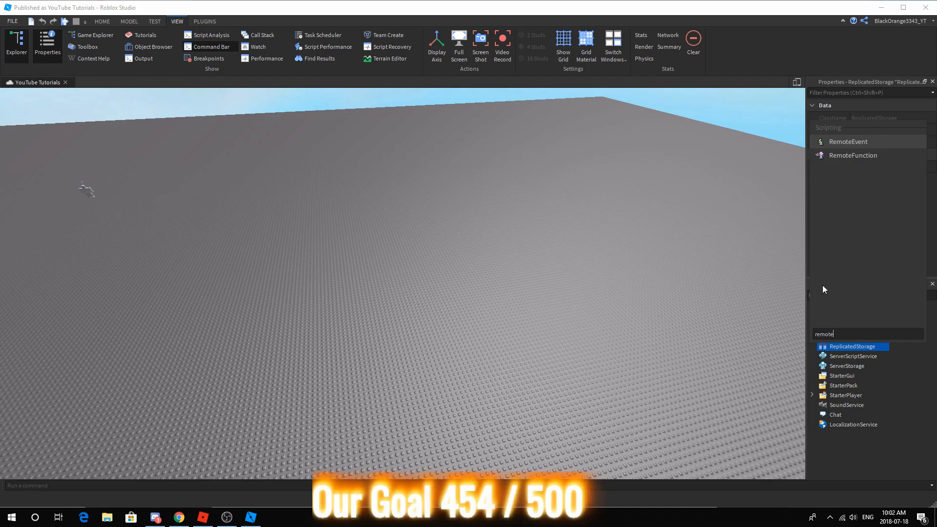
left_click(853, 347)
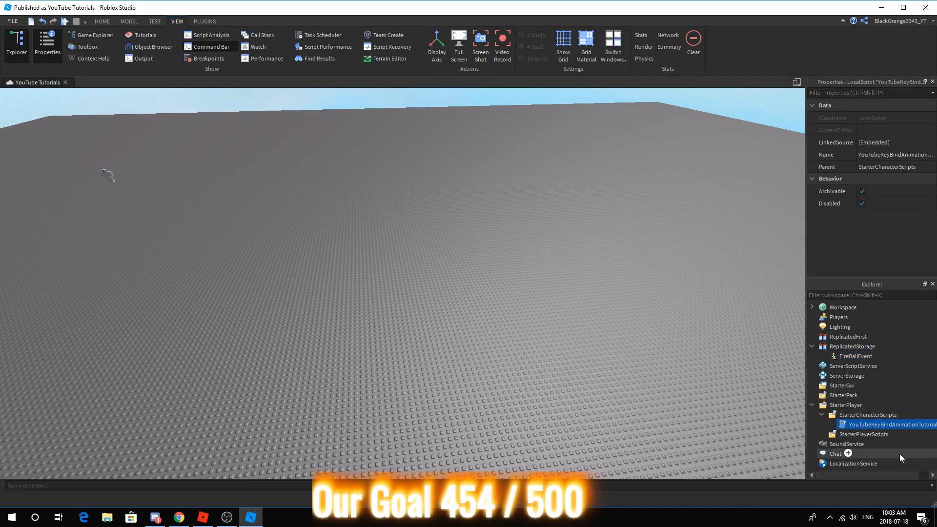
Insert a LocalScript into StarterCharacterScripts and rename it YouTubeFireBallTutorial.
left_click(856, 415)
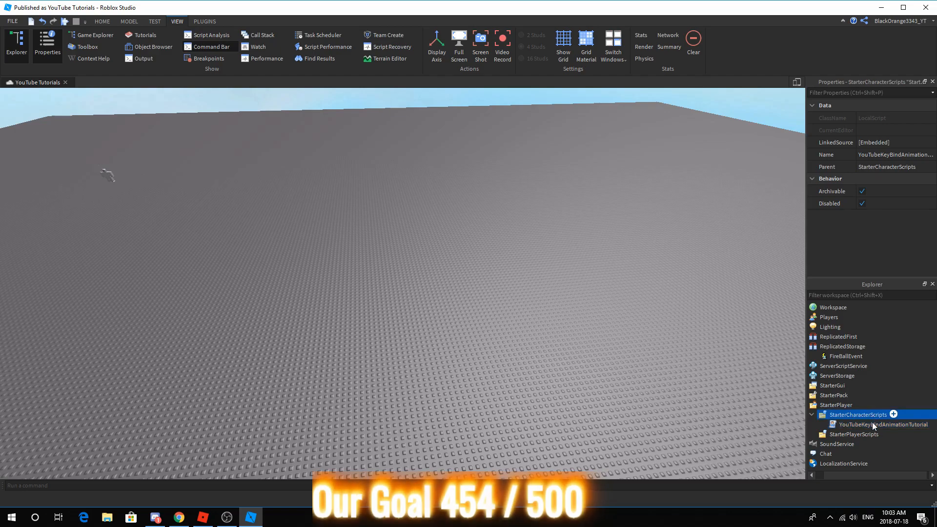
left_click(882, 424)
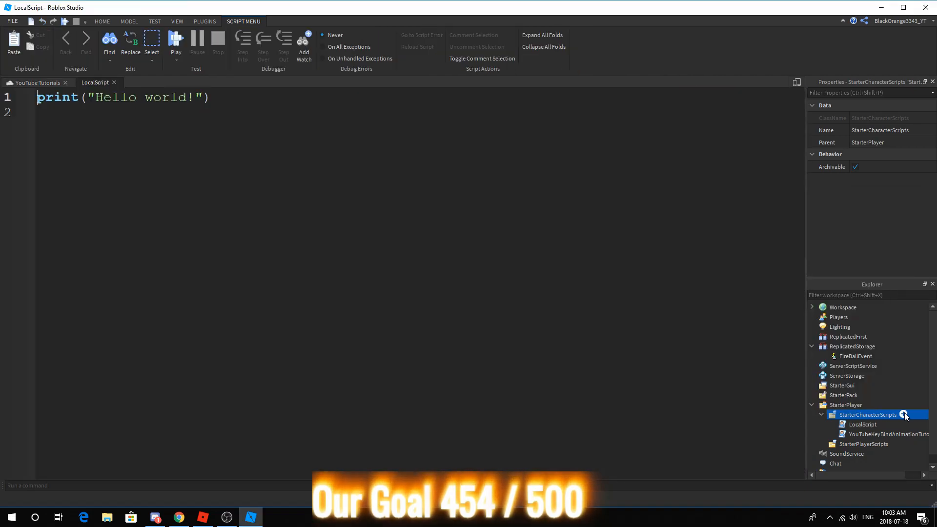
left_click(863, 424)
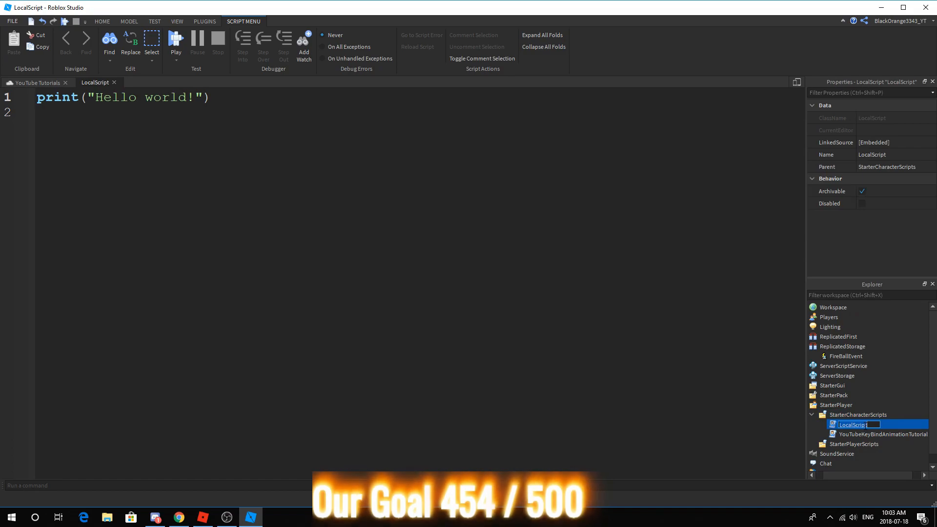
type("YouTubeFireBallTuto")
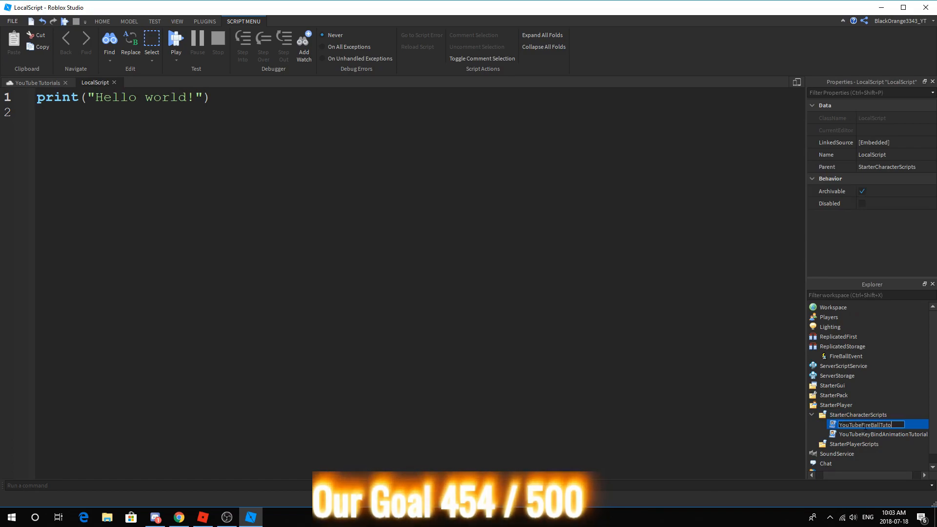
key("enter")
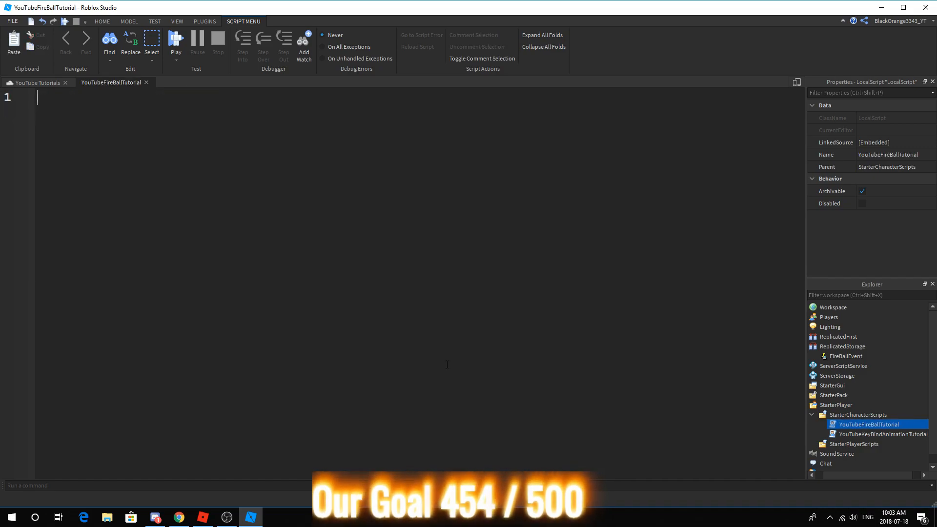
Type the '--// Services \\--' comment header at the top of the script.
type("--")
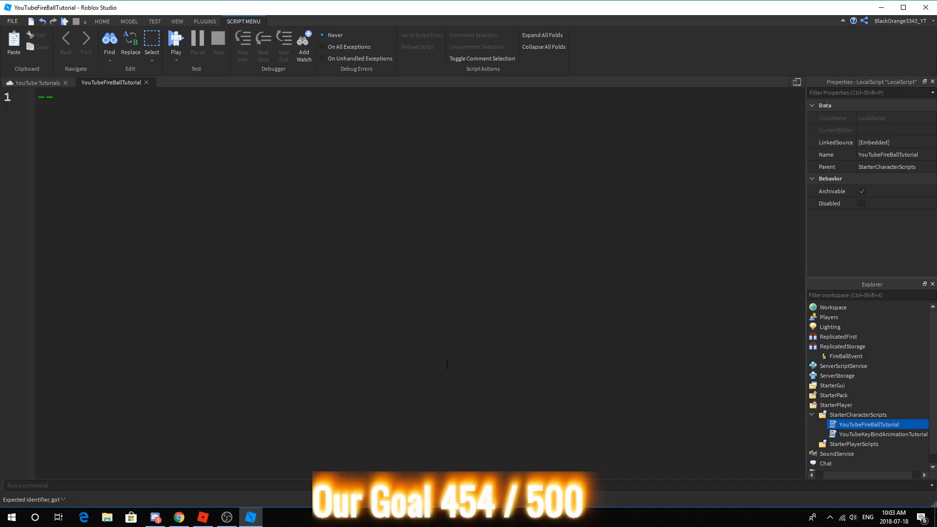
left_click(53, 96)
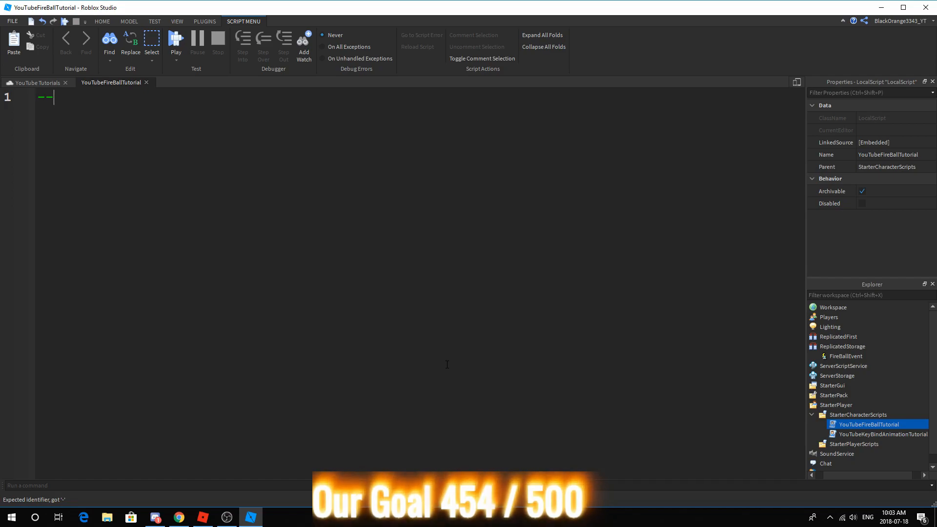
type("// \\\\")
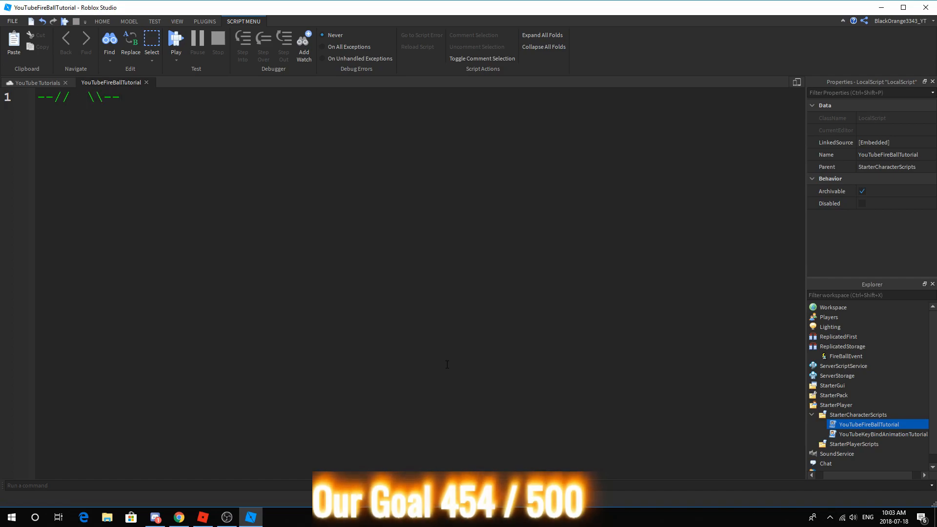
type("Services")
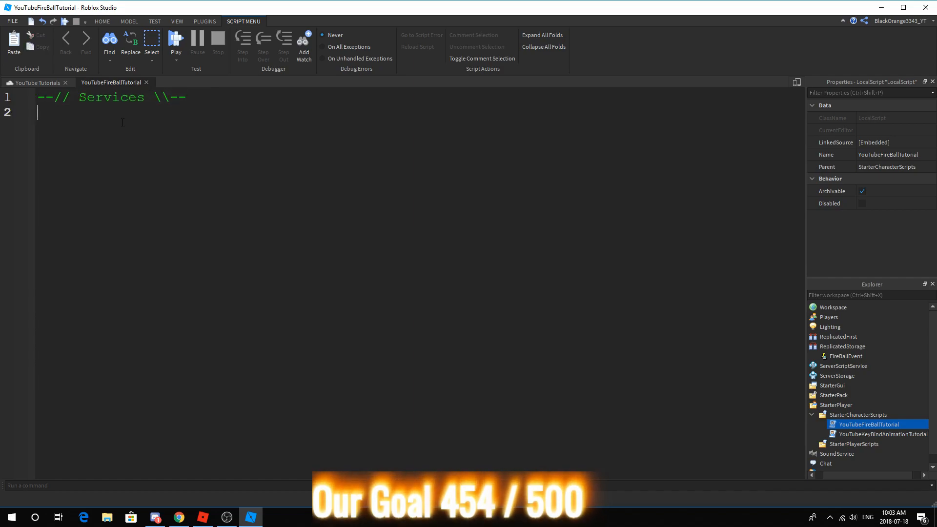
Declare ReplicatedStorage and UserInputService variables using game:GetService.
type("local")
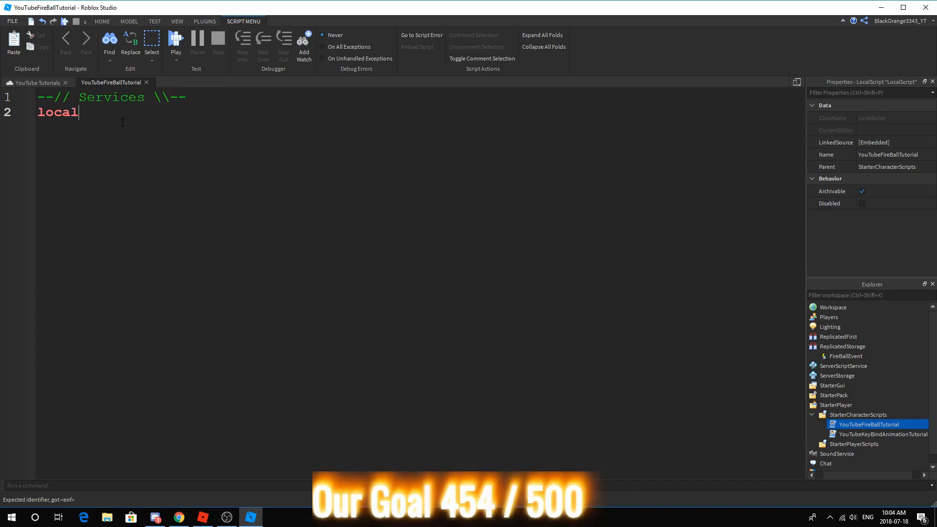
type("ReplicatedSt")
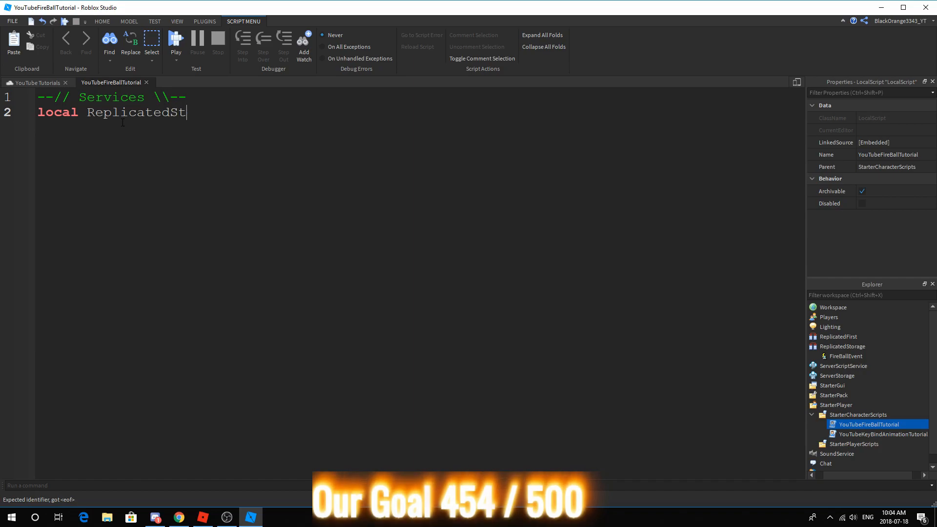
type("orage")
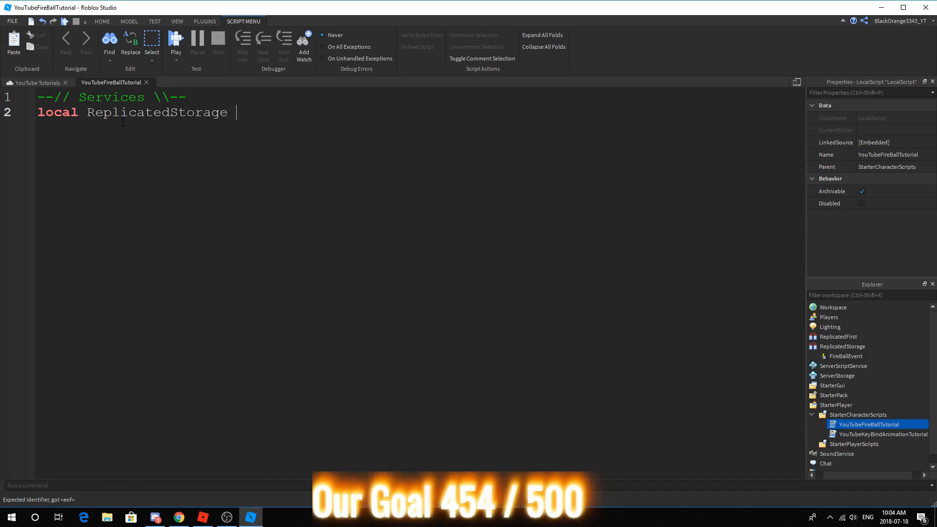
type("= g")
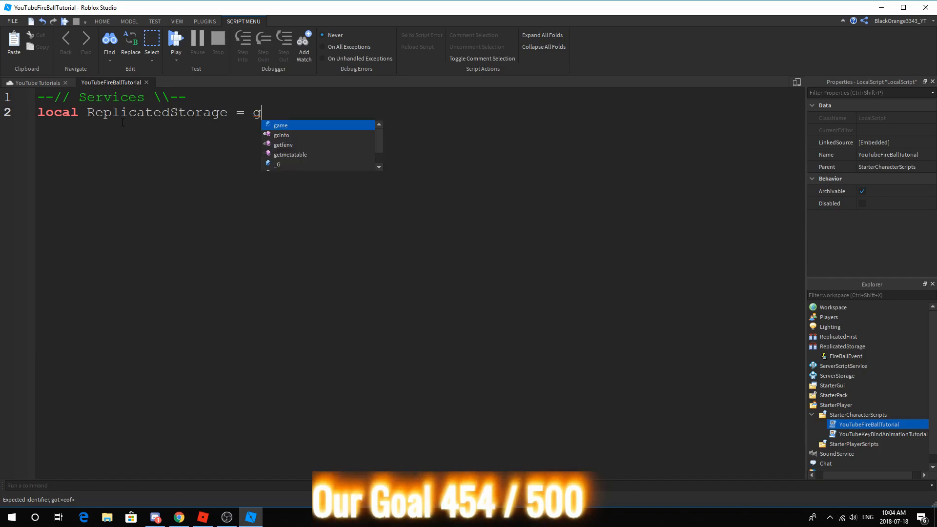
type("ame:GetService(\"ReplicatedStorage\")")
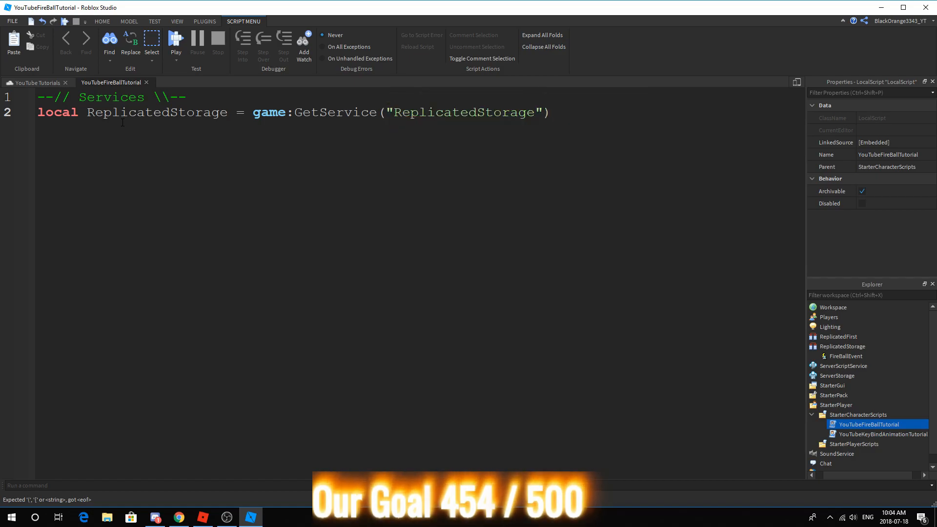
type("local UserI")
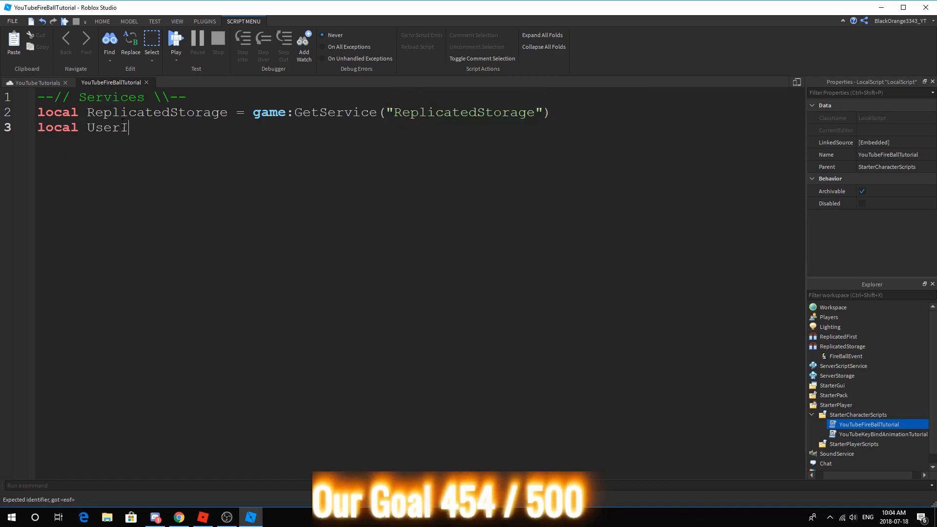
type("nputService = g")
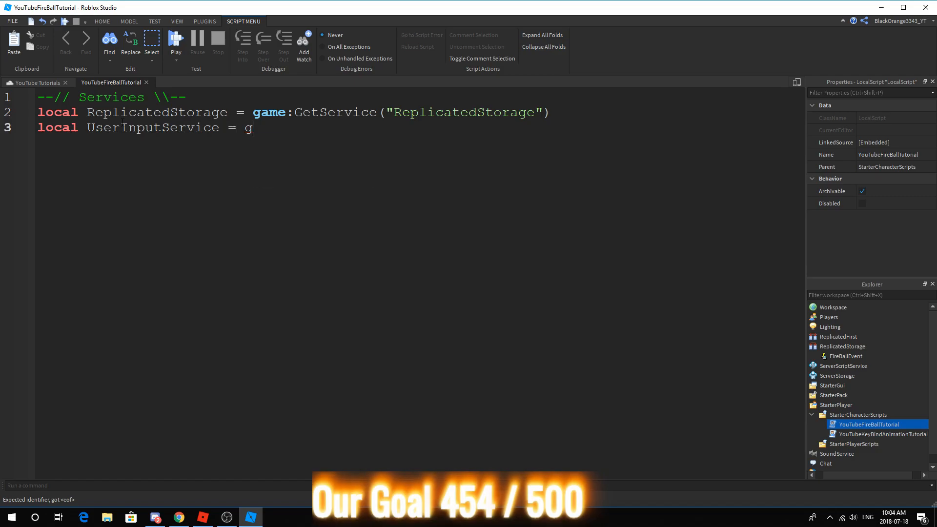
type("ame:GetService(\"uis")
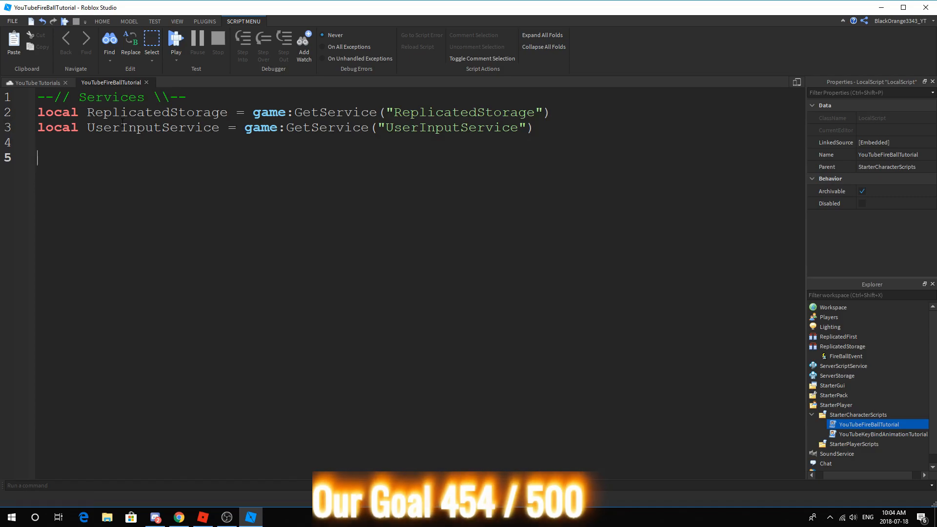
Add a Variables header with plr as LocalPlayer and Char waiting on CharacterAdded.
type("--//")
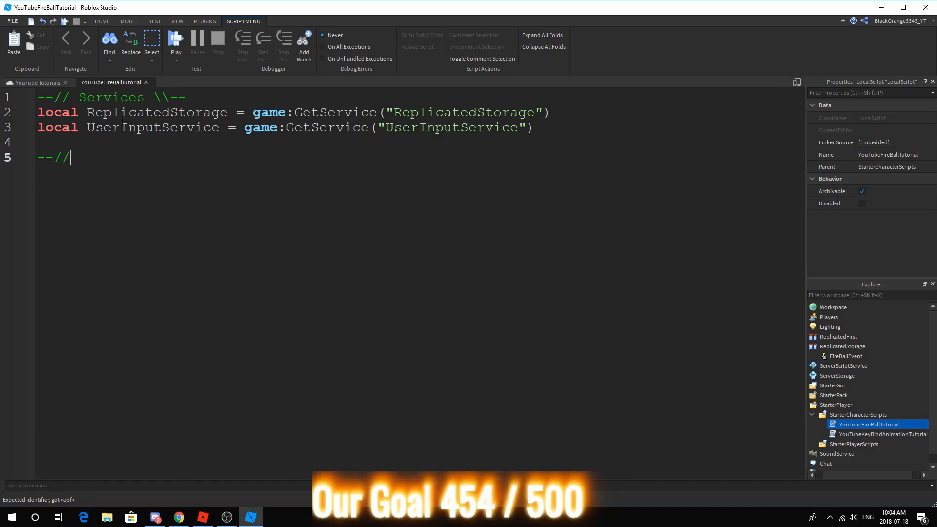
type("Varaib;es \\--")
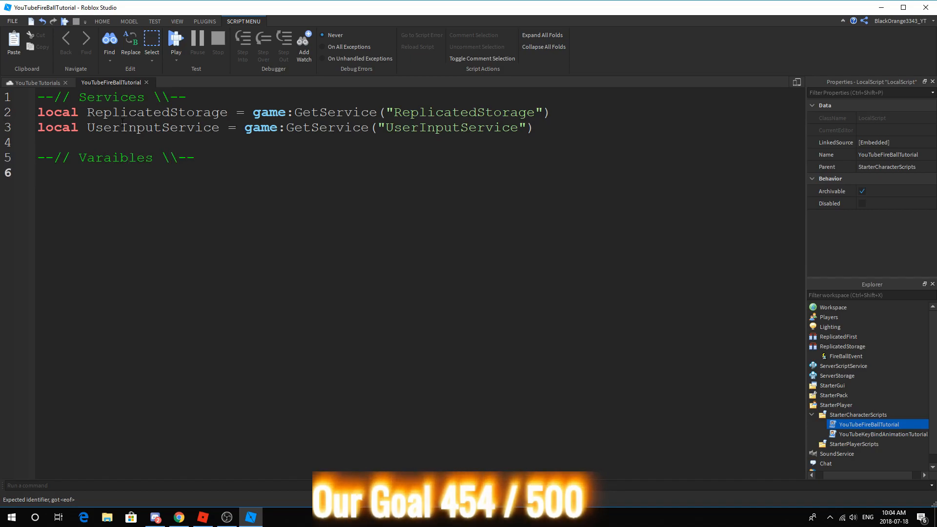
type("local plr = game.")
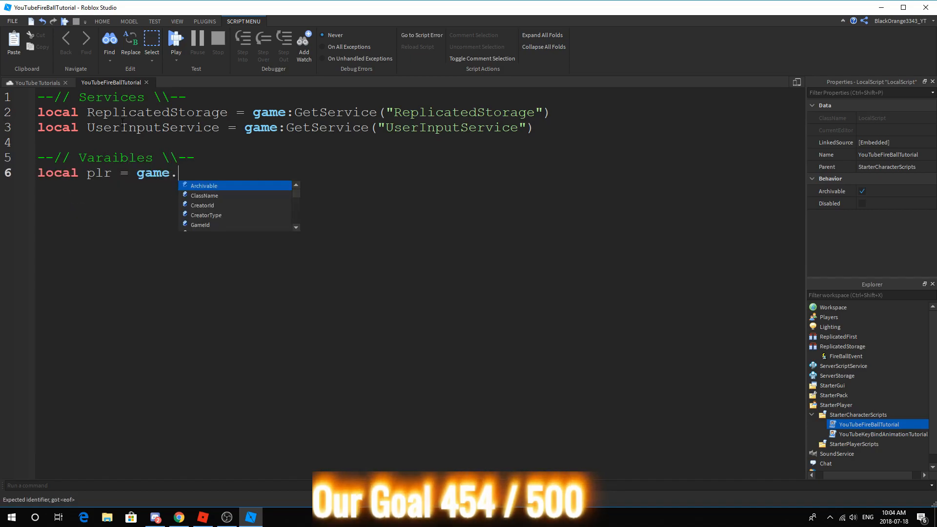
type("Players.LocalPlayer")
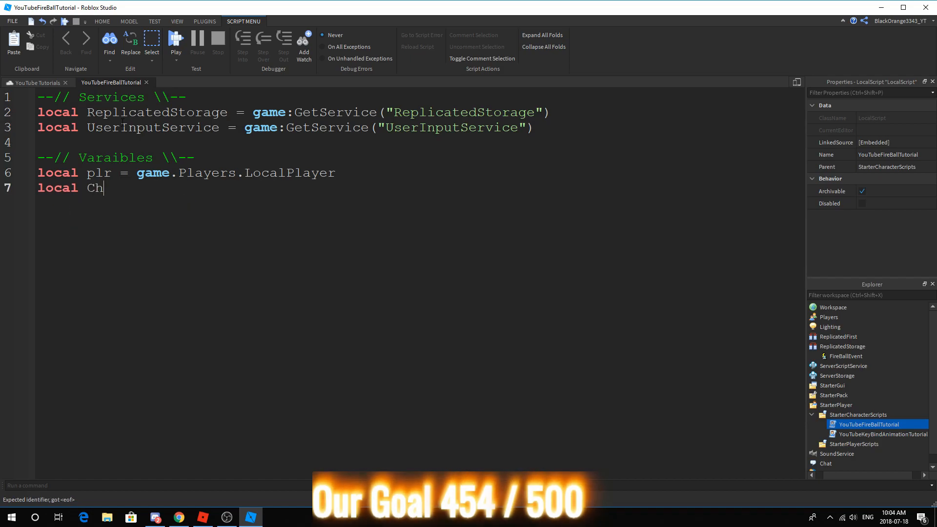
type("ar = plr.Charac")
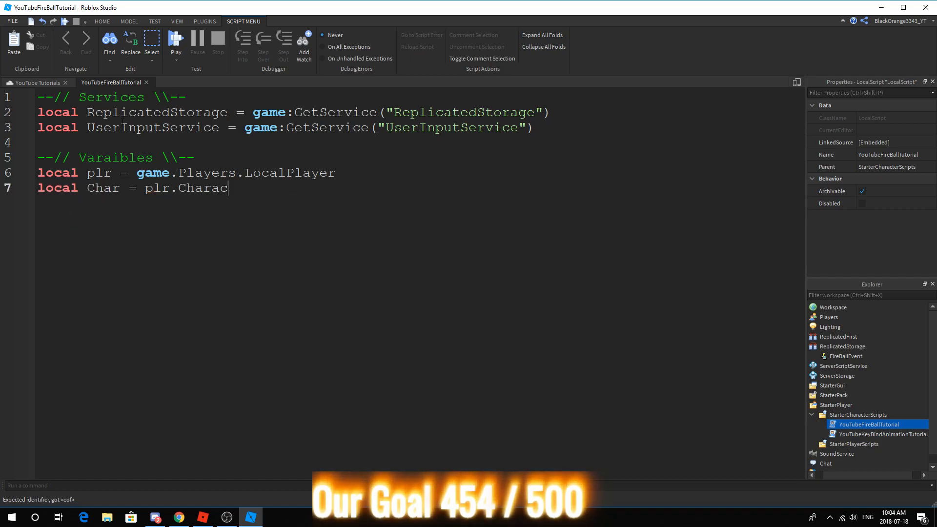
type("ter or plr.Charata")
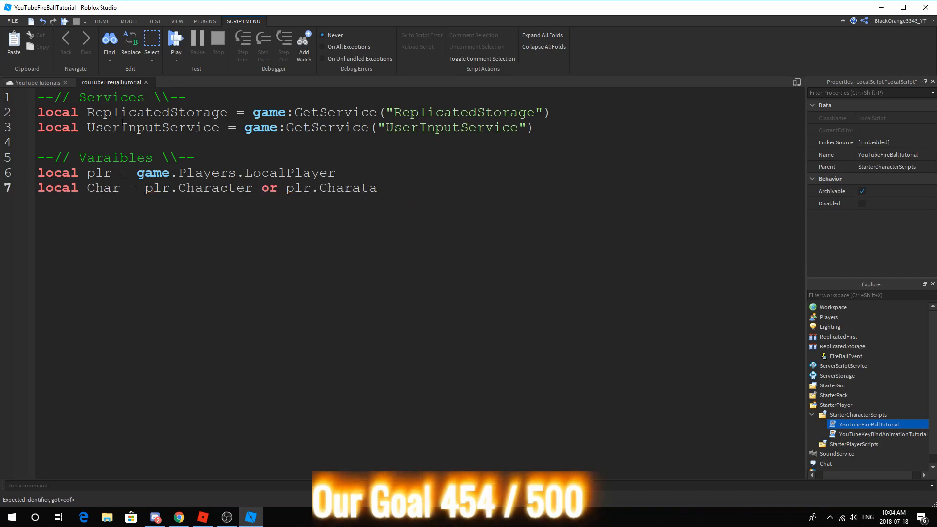
type("CharacterAdded")
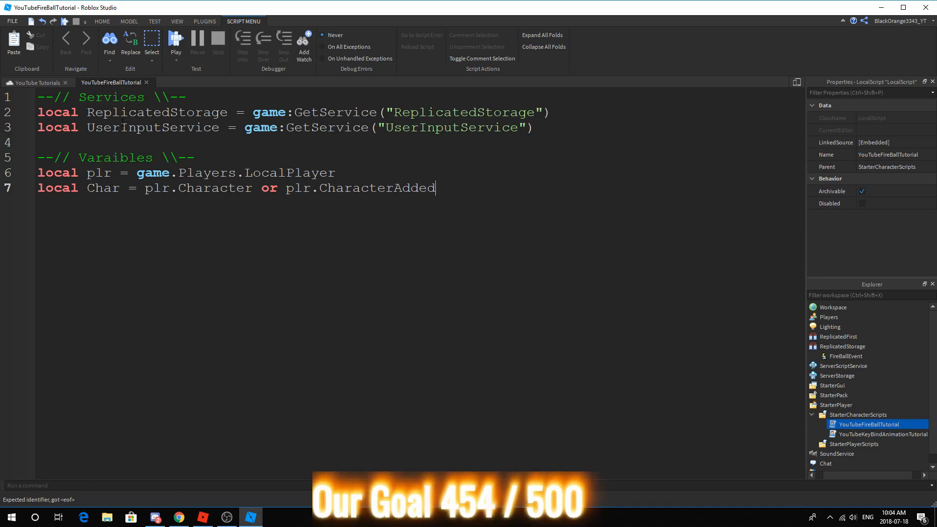
type(":Wa")
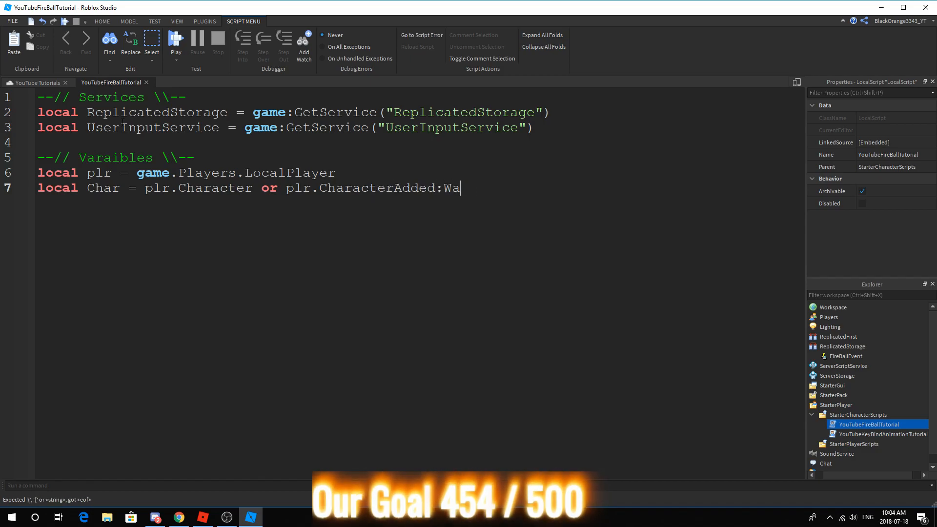
type("it()")
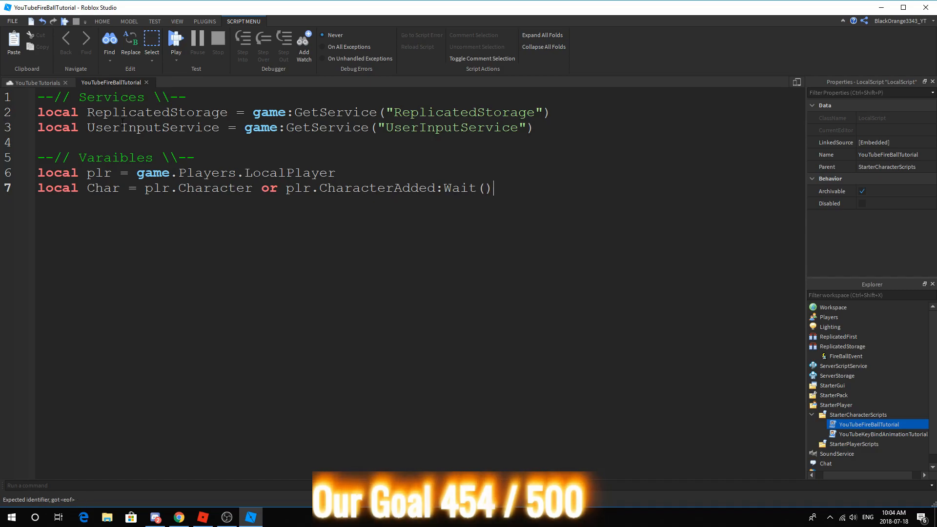
Declare local Remote = ReplicatedStorage.FireBallEvent.
type("local")
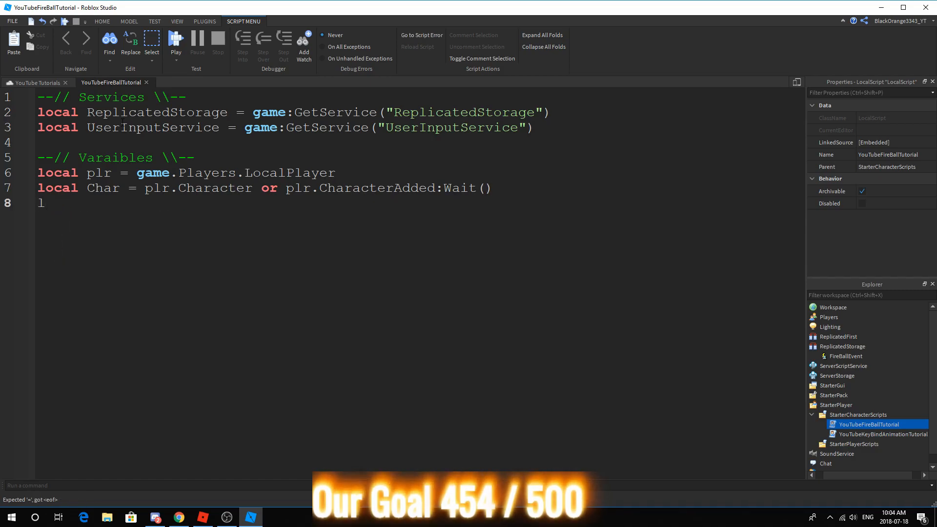
type("ocal")
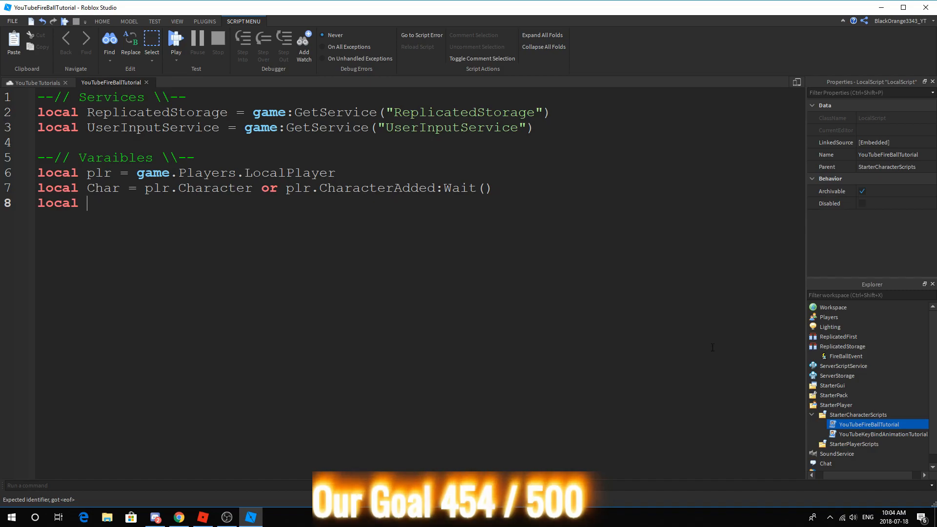
type("Renit")
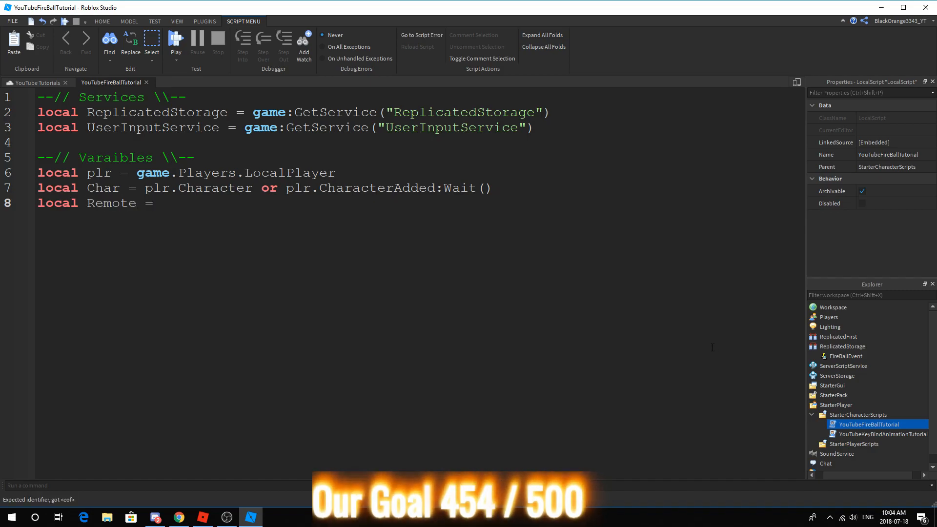
type("ReplicatedStorage.")
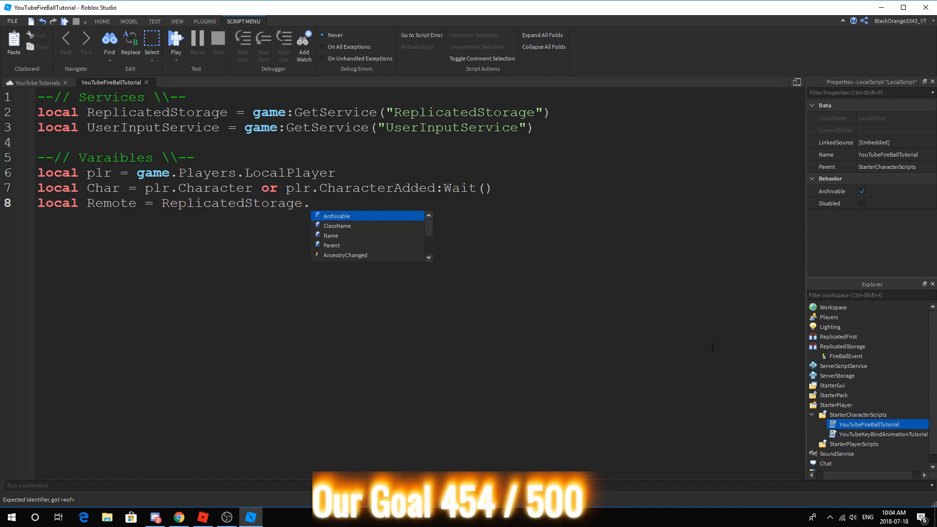
type("FireBal")
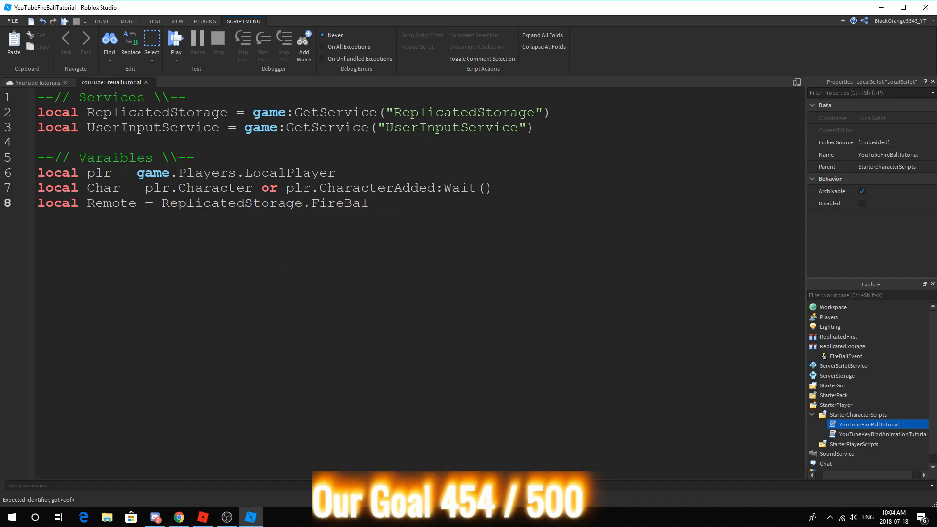
type("lEvent")
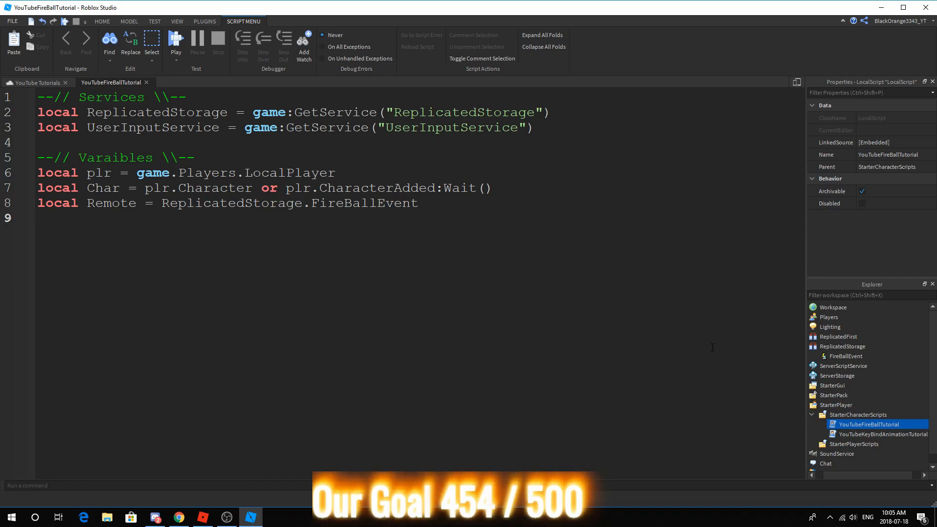
key("enter")
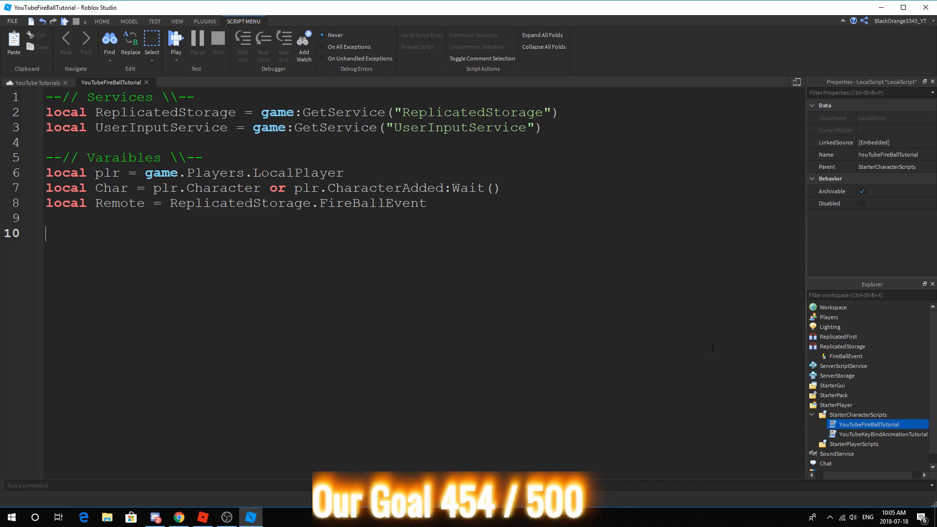
Write the '--// Settings \\--' header with local Debounce = true and local Key = 'Q'.
type("user")
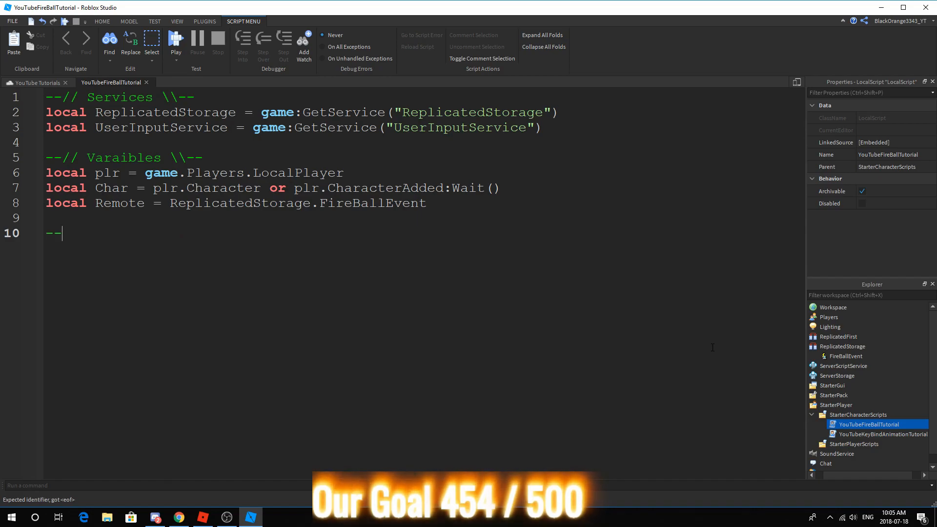
type("// Settings \\\\--")
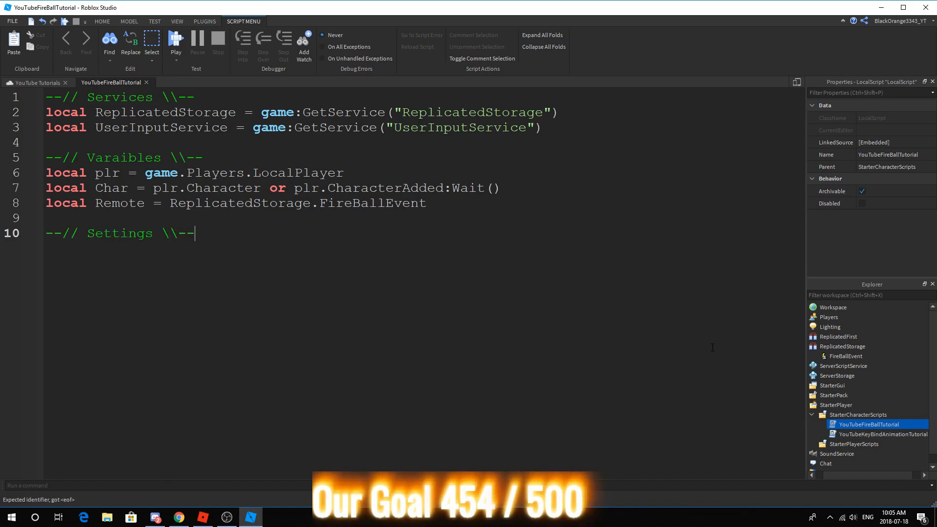
type("local Debounce = true")
type("local Key =")
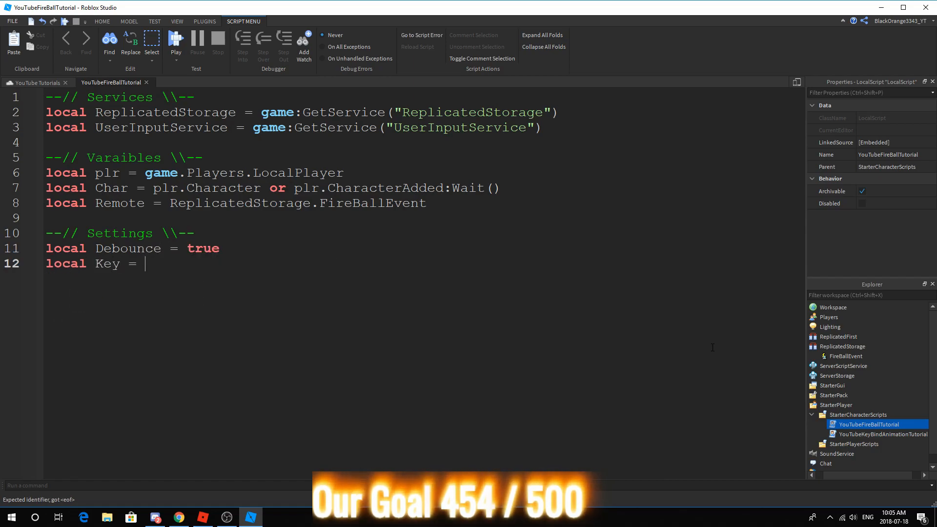
type("'Q'")
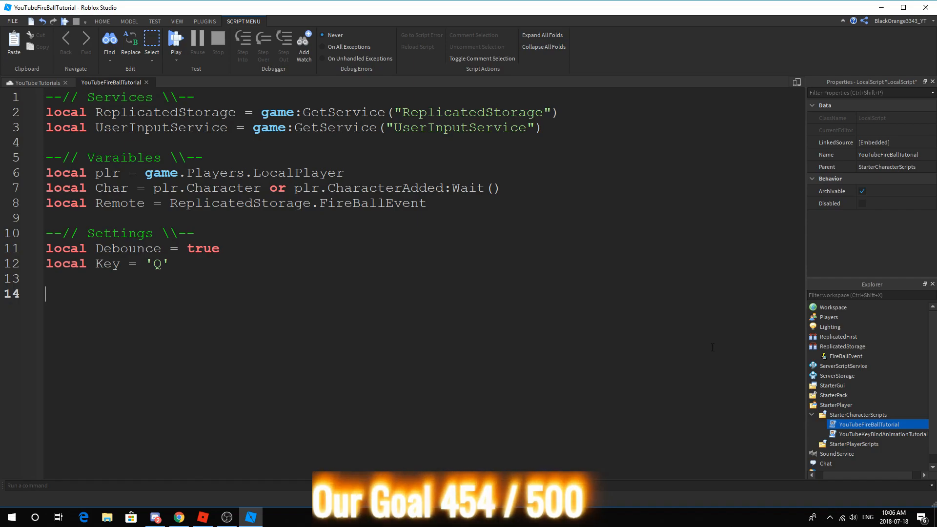
Connect UserInputService.InputBegan with Input and IsTyping, returning early when typing.
type("UserInputService.InputBegan:Connect(function(i")
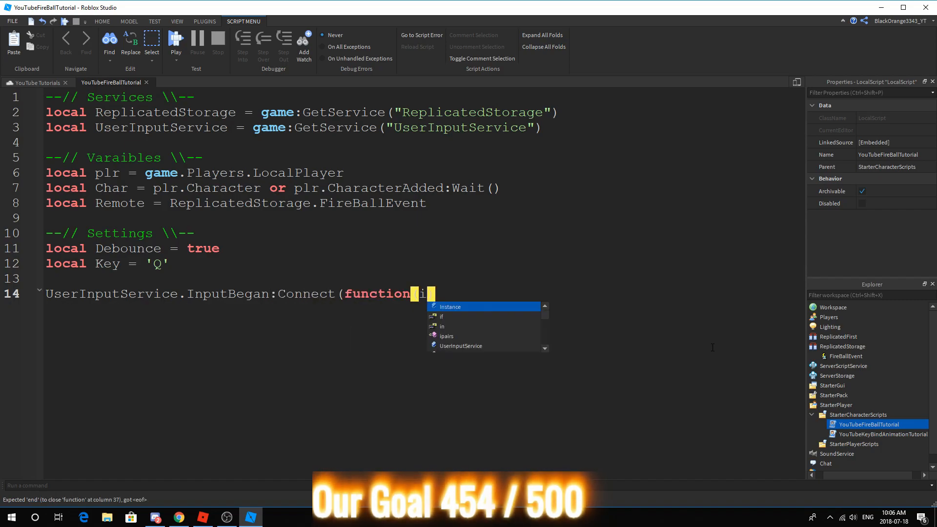
type("nput, Key")
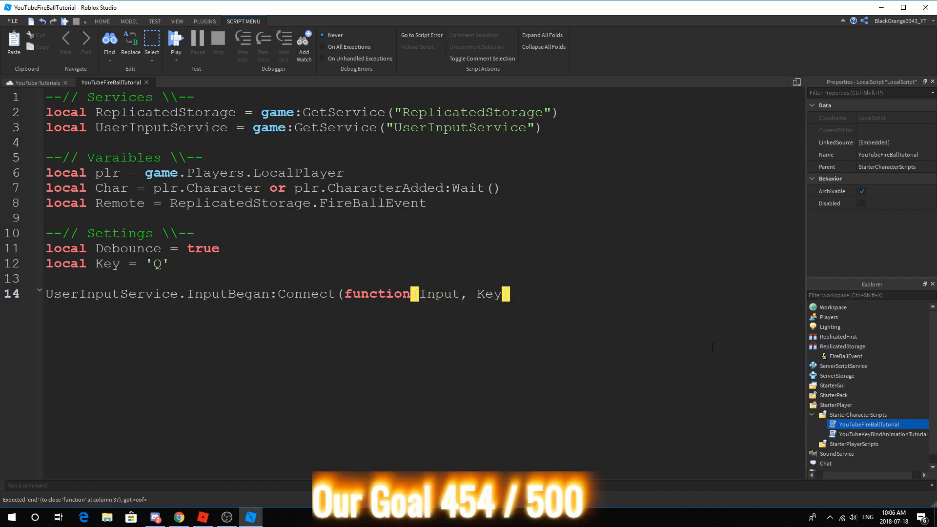
type("IsTyping")
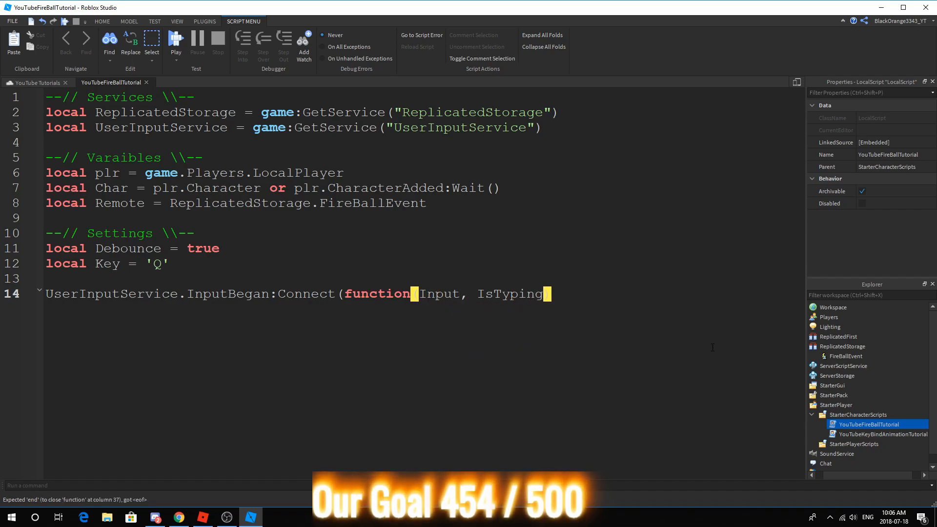
type("if")
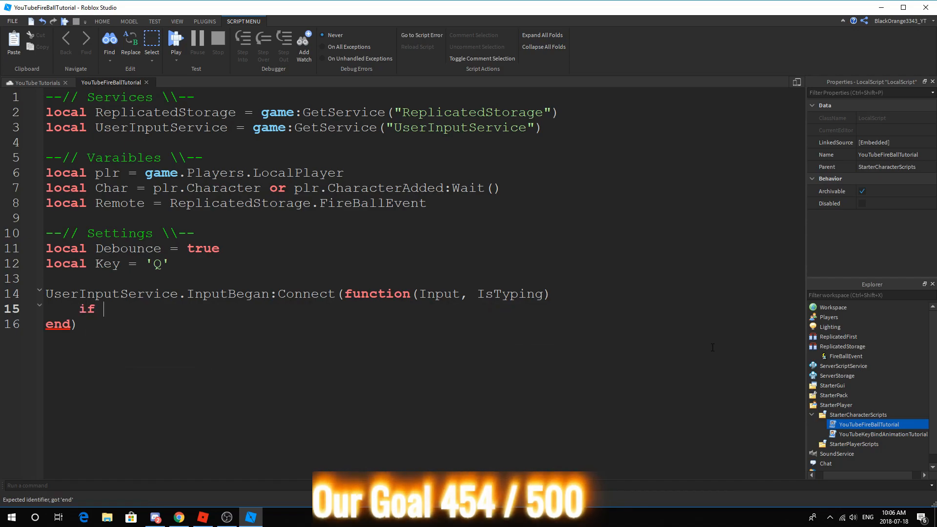
type("IsTyping then return end")
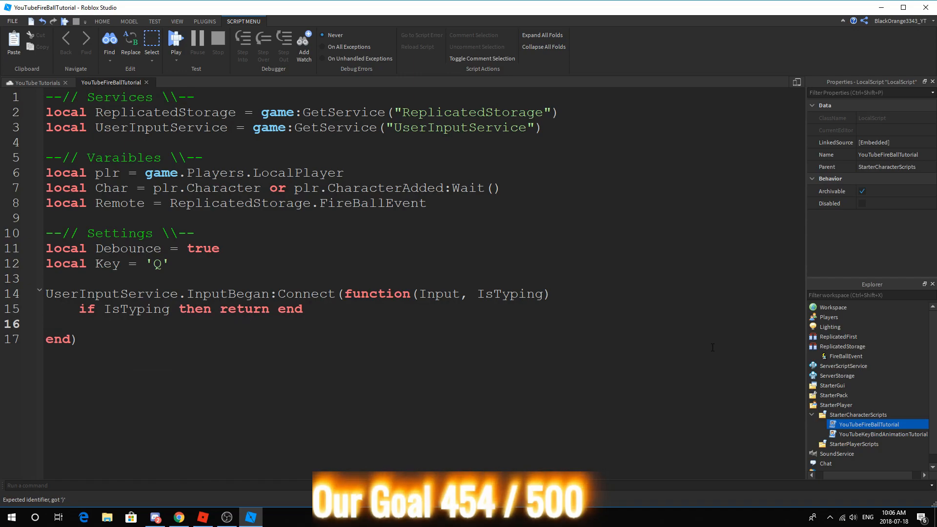
Check the KeyCode against Enum.KeyCode[Key] and Debounce, then set Debounce = false.
type("local KeyPressed = Input.")
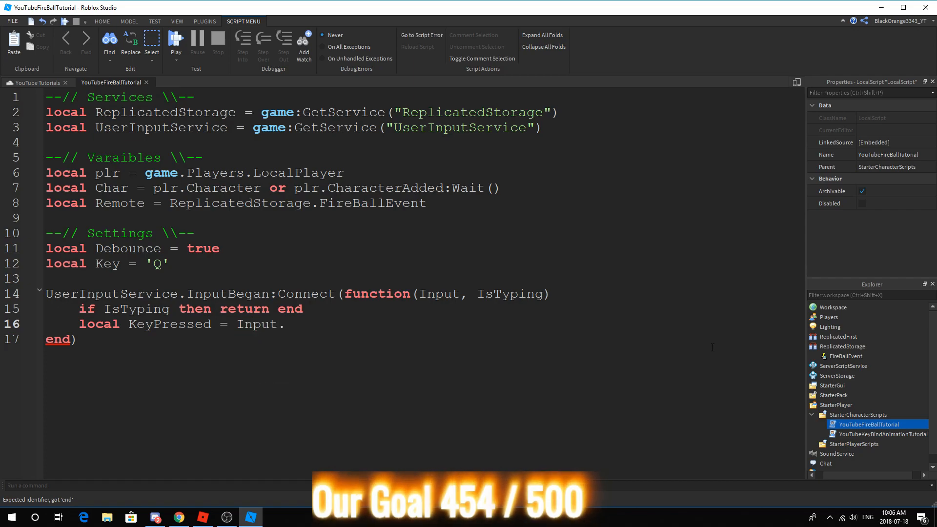
type("KeyCode")
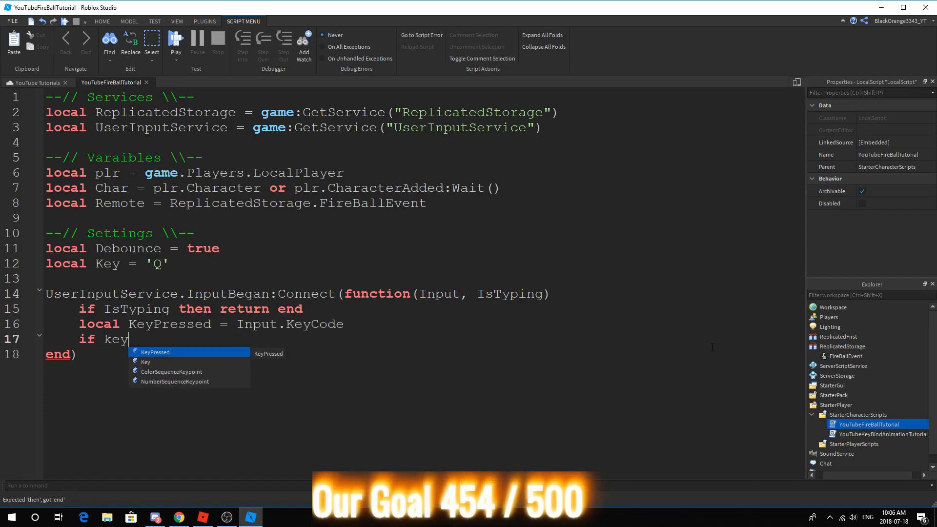
type("Pressed == enum.KeyCode[")
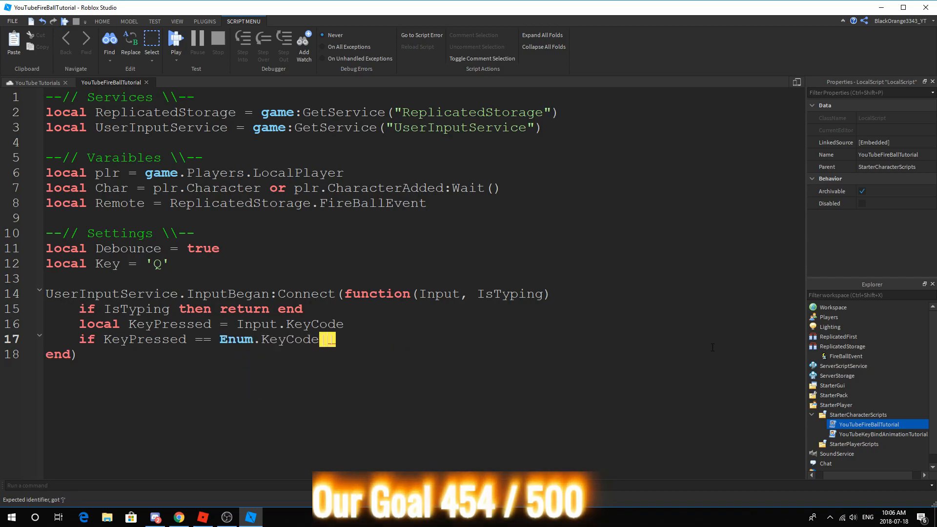
type("enu")
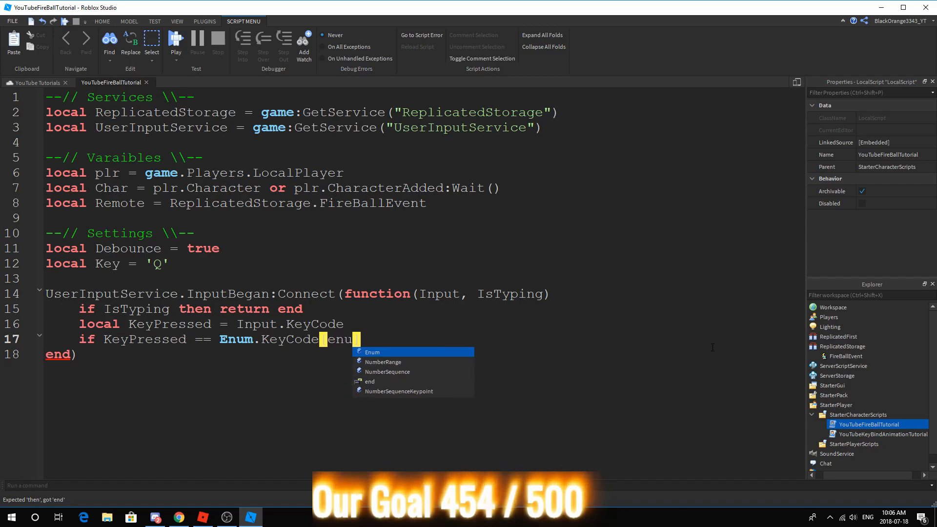
type("Key] th")
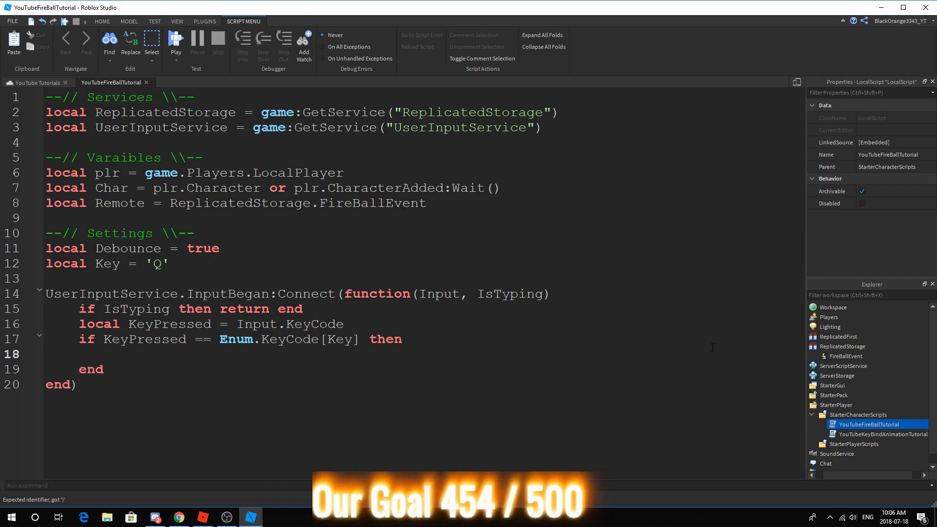
mouse_move(408, 373)
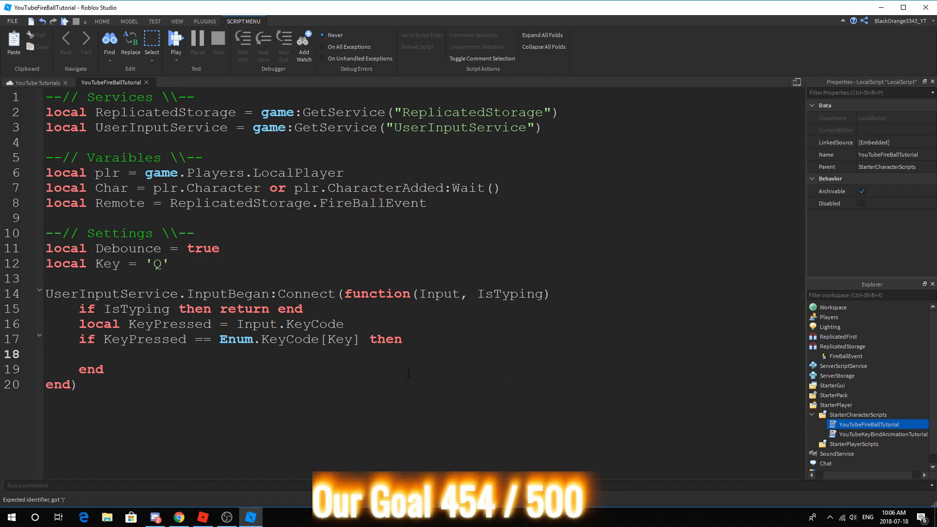
type("and Debounce")
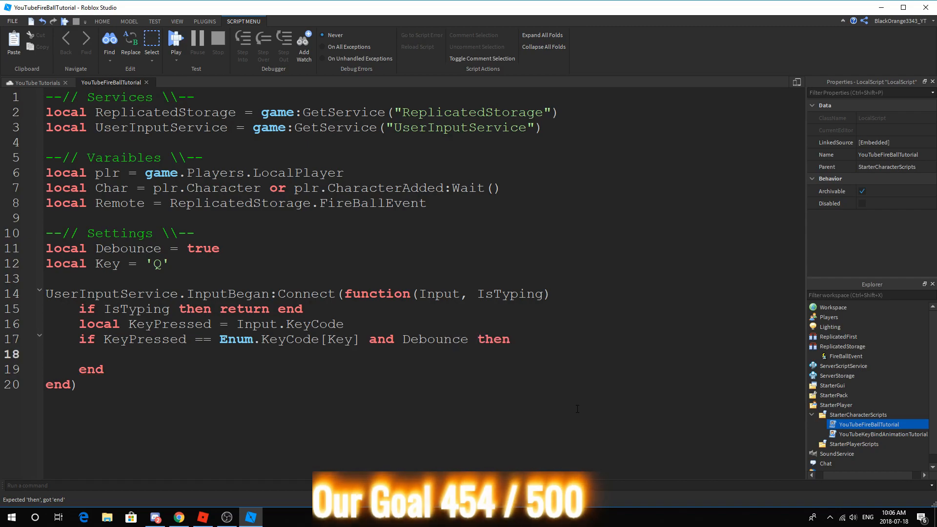
type("Debounce = false")
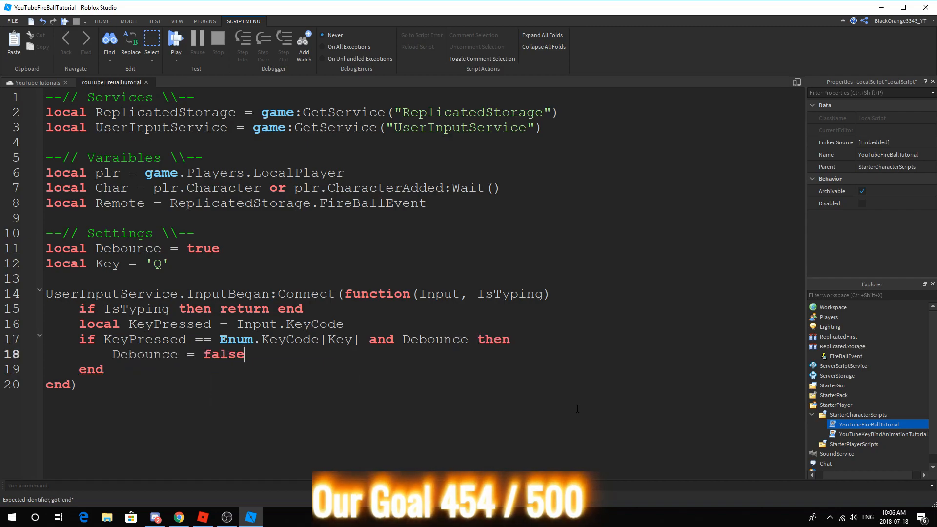
key("enter")
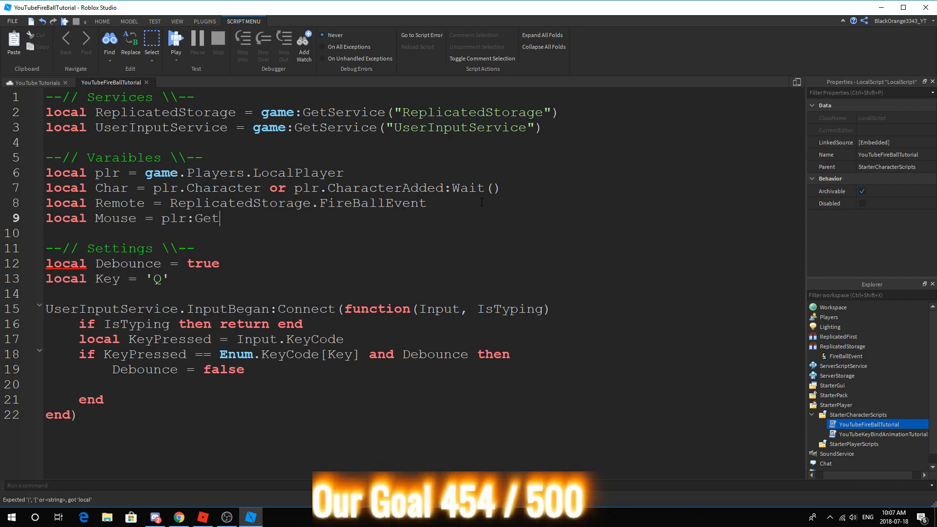
Define Mouse, call Remote:FireServer(Mouse.Hit), then wait(1) and set Debounce = true.
type("Mouse()")
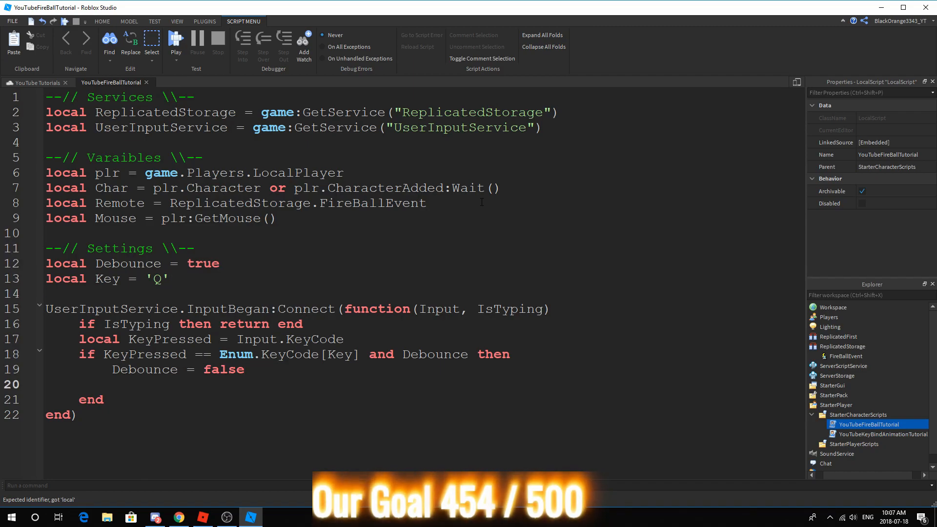
type("mo")
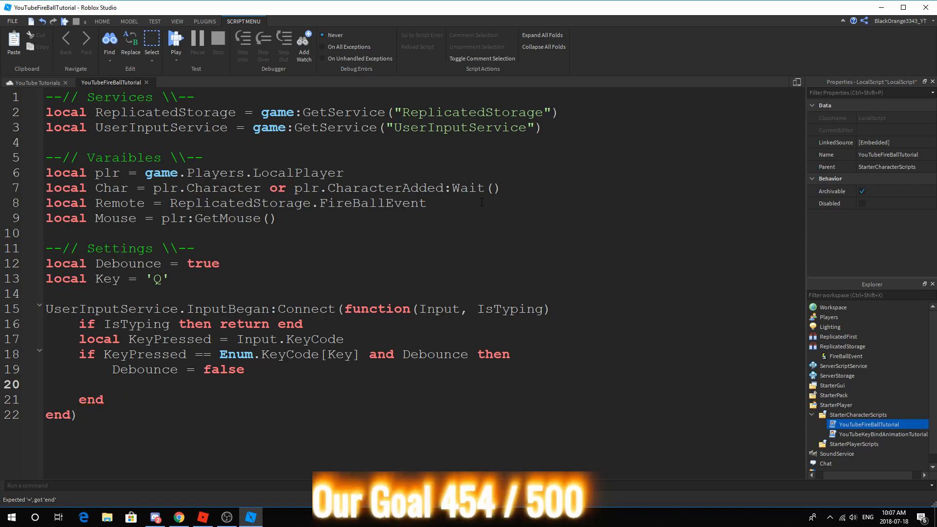
type("remo")
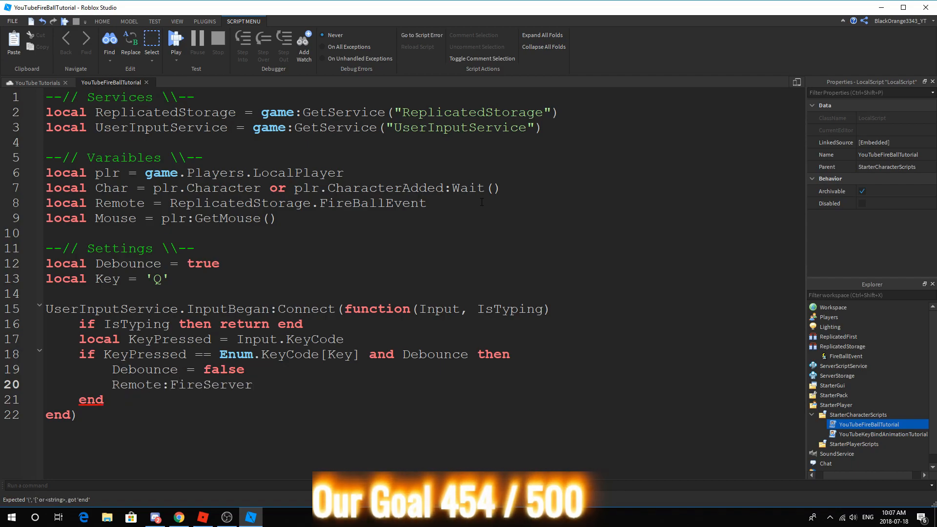
type("()")
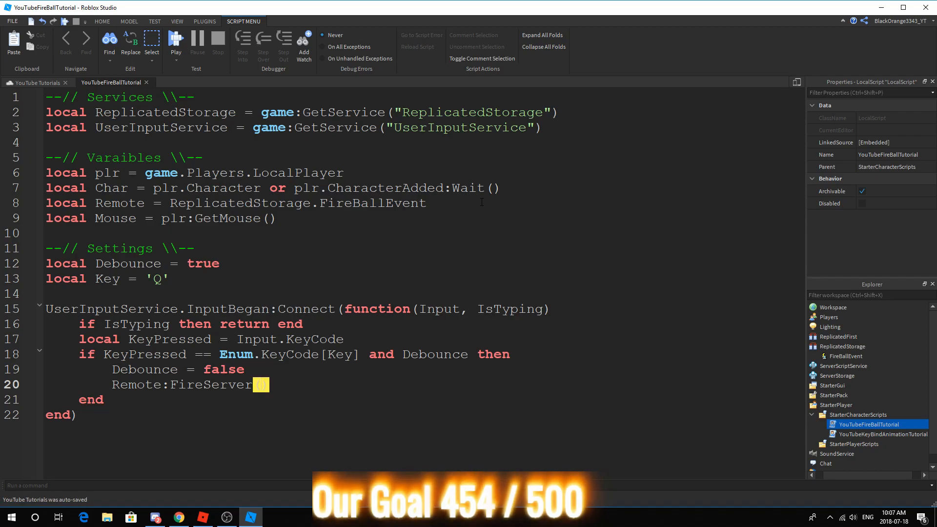
type("Mouse")
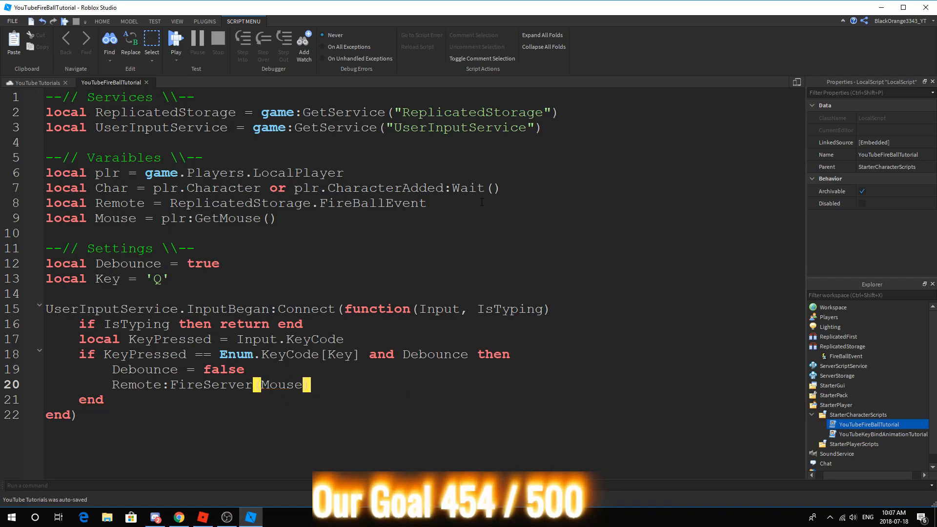
type(".Hit")
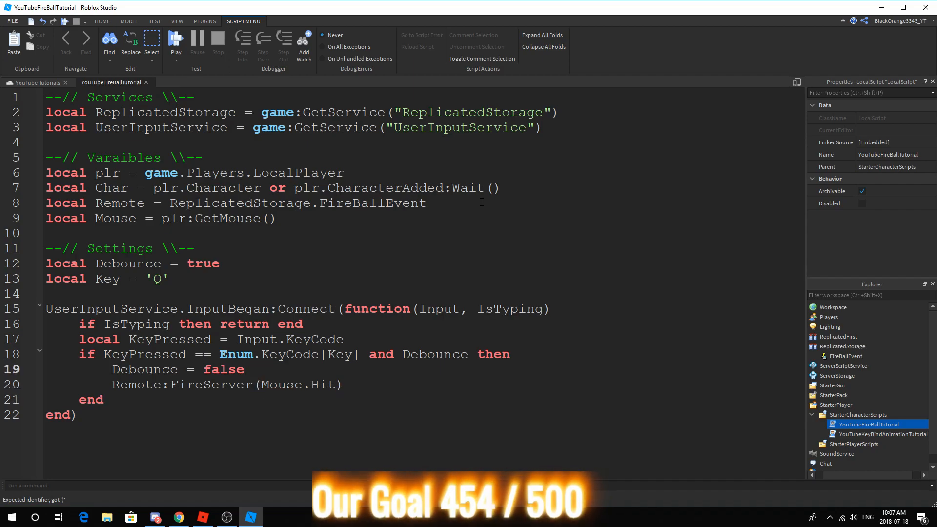
type("W")
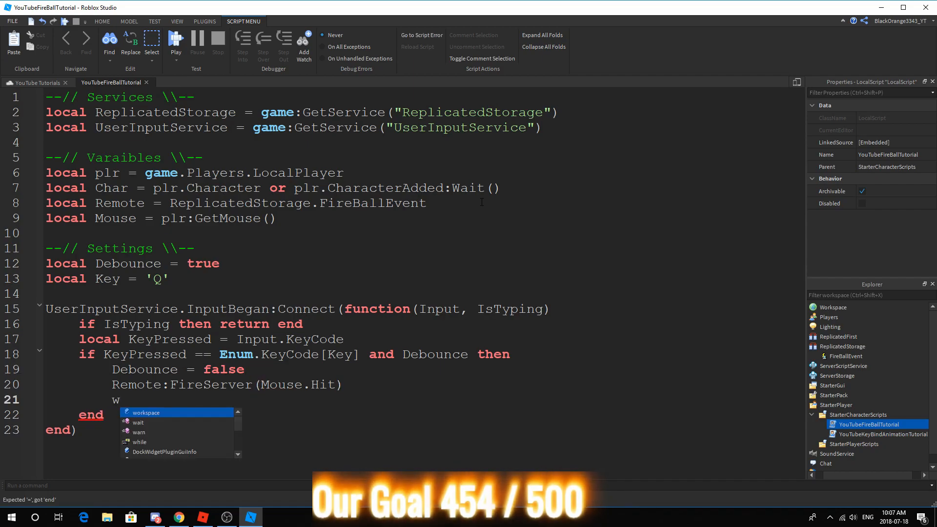
type("ait()")
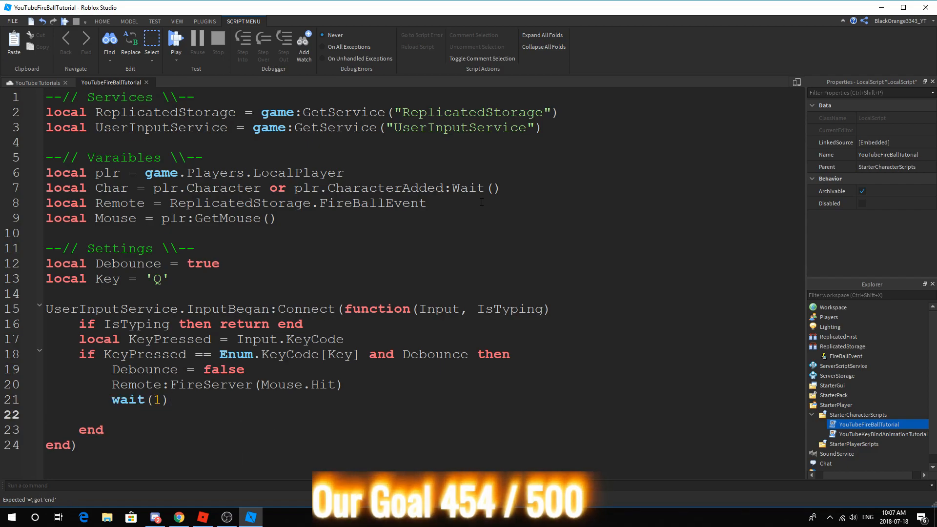
type("Debounce = true")
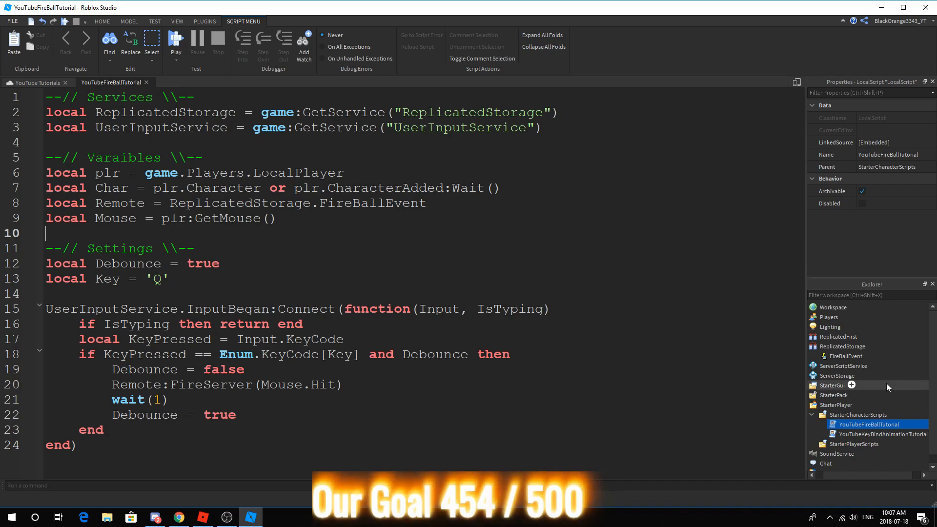
Insert a Script into ServerScriptService and rename it SimpleFireBall.
left_click(845, 365)
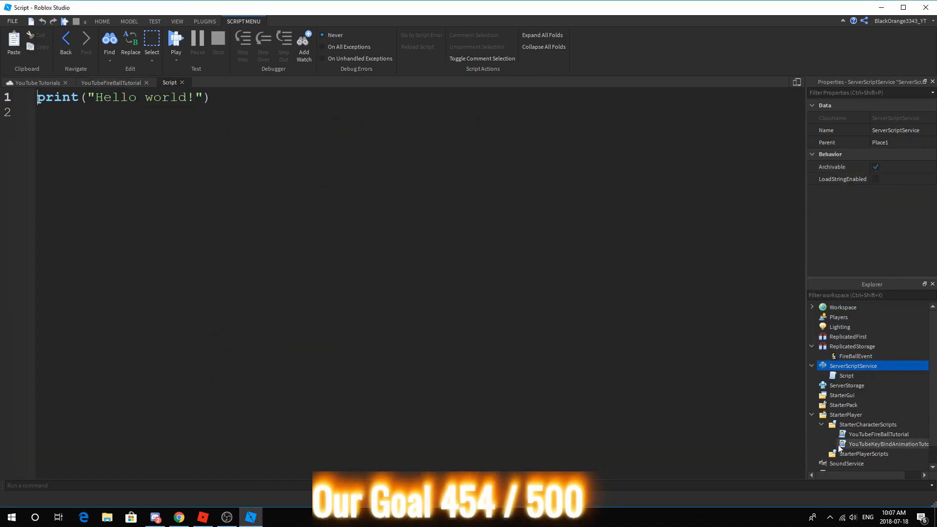
double_click(846, 375)
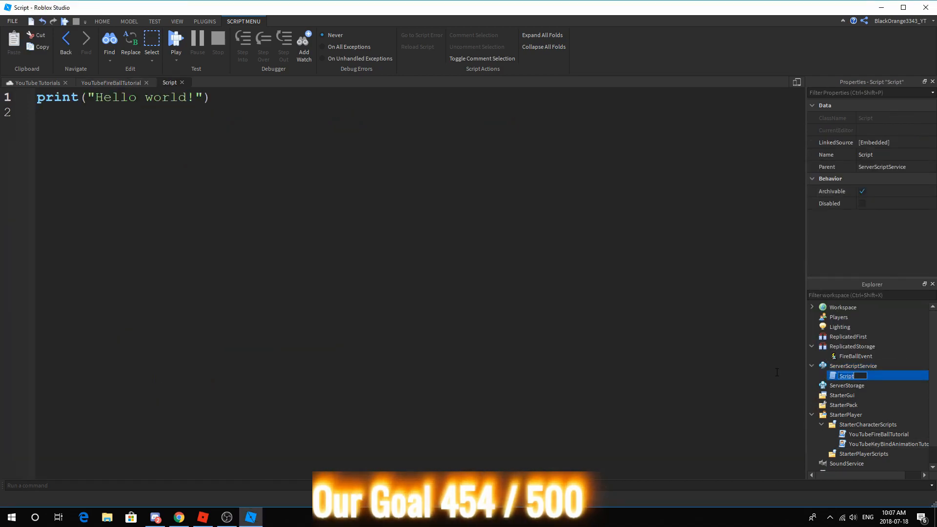
type("FireBall")
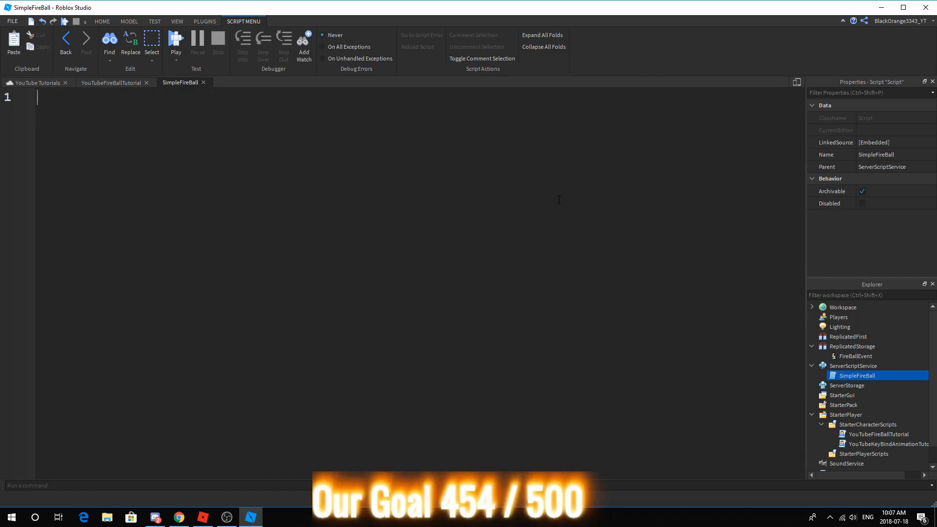
Add a Services header fetching ReplicatedStorage and a Settings section with Damage = 10.
type("local")
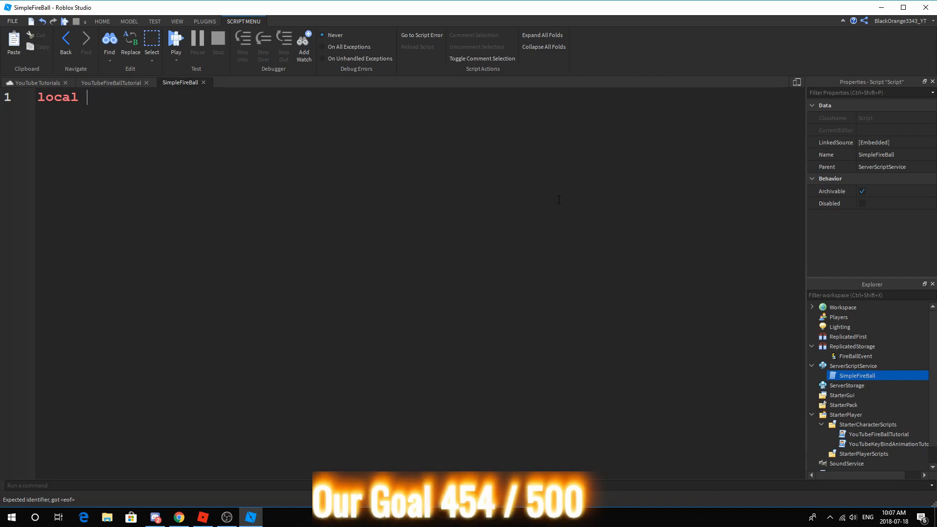
type("-- //")
type(";p")
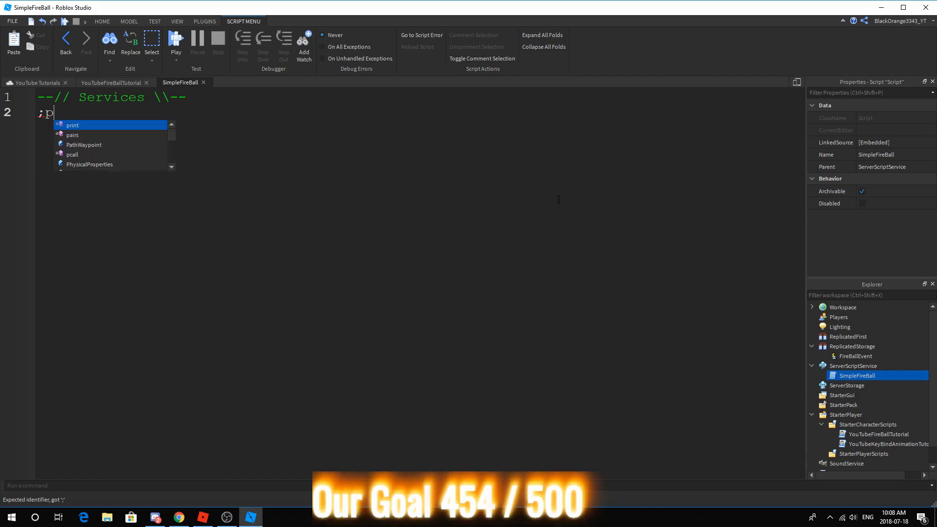
type("local")
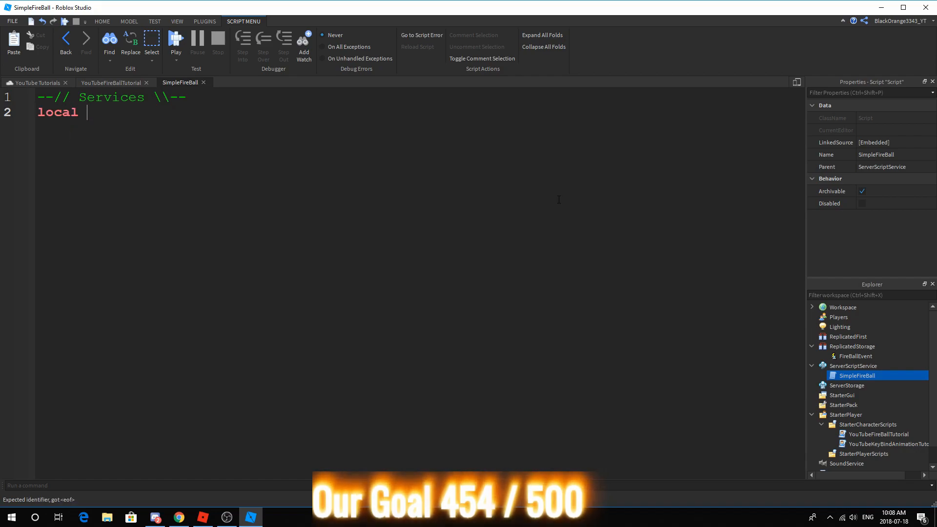
type("ReplicatedStorage =")
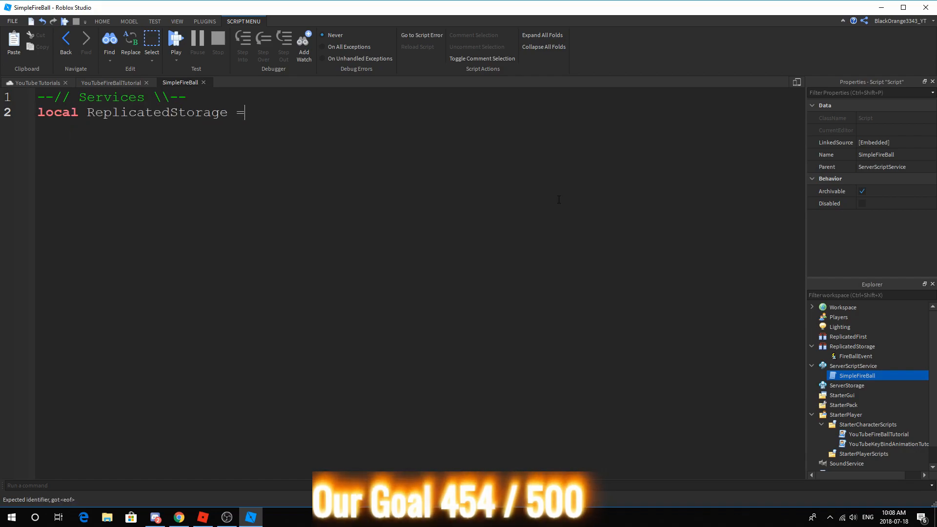
type("game:GetService(\"ReplicatedStorage\")")
type("--")
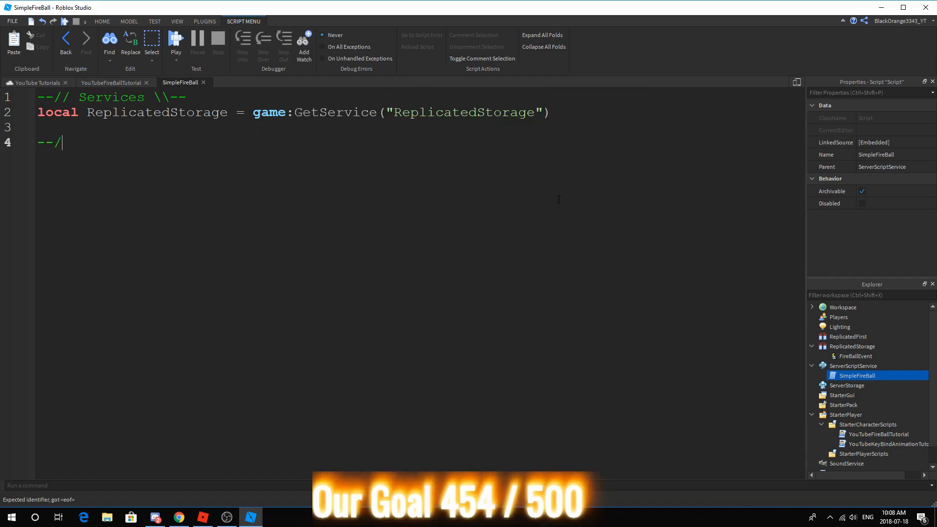
type("/")
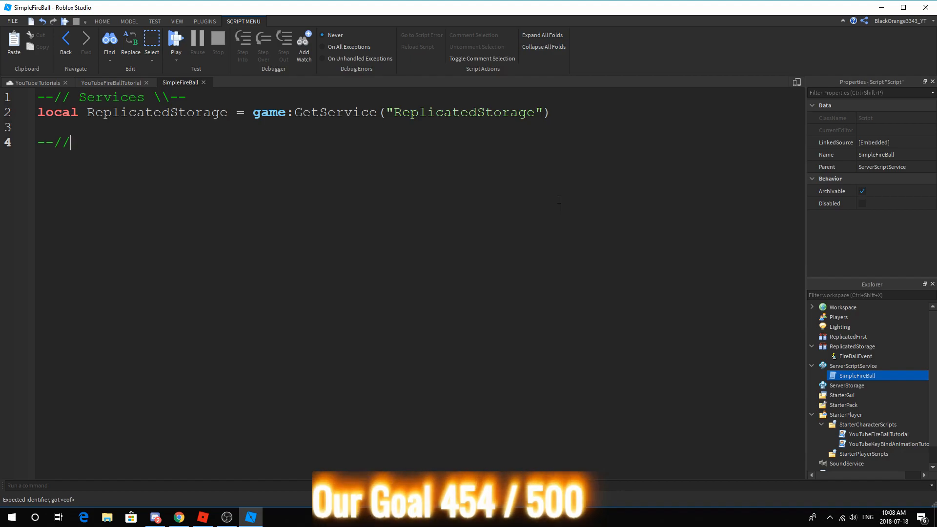
type("Settings ]")
type("local Damage")
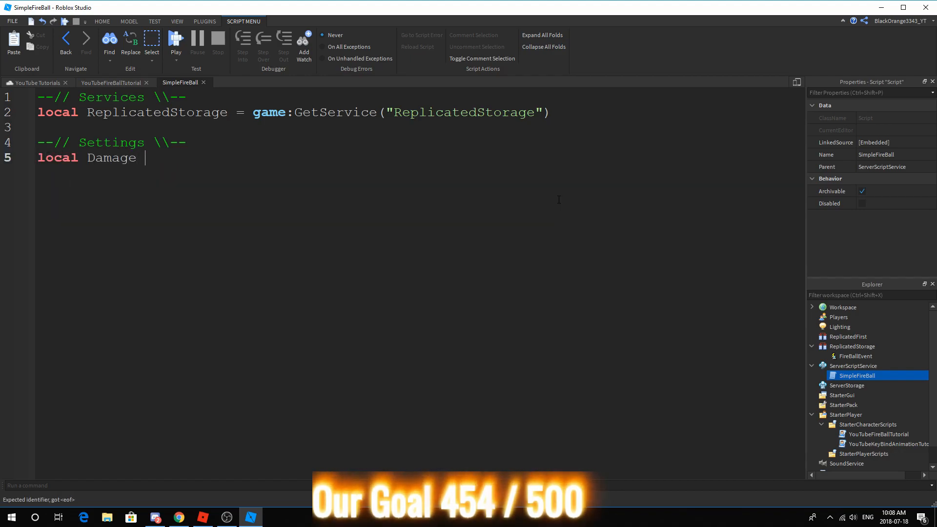
type("= 10")
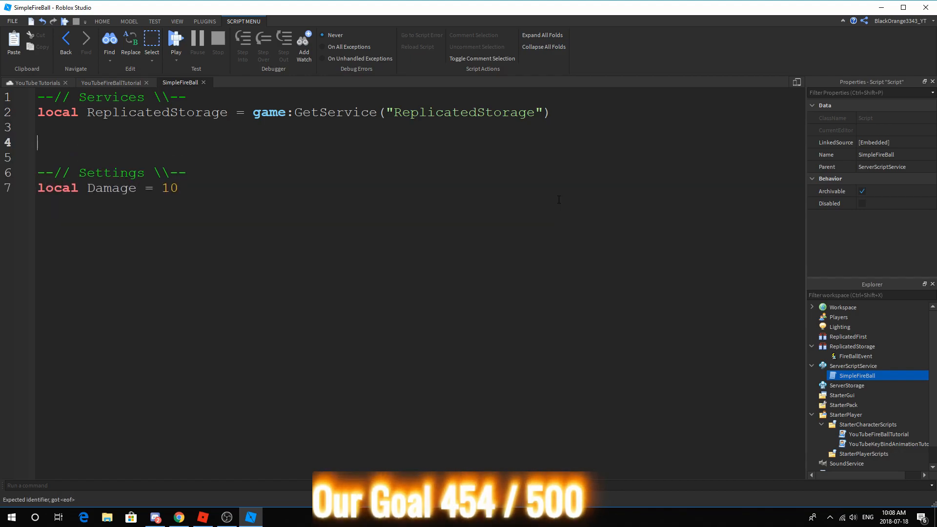
Add a Variables header and start a Remote variable for FireBallEvent.
type("--//")
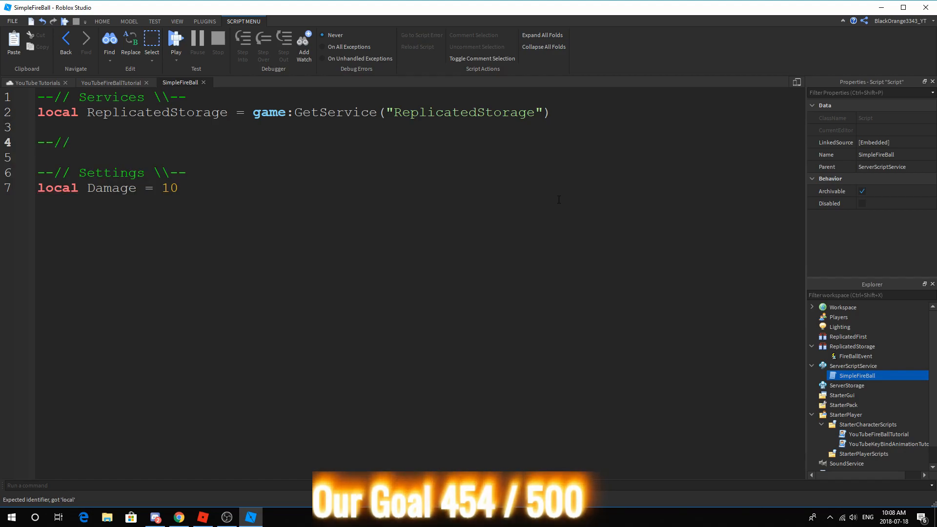
type("Variab;")
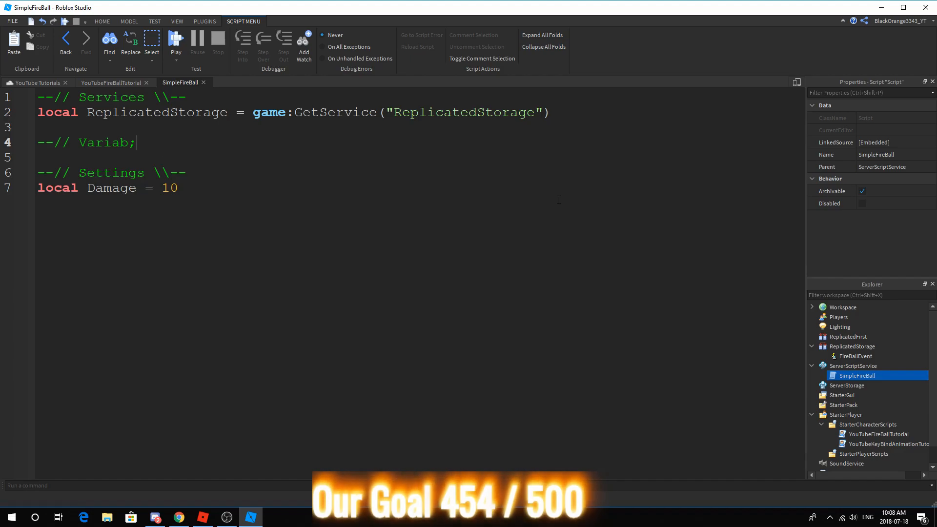
type("les\\nlocal")
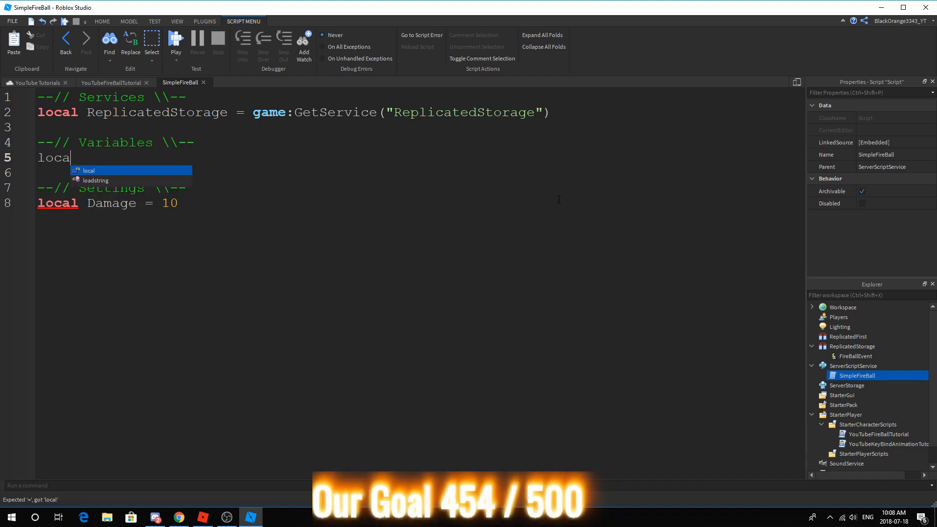
type("l Remote = ReplicatedStorage.")
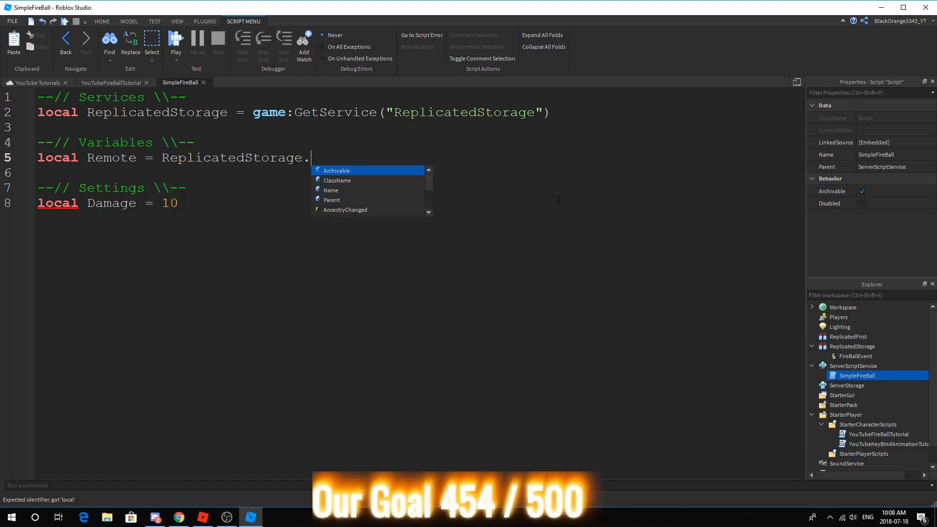
type("FireBallEvent")
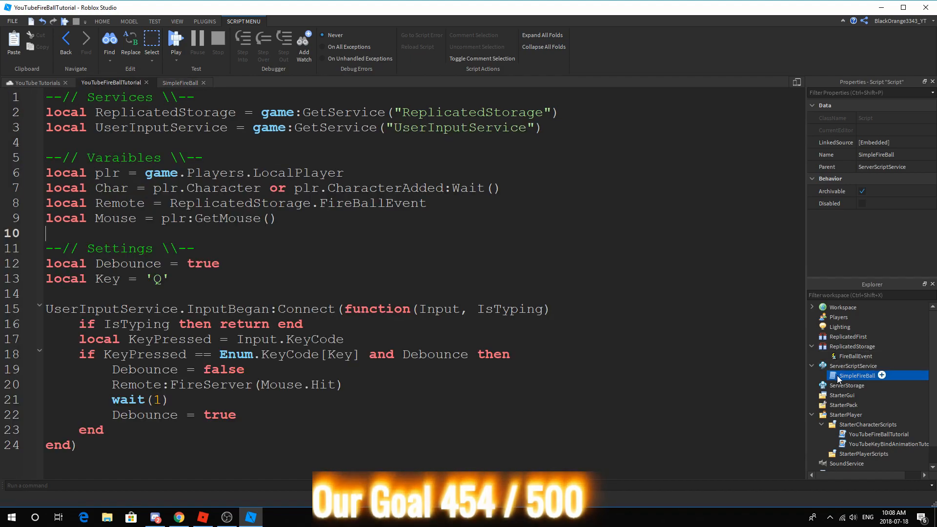
Connect a function to the Remote's OnServerEvent in SimpleFireBall.
type("remo")
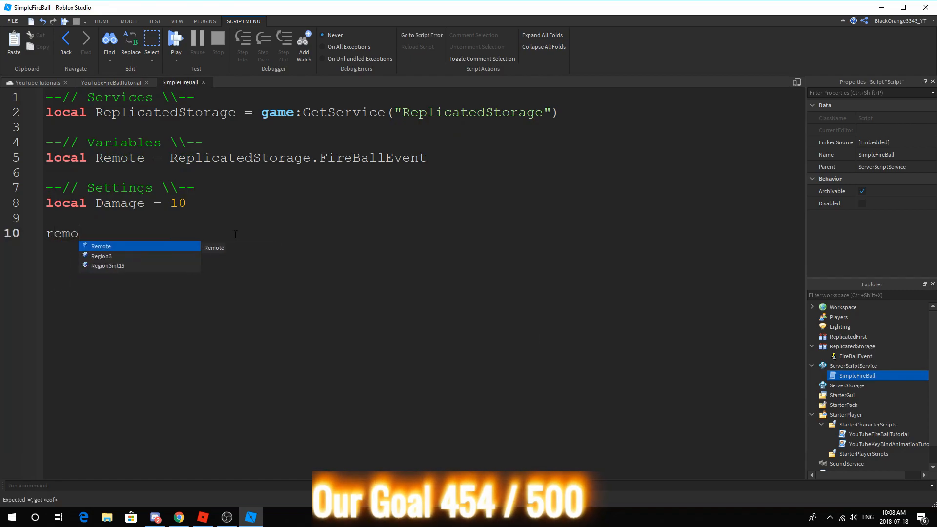
type("Remote.Ibn")
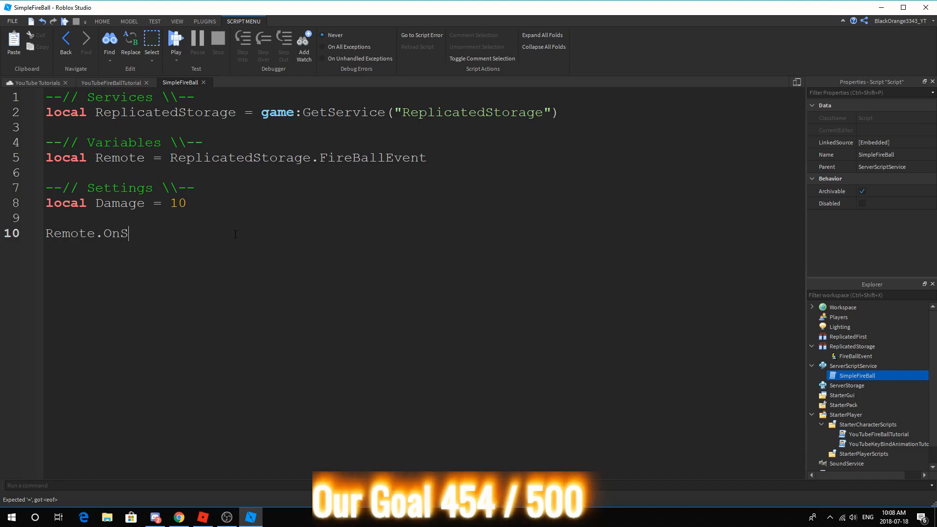
type("erverEvent")
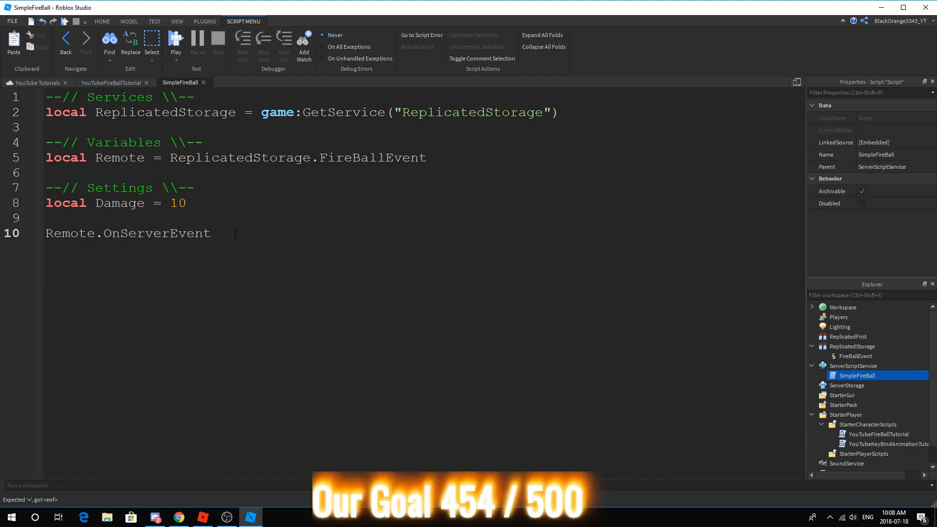
type(":Connect(function(plr, Mouse")
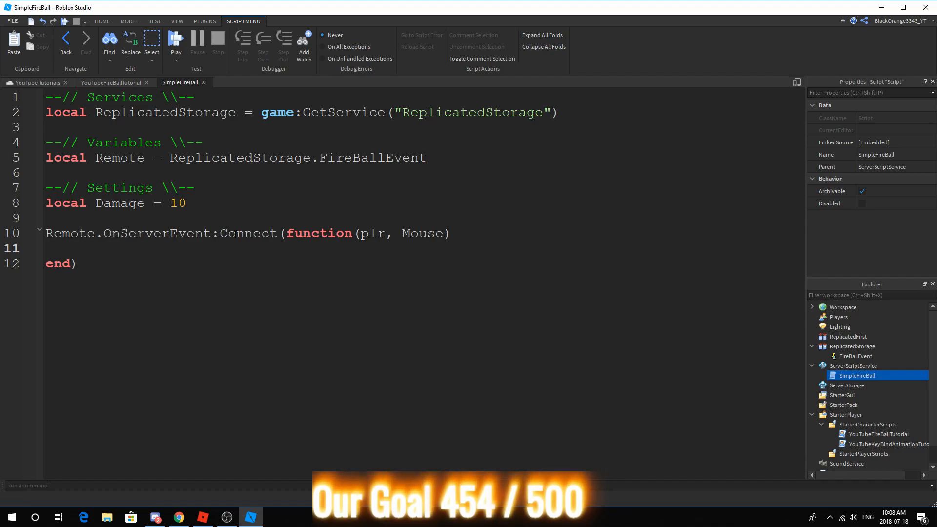
Add local Char = plr.Character or plr.CharacterAdded:Wait() inside the handler.
type("local")
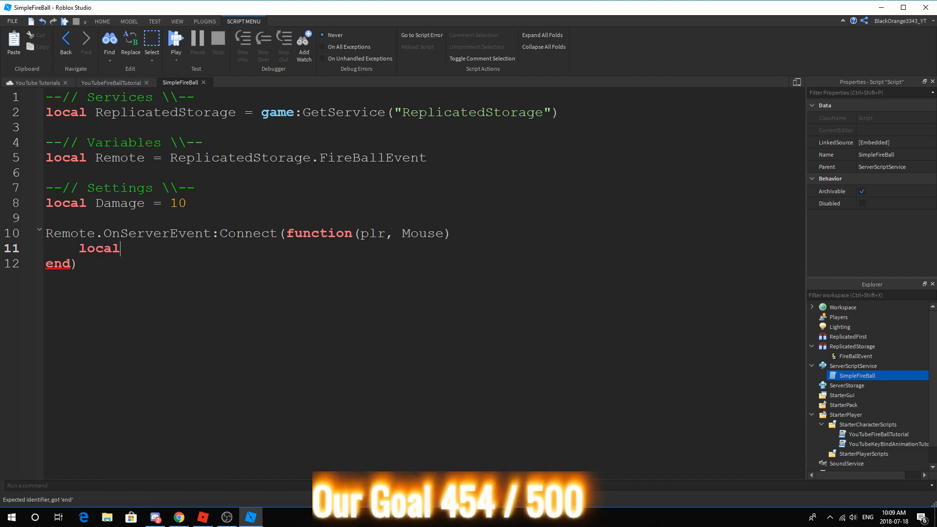
type("Cy")
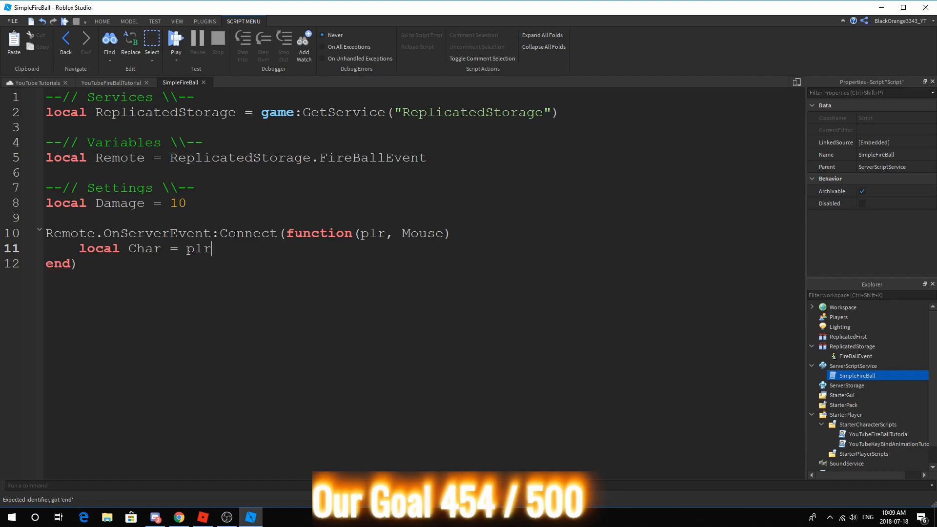
type(".Character or plr.C")
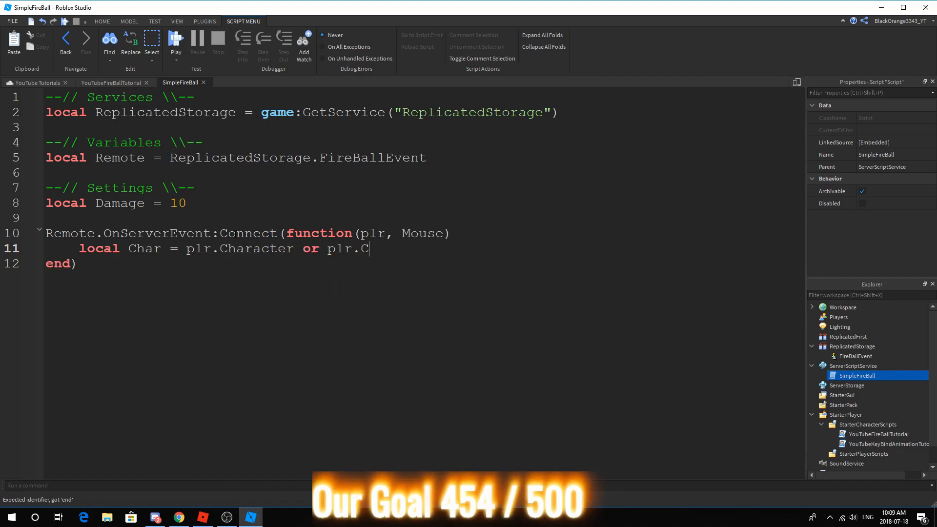
type("haracterAdded")
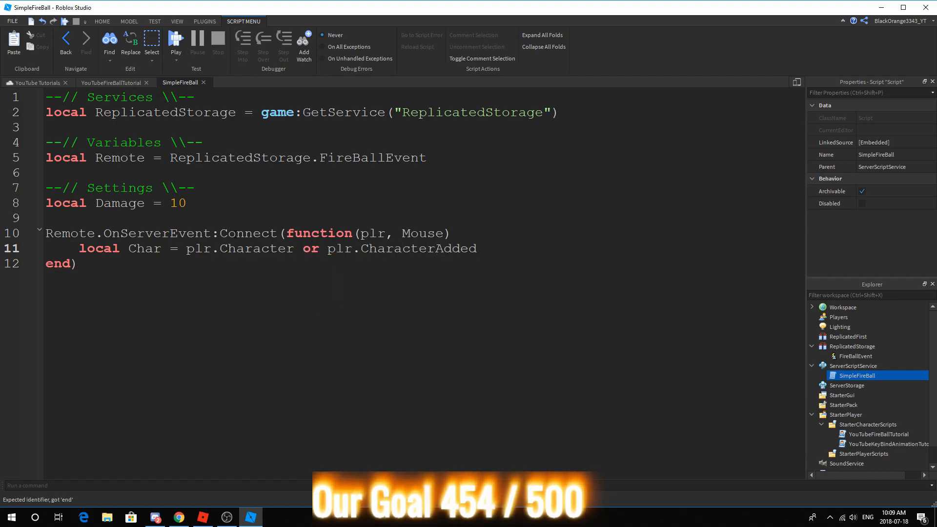
type(":Wait")
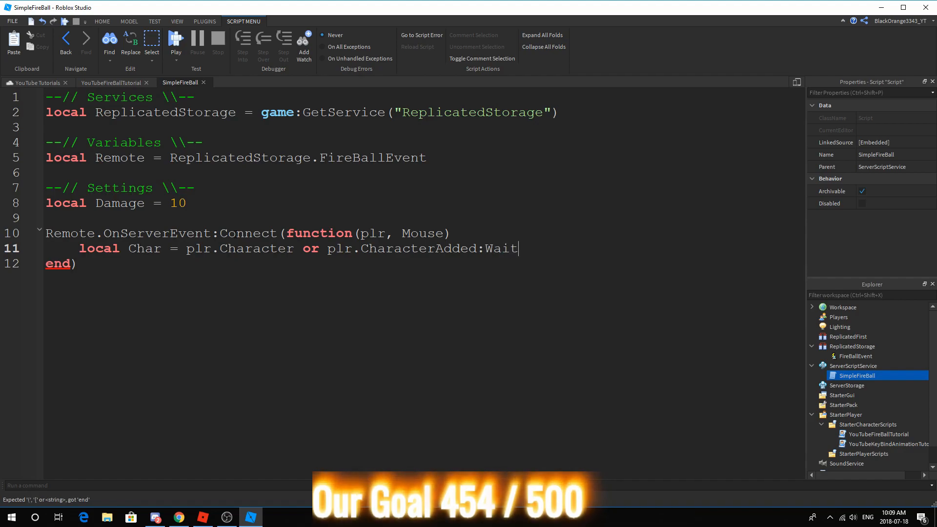
type("()")
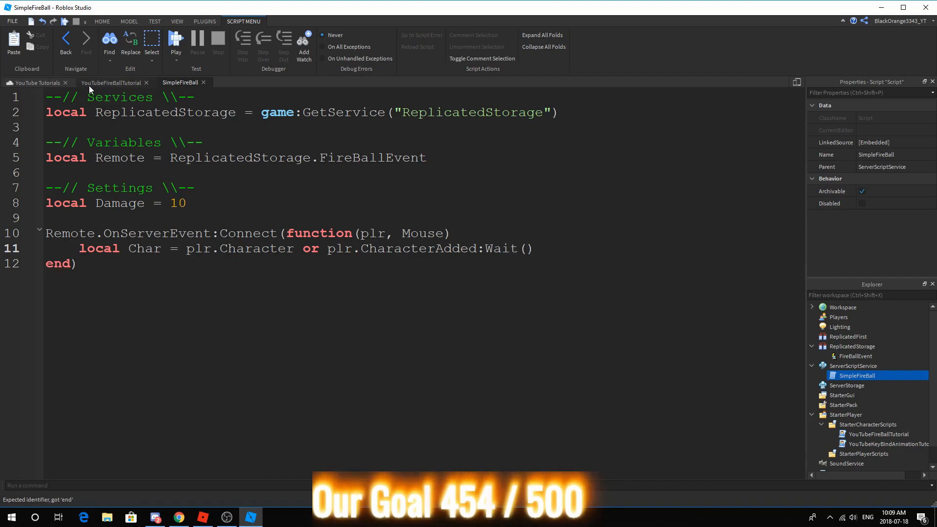
Add 'and Char' to YouTubeFireBallTutorial's Q-key condition, then return to SimpleFireBall.
left_click(110, 82)
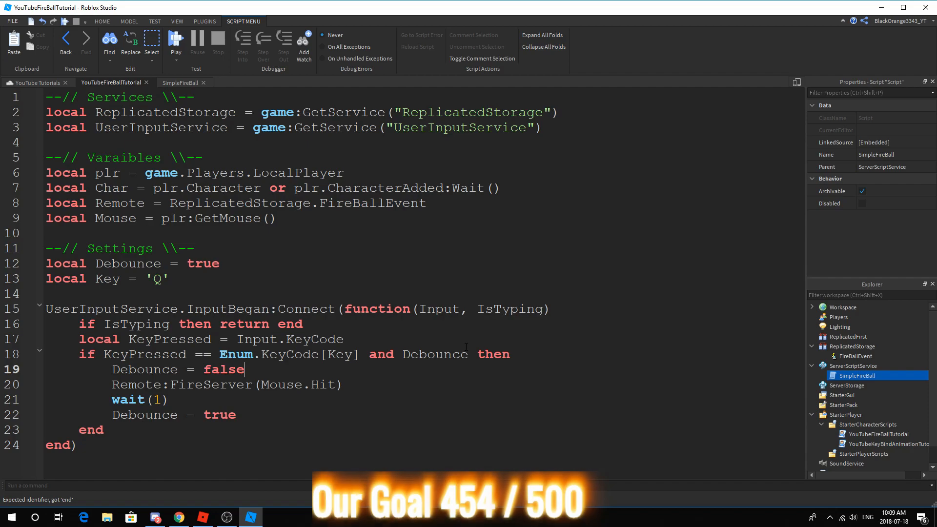
type("and Char")
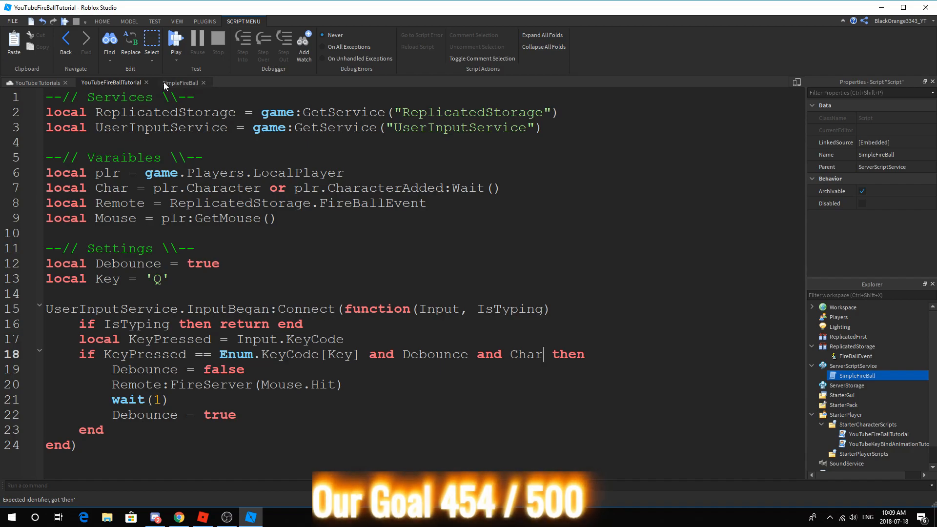
left_click(180, 83)
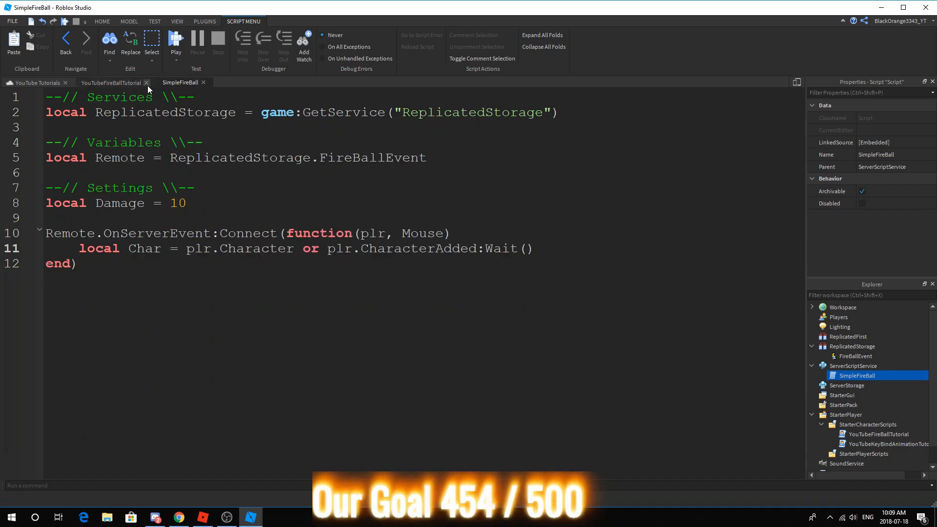
mouse_move(149, 89)
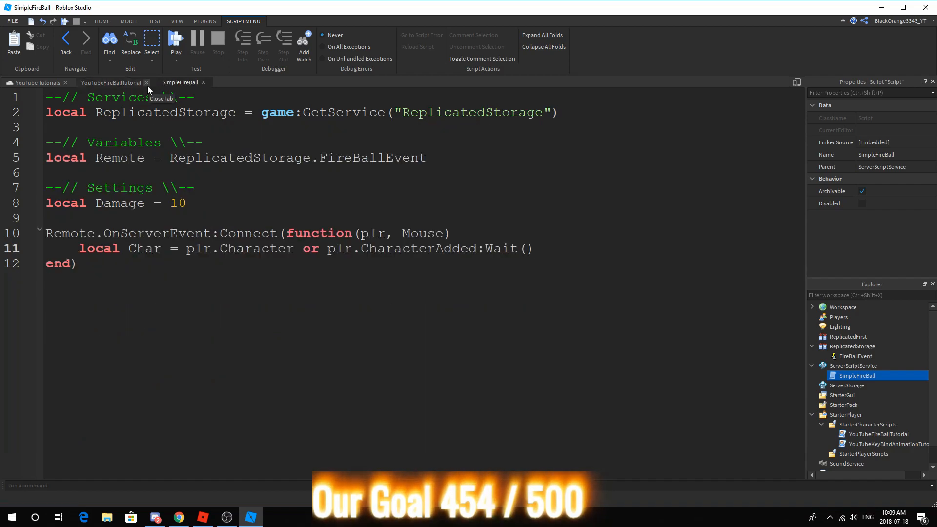
mouse_move(567, 218)
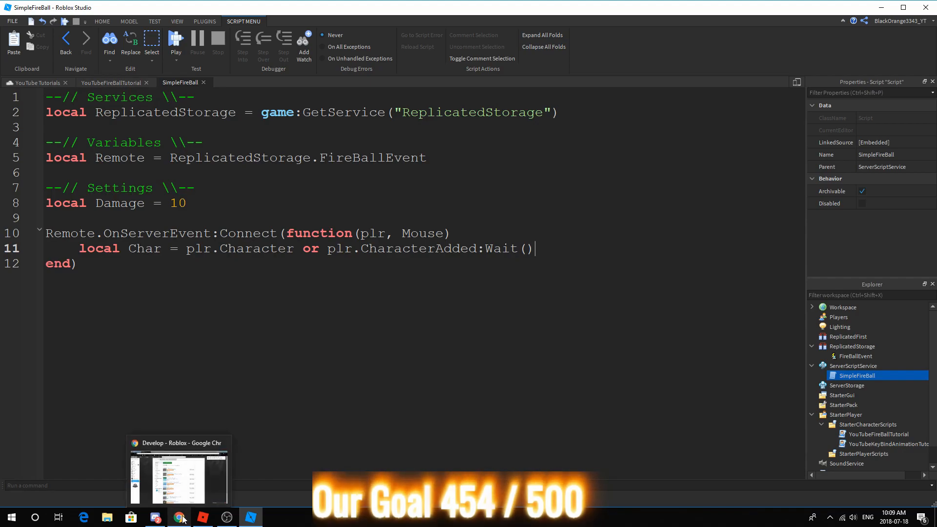
left_click(179, 517)
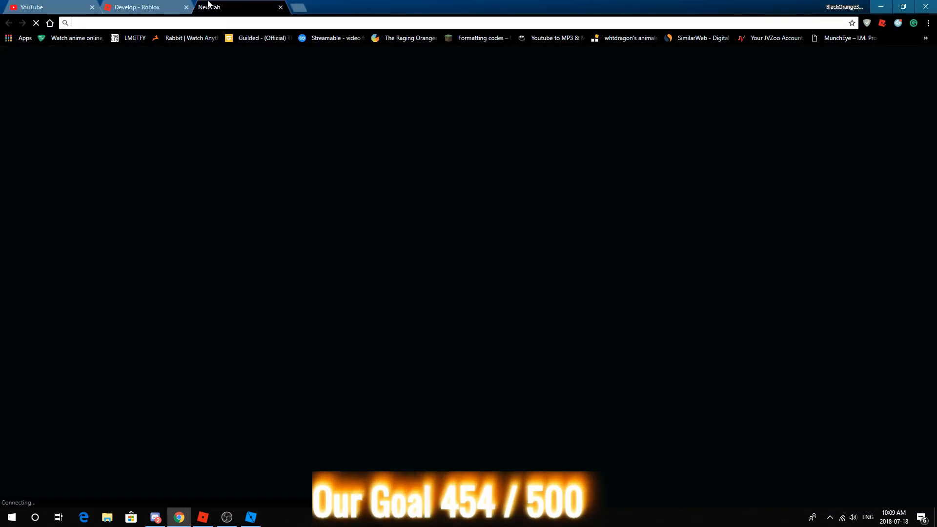
type("Mouse Roblox wi")
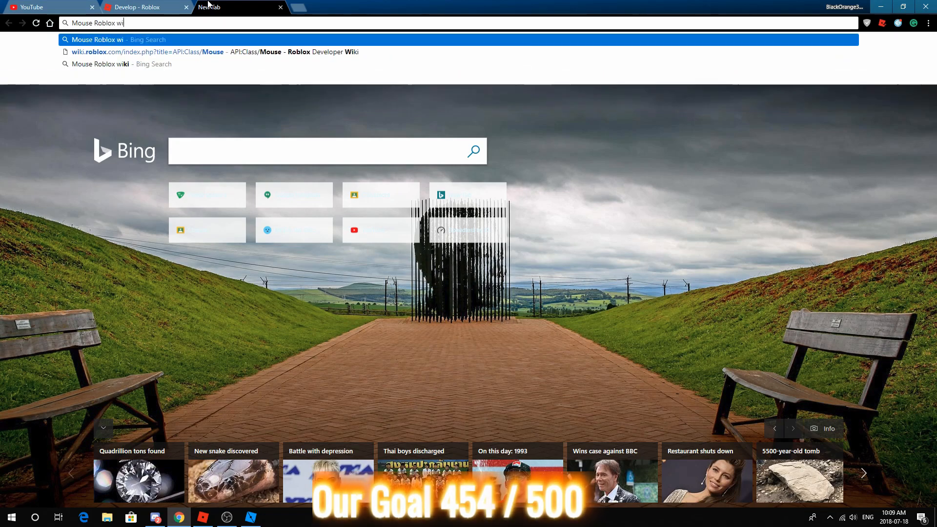
left_click(147, 52)
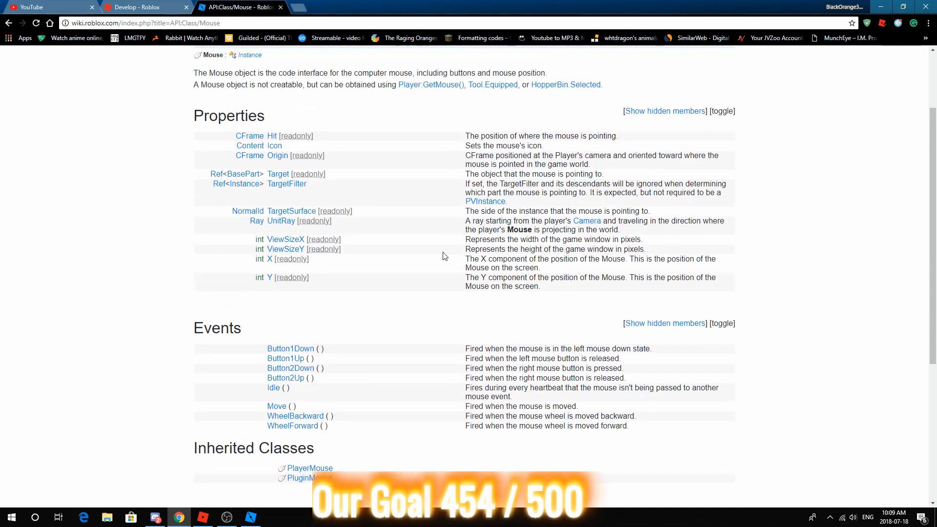
scroll("down", 3)
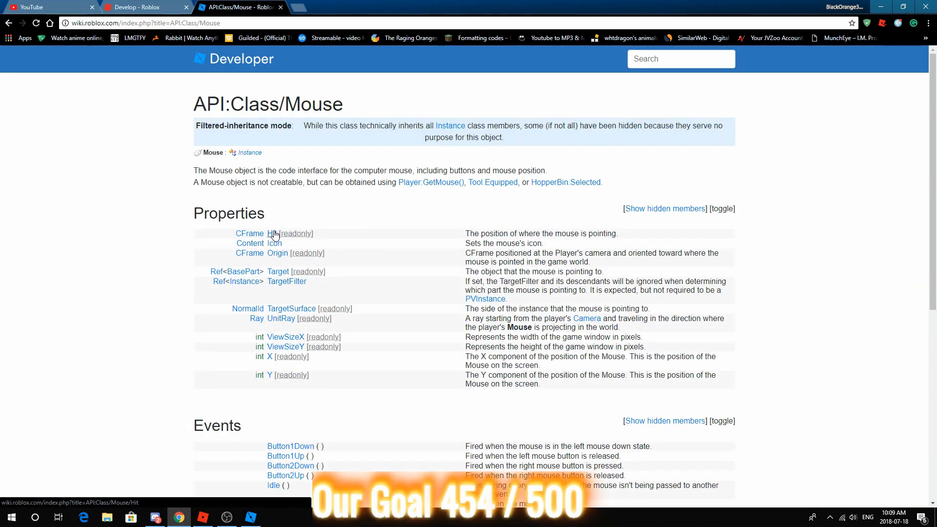
left_click(274, 233)
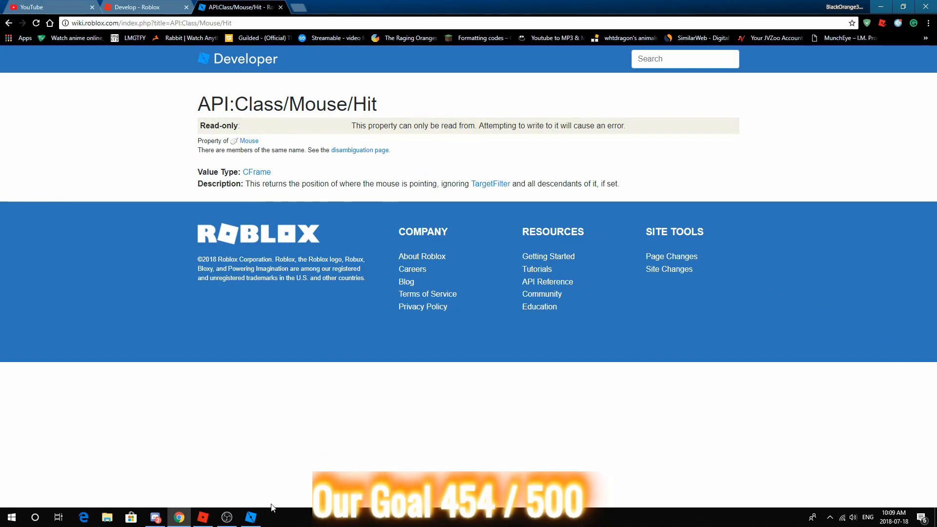
left_click(251, 517)
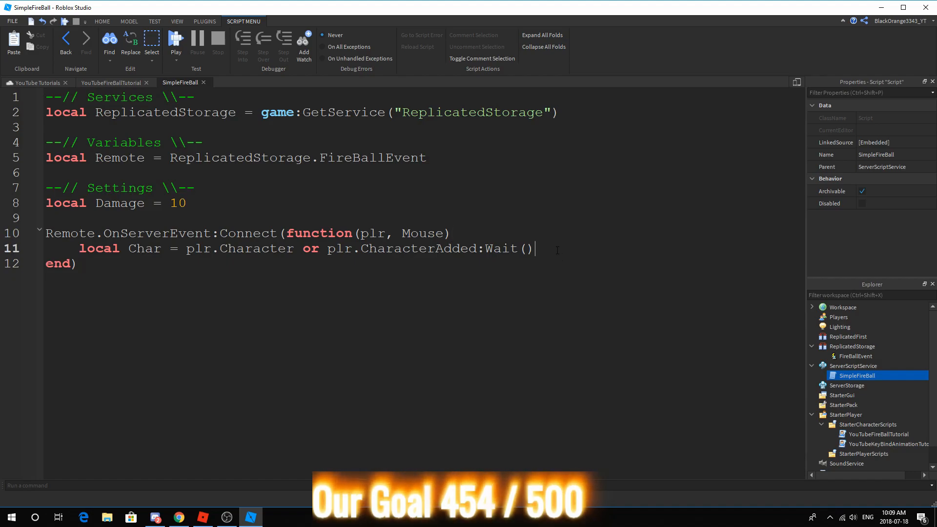
Create the fireball with local Part = Instance.new('Part').
key("enter")
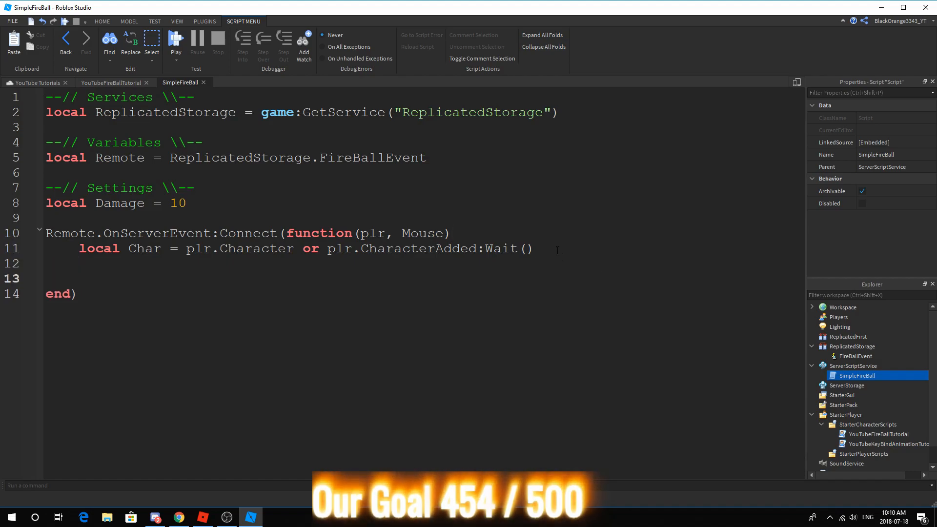
type("k")
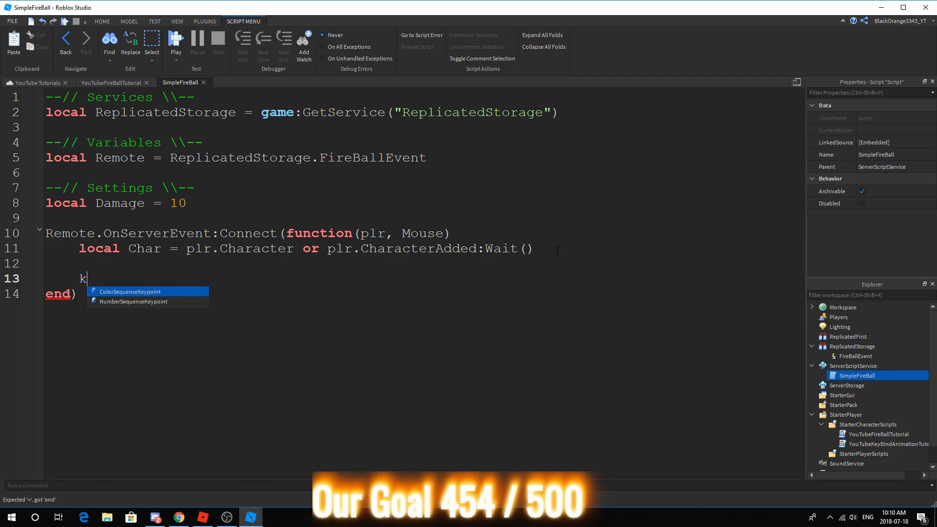
type("ocal")
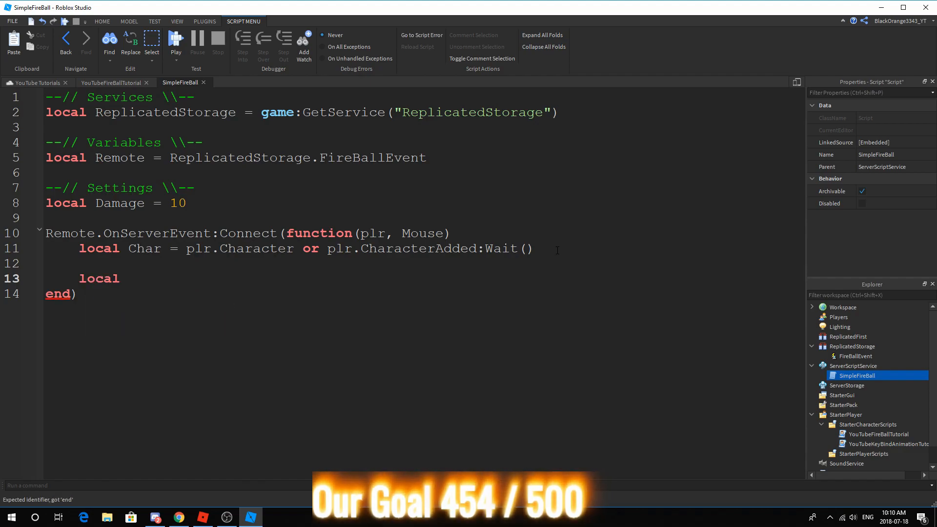
type("Pa")
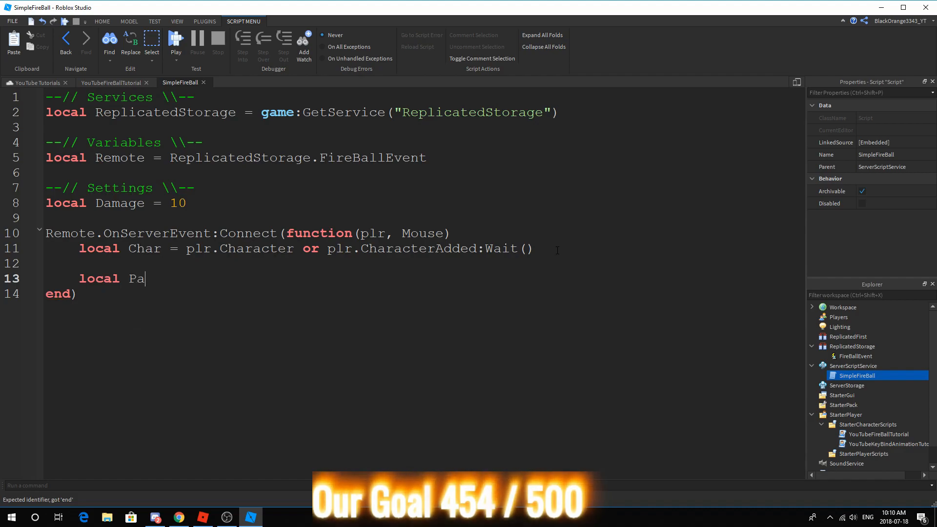
type("rt = Instance.")
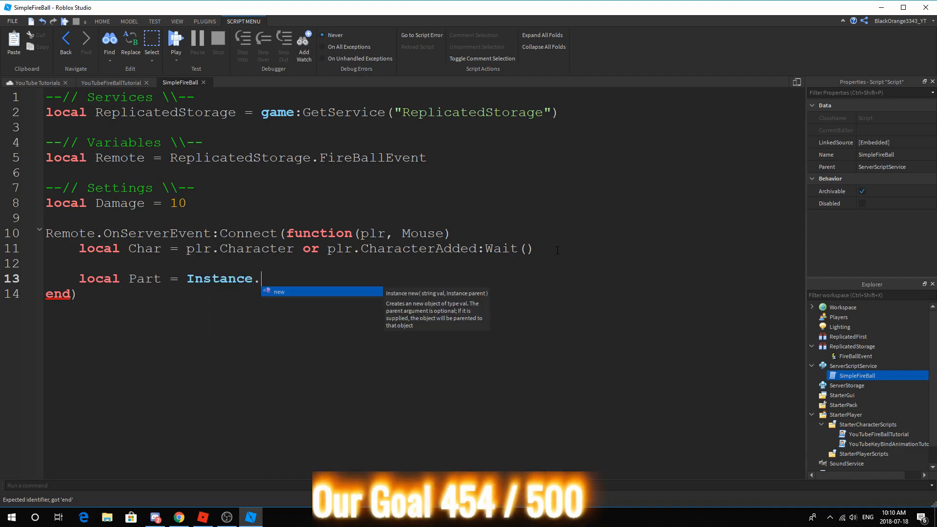
type("new('Part'")
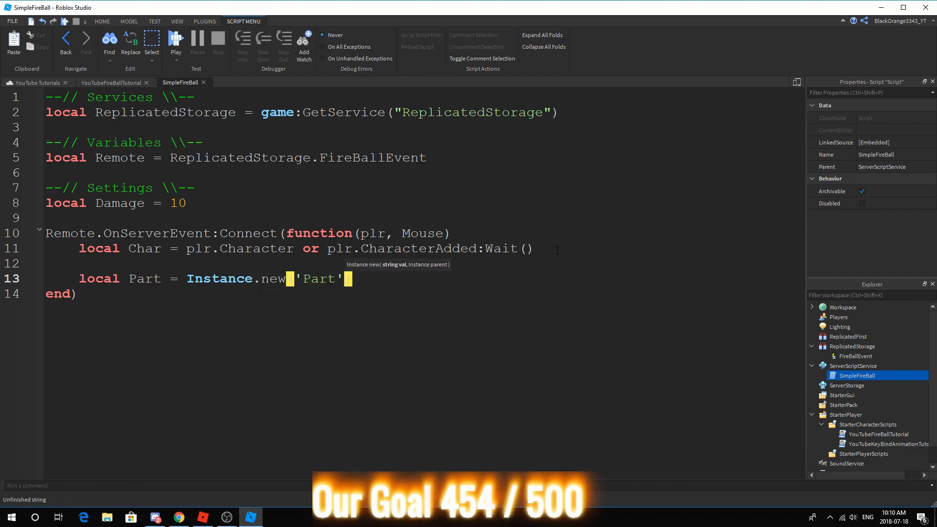
Give the part Ball shape, Anchored and CanCollide false, Transparency 0.5, and begin Color3.fromRGB.
type("Part.Shape = Enum.s")
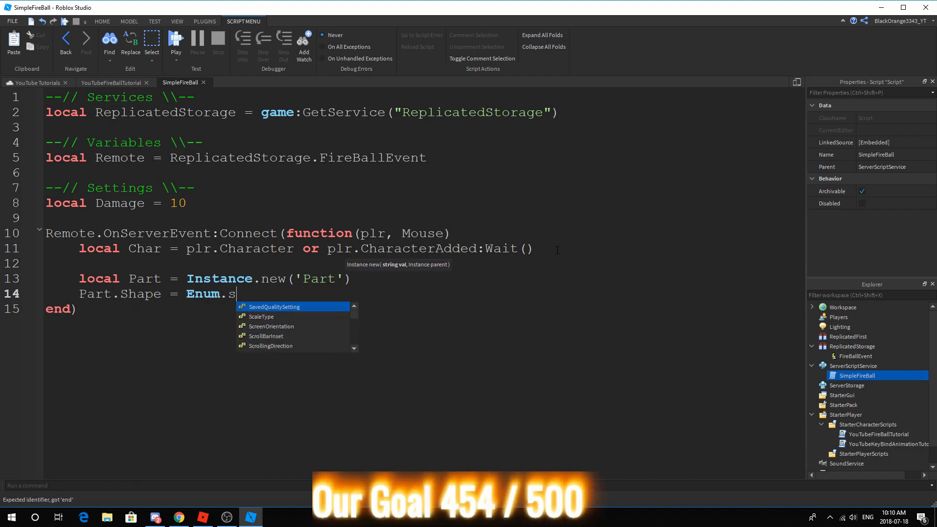
type("PartType.Ball")
type("Part.Anchored")
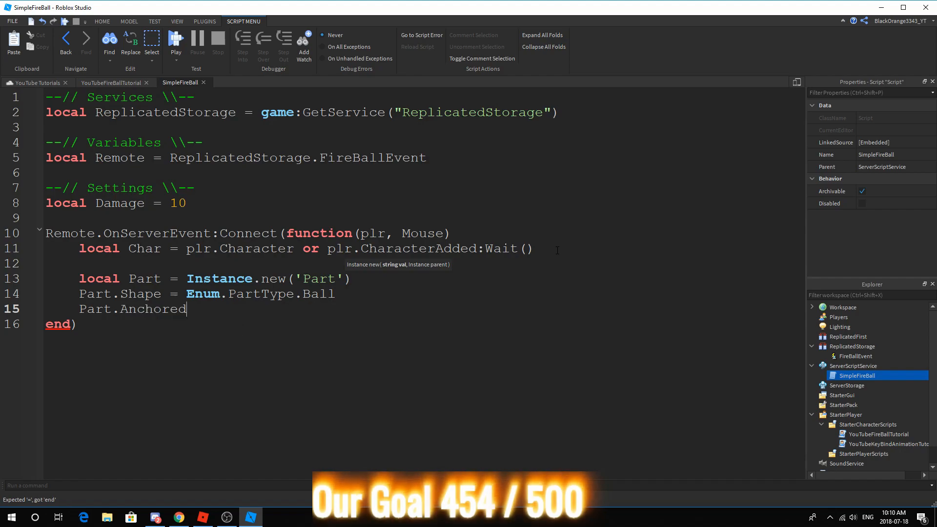
type("= false")
type("Part.CanCollide = tr")
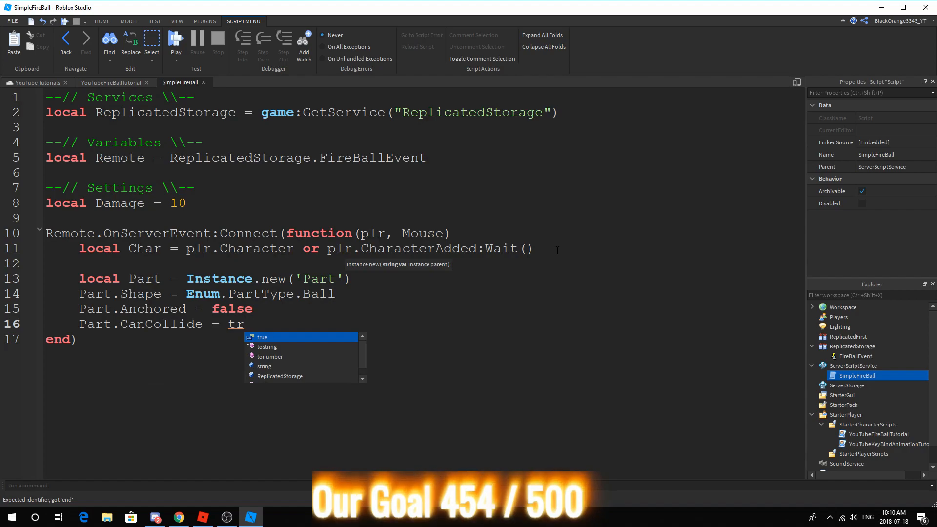
type("ue")
type("Part.C")
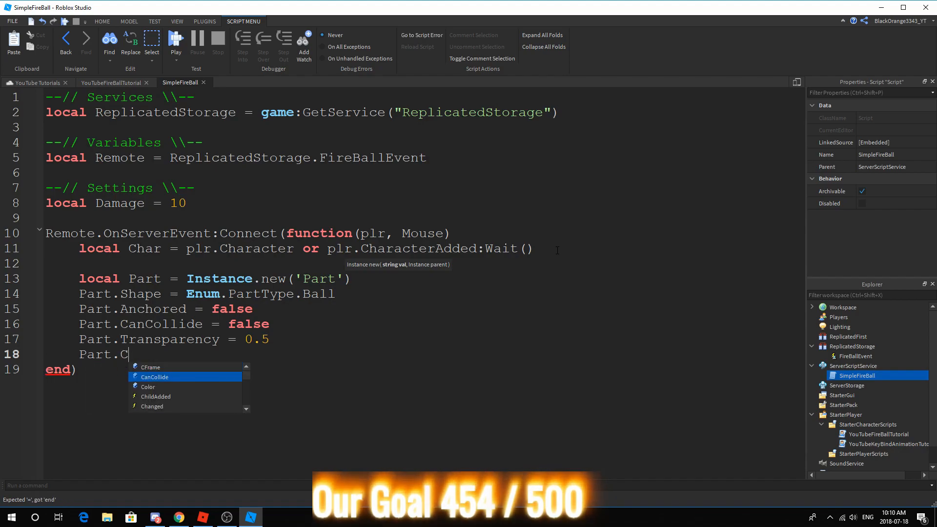
type("olor = c")
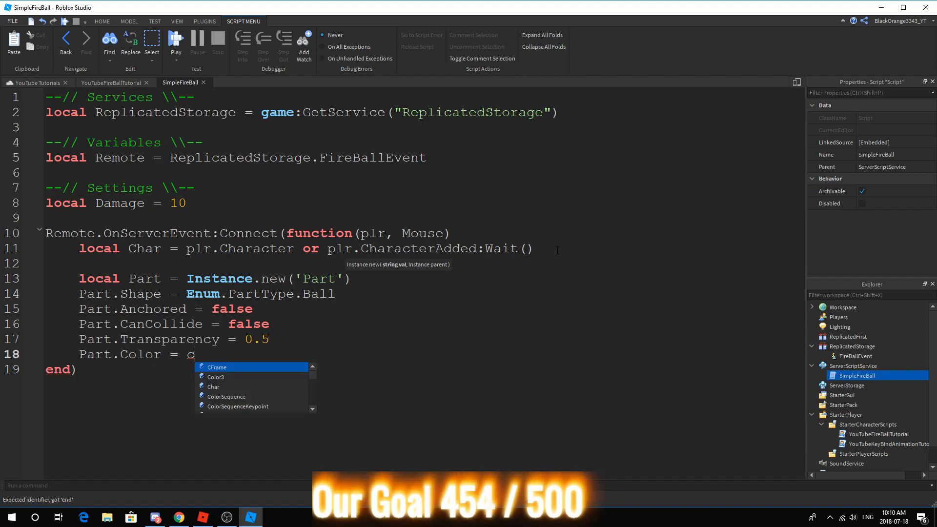
type("olor3.fromRGB(")
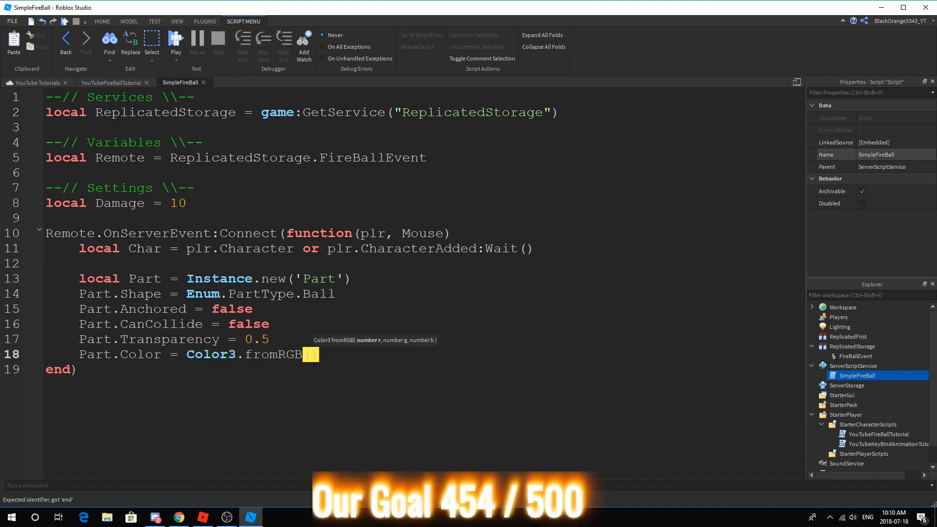
Insert a new part into the Workspace from the Explorer.
left_click(812, 306)
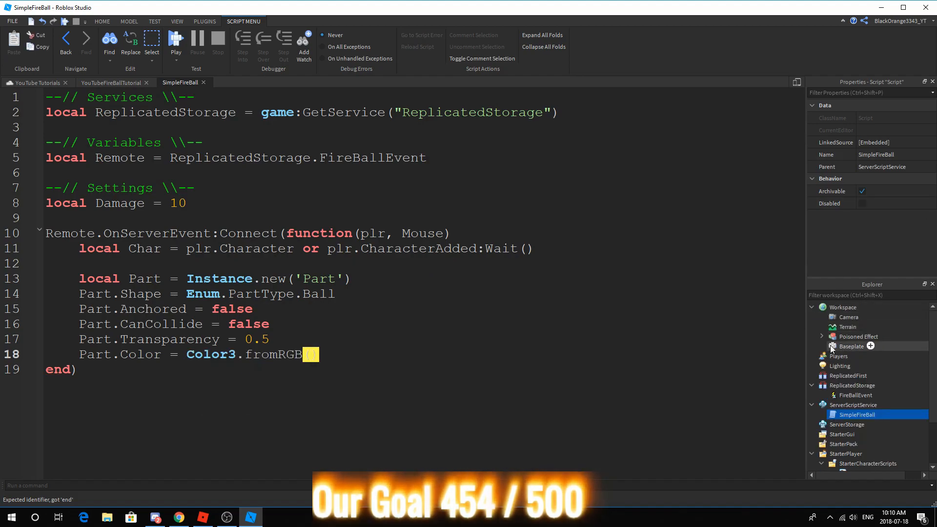
left_click(852, 346)
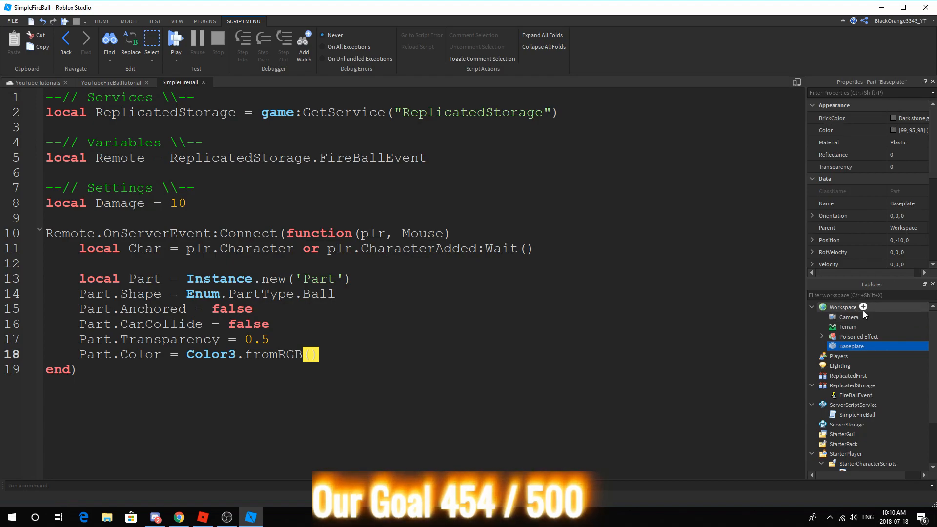
left_click(863, 306)
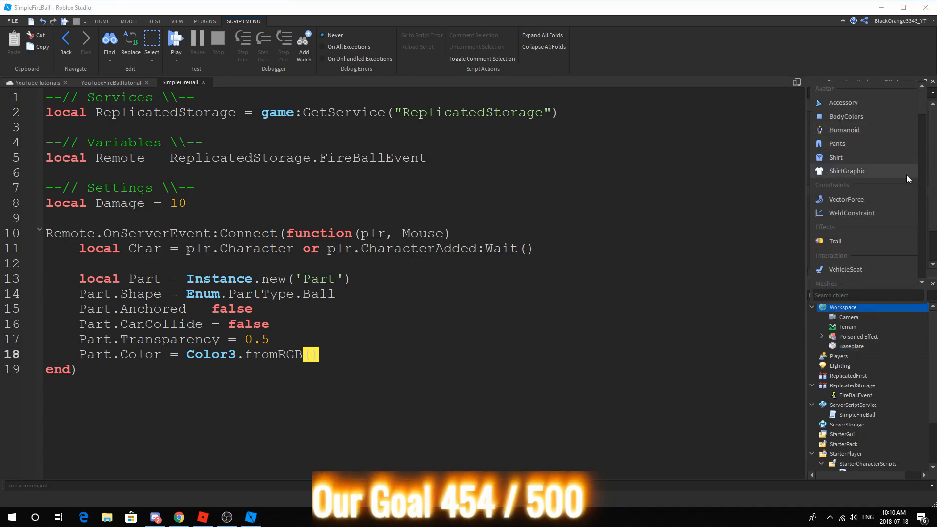
left_click(844, 356)
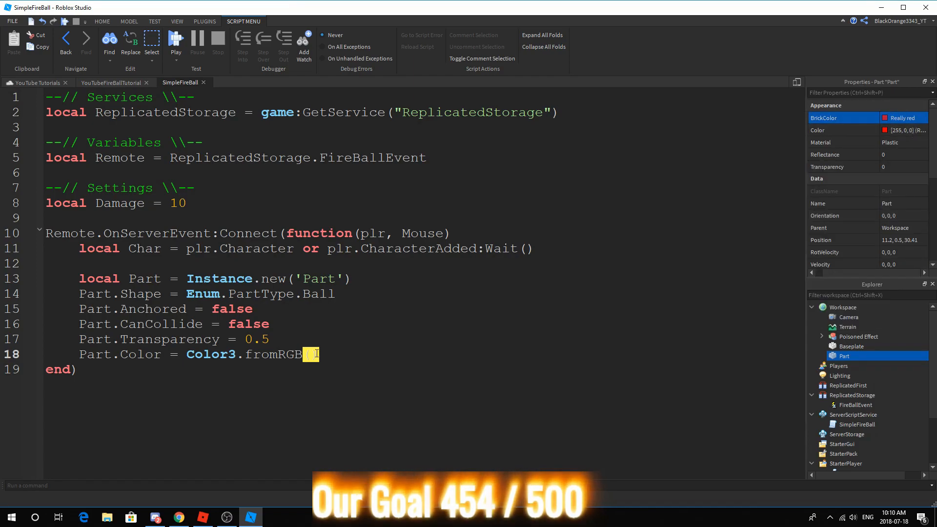
Make the fireball red (255,0,0) with Neon material.
type("255,0,0")
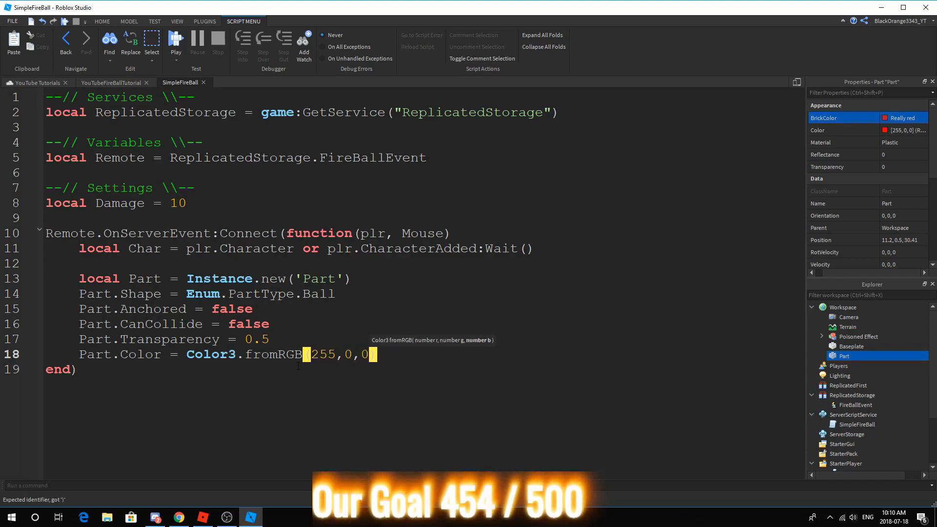
type("par")
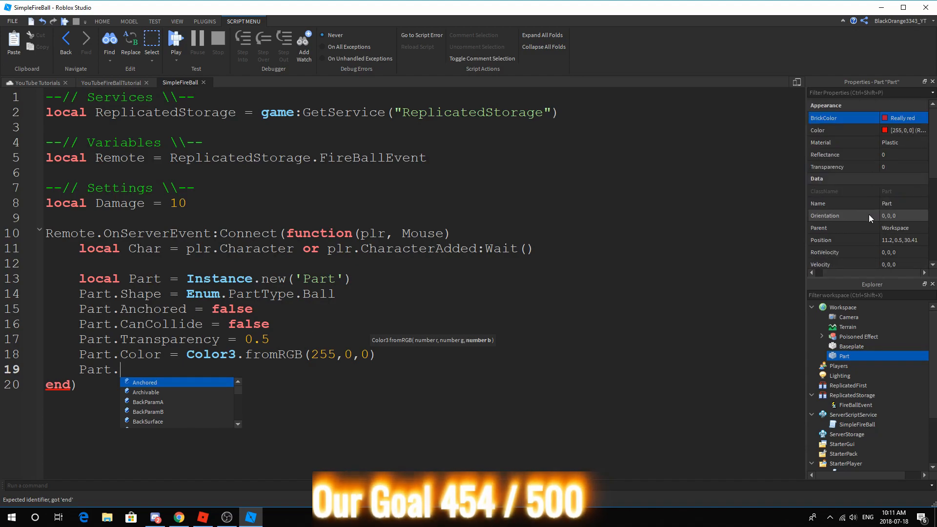
type("Material =")
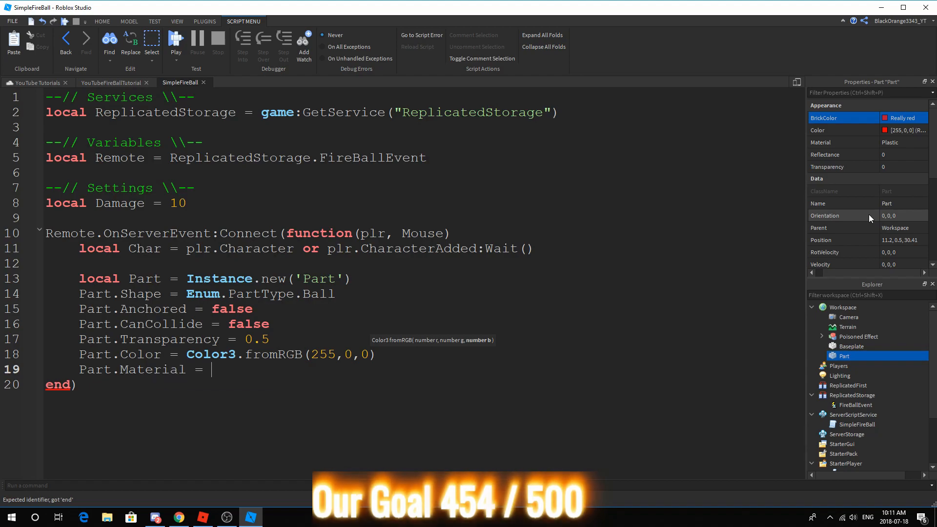
type("Enum.Material.en")
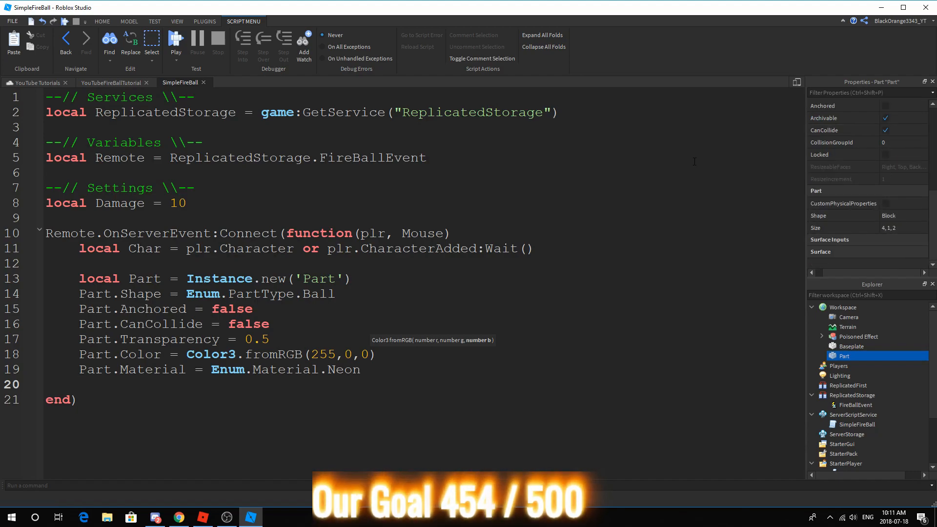
Set Part.Size to Vector3.new(3,3,3) and start the Part.CFrame line.
type("Part.Size =")
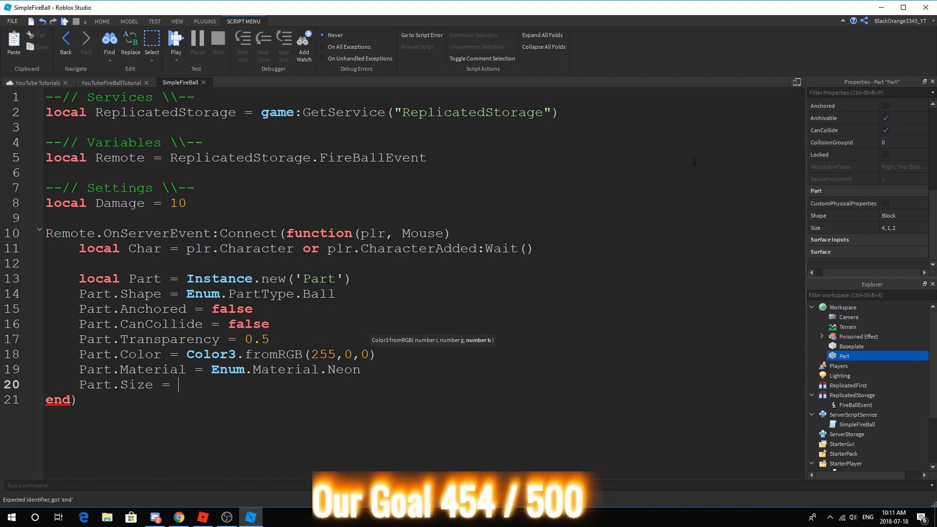
type("v")
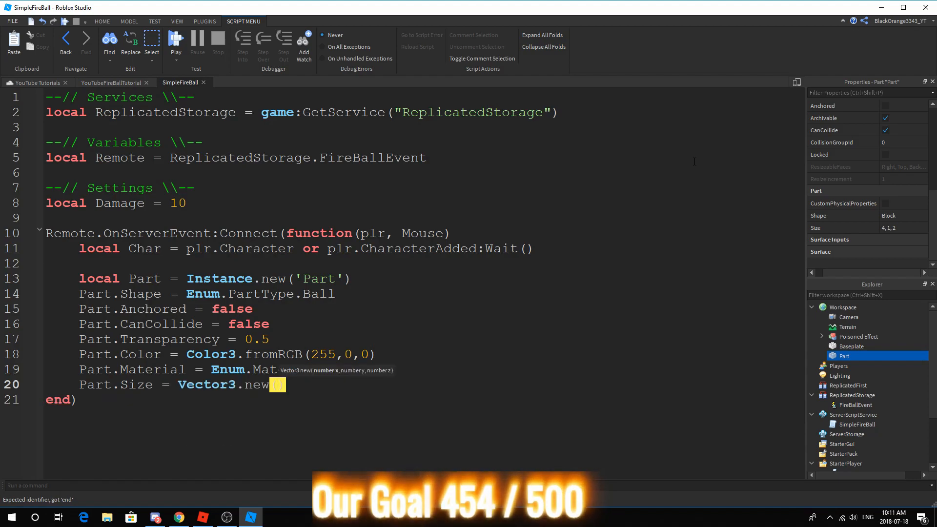
type("3,3,3)")
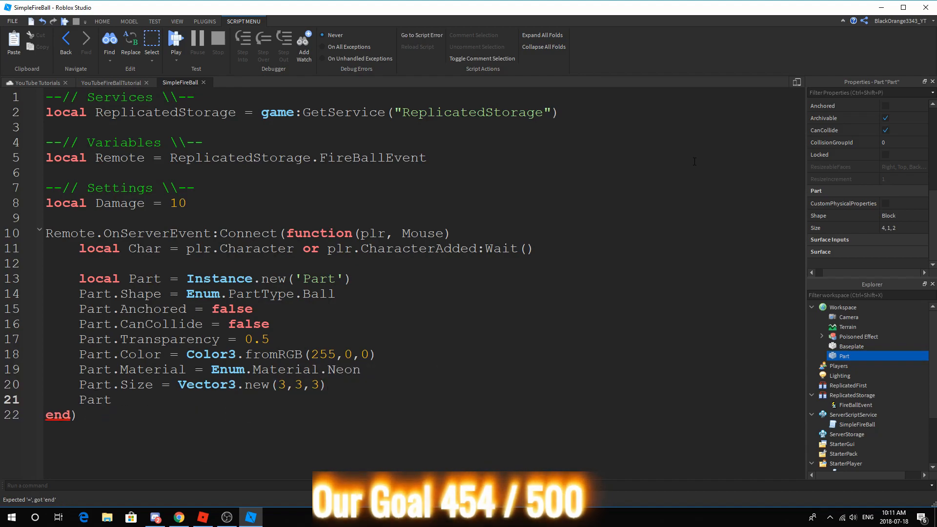
type(".CFrame")
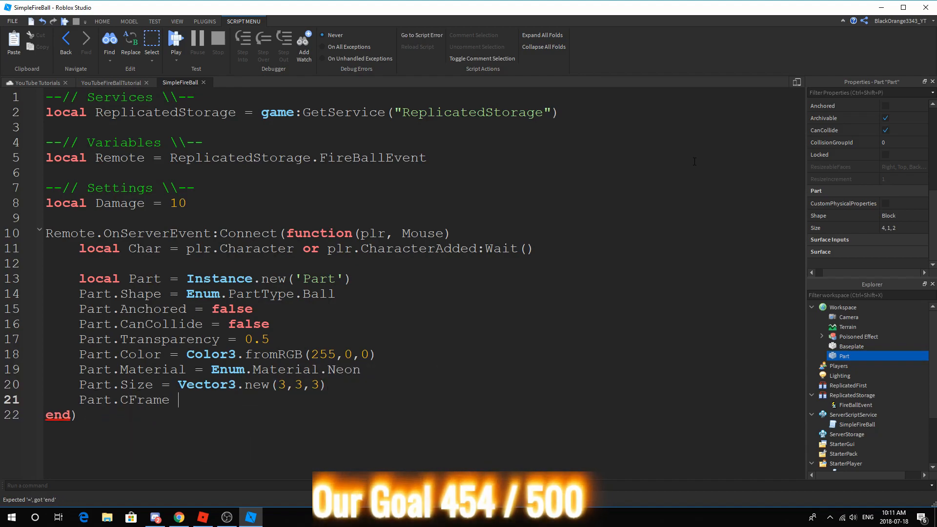
Set Part.CFrame to Char.HumanoidRootPart.CFrame, parent it to workspace, and name it 'FireBall'.
type("= Char.")
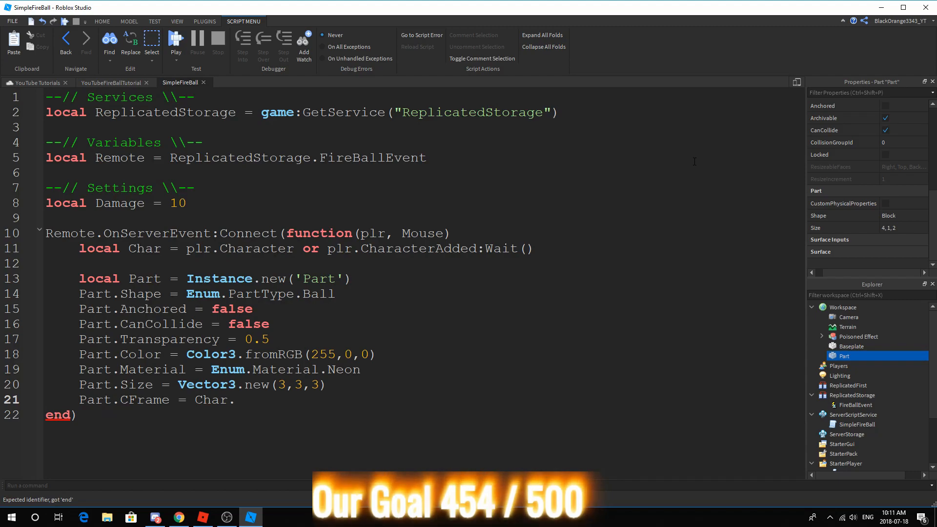
type(".HumanoidRootPart")
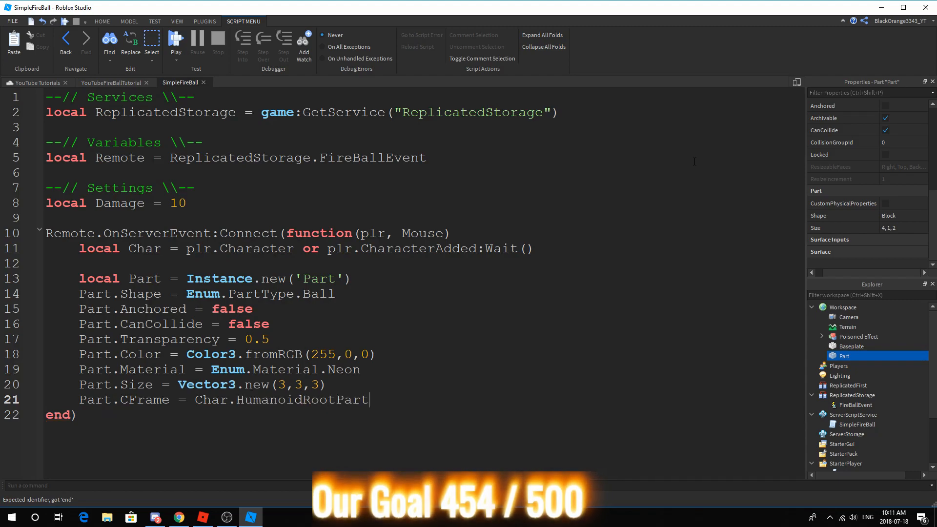
type(".CFrame")
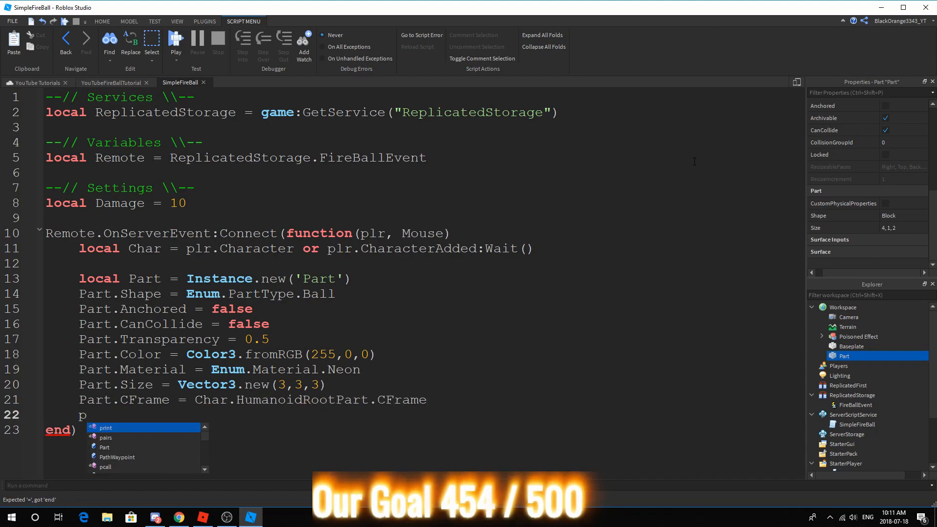
type("art.")
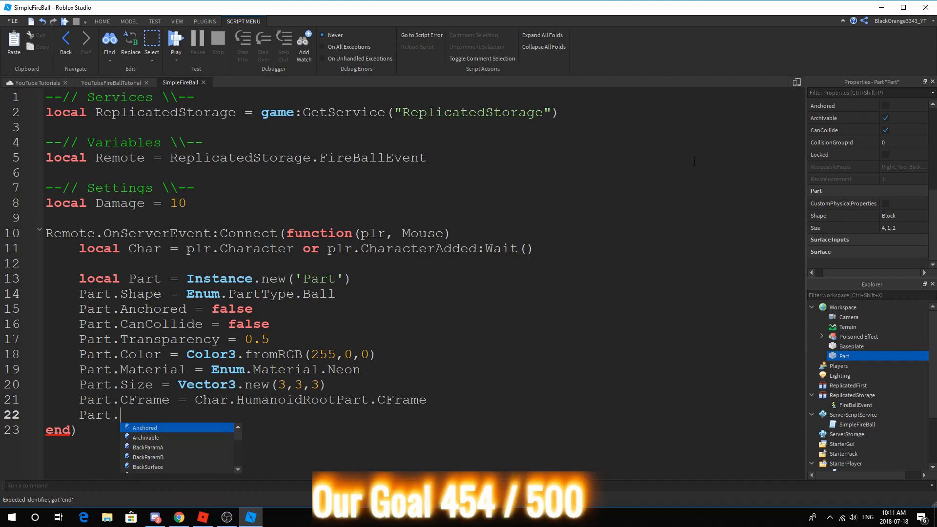
type("W")
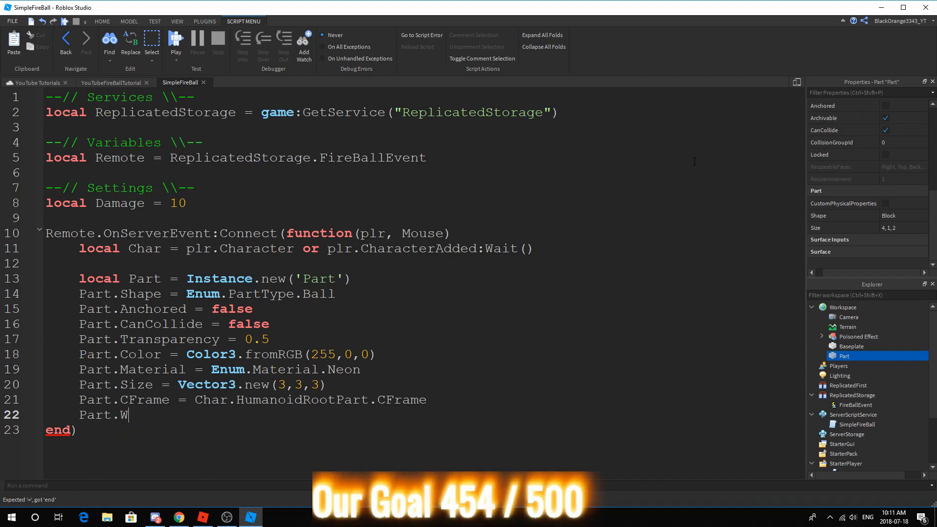
type("Parent = workspace")
type("Part.Name = '")
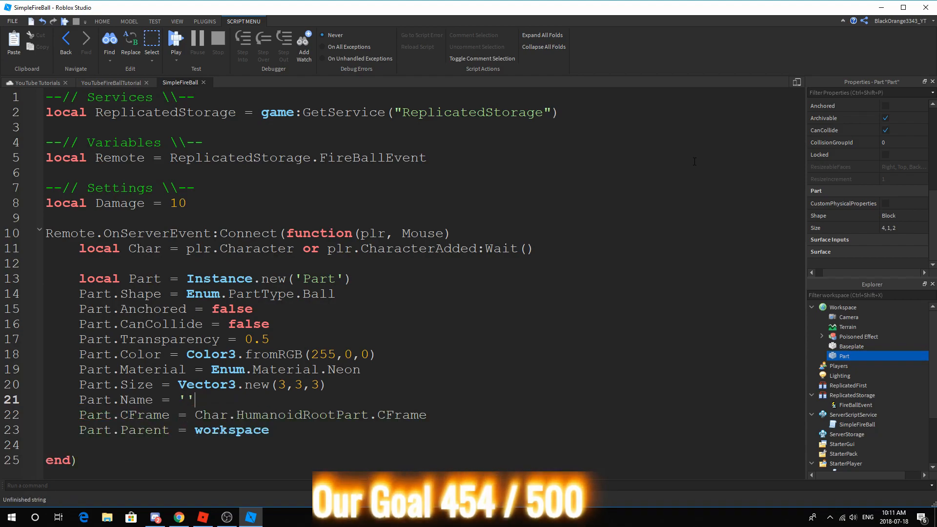
type("FireBall")
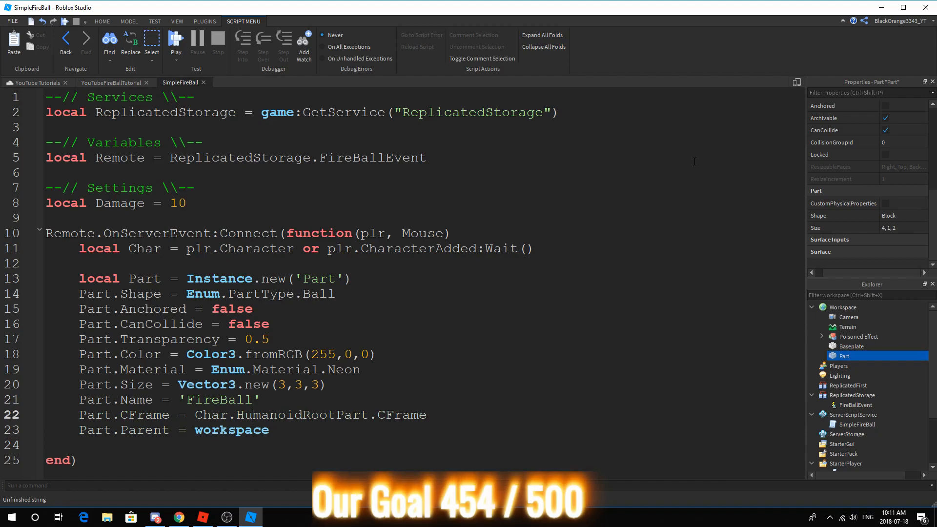
key("enter")
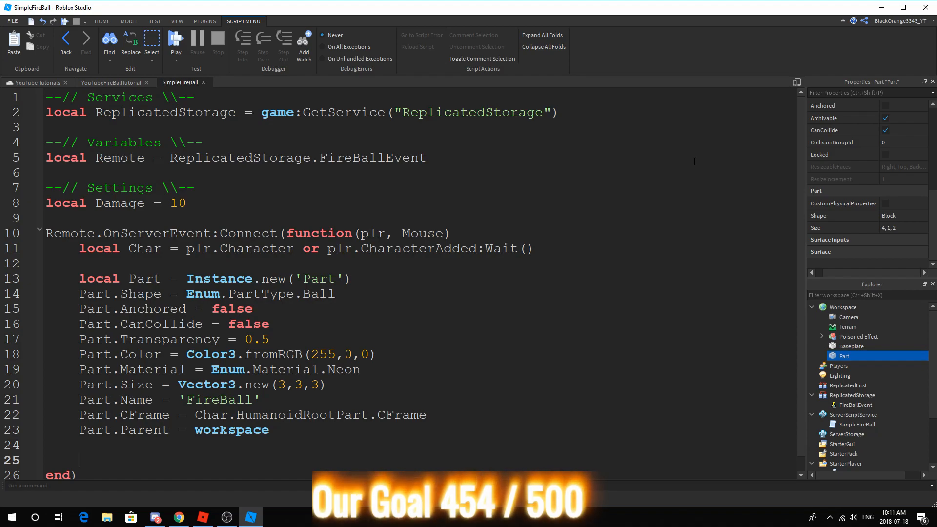
Create a BodyVelocity with MaxForce Vector3.new(math.huge, math.huge, math.huge).
type("local Body")
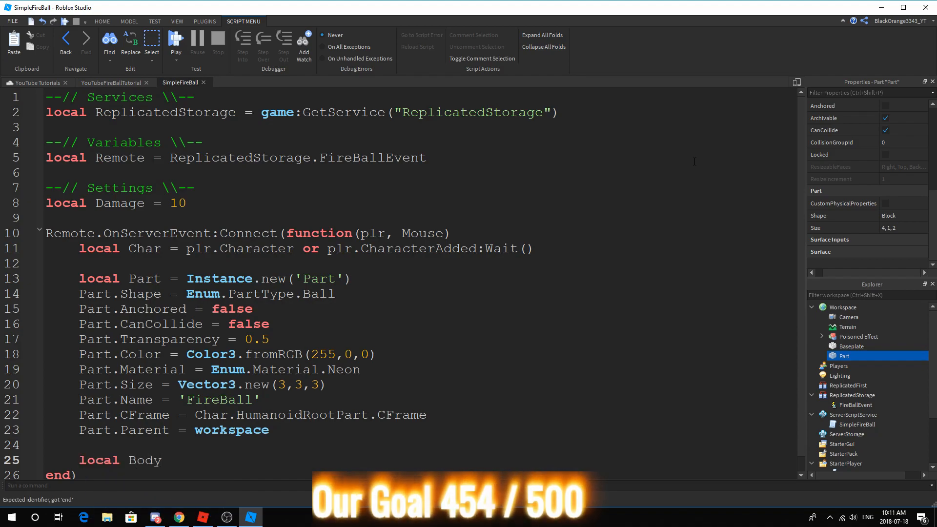
type("Velocity = Instance.new(")
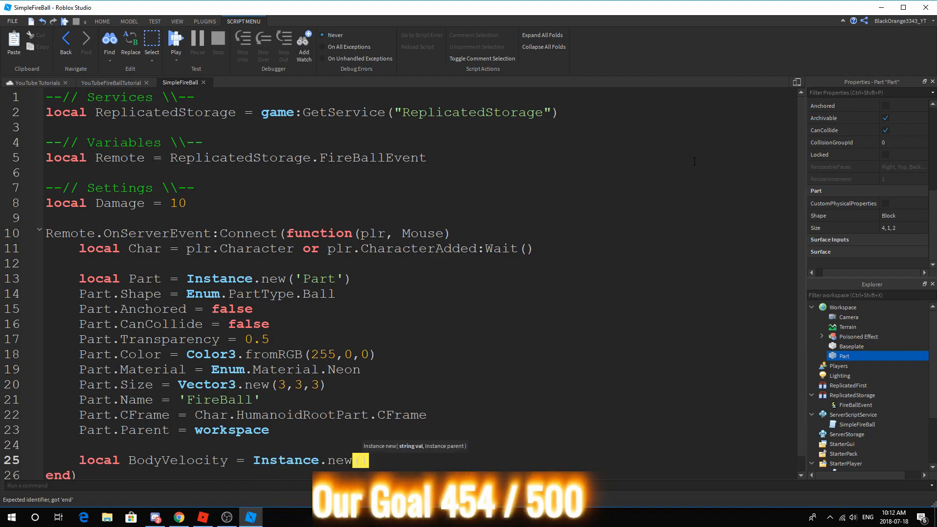
type("\"BodyVelocity\"")
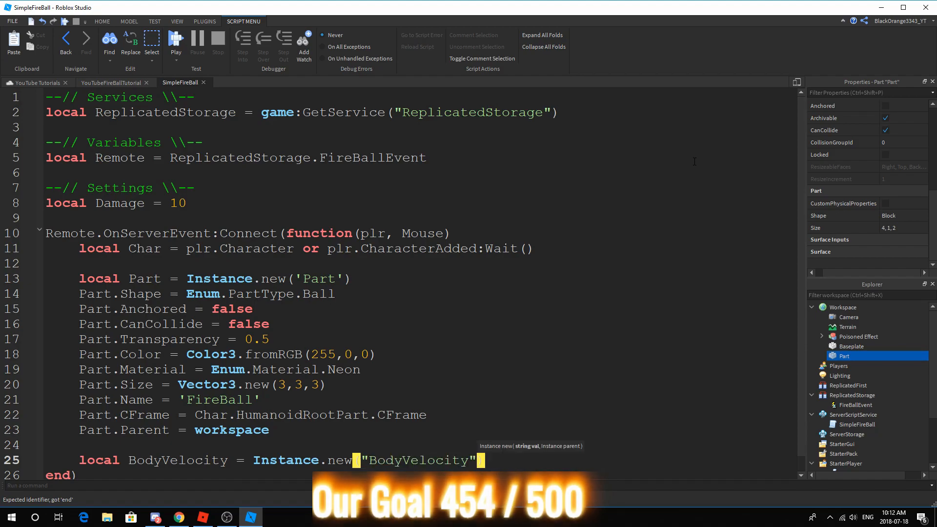
type("BodyVelocity.MaxForce = Vector3.")
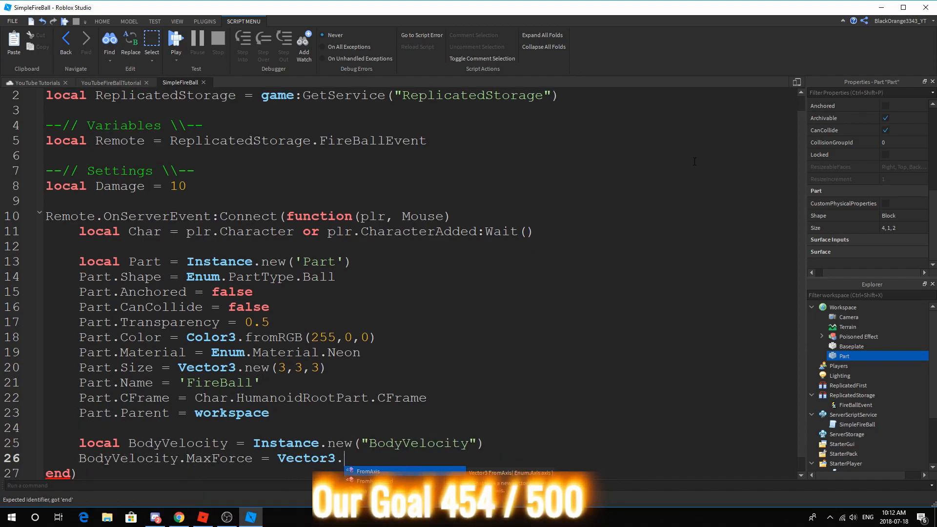
type("new mat")
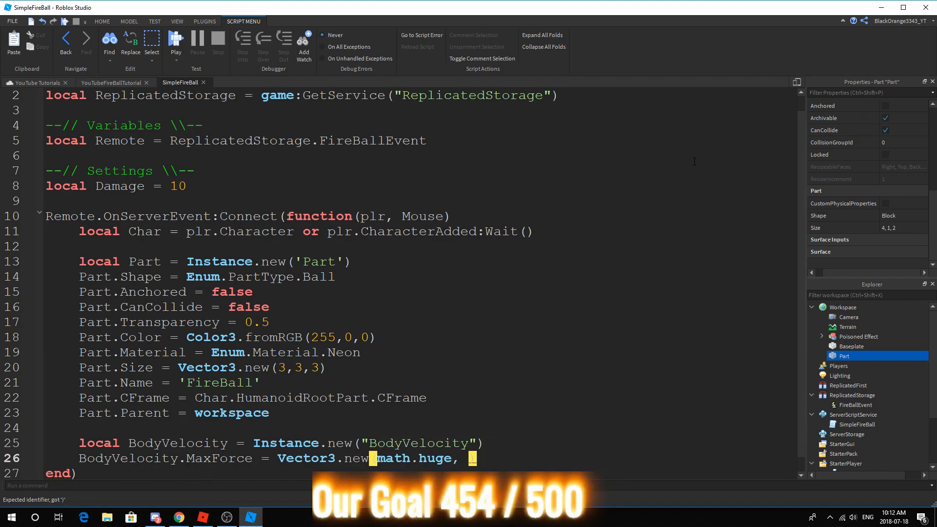
type("math.huge, nmath.huge")
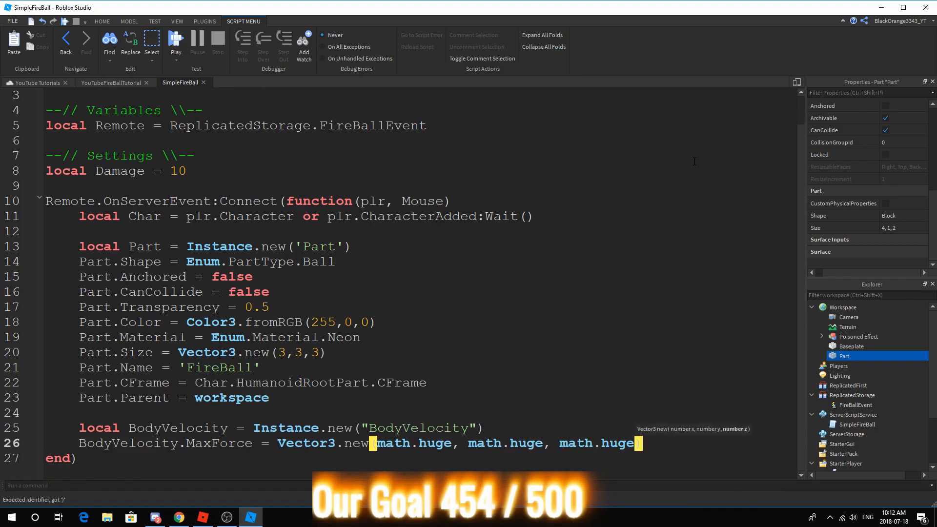
Set BodyVelocity.Velocity to Mouse.lookVector*20 and parent it to Part.
type("BodyVelocity.")
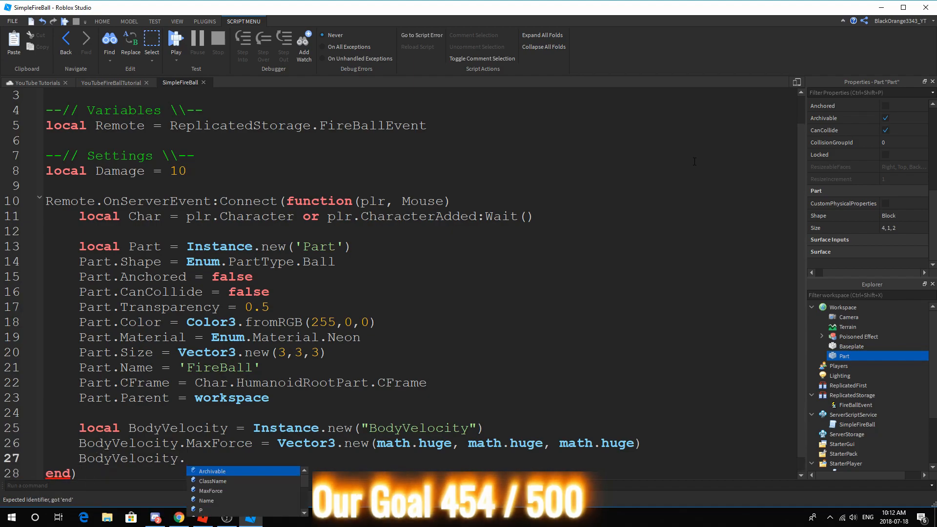
type("Velocity")
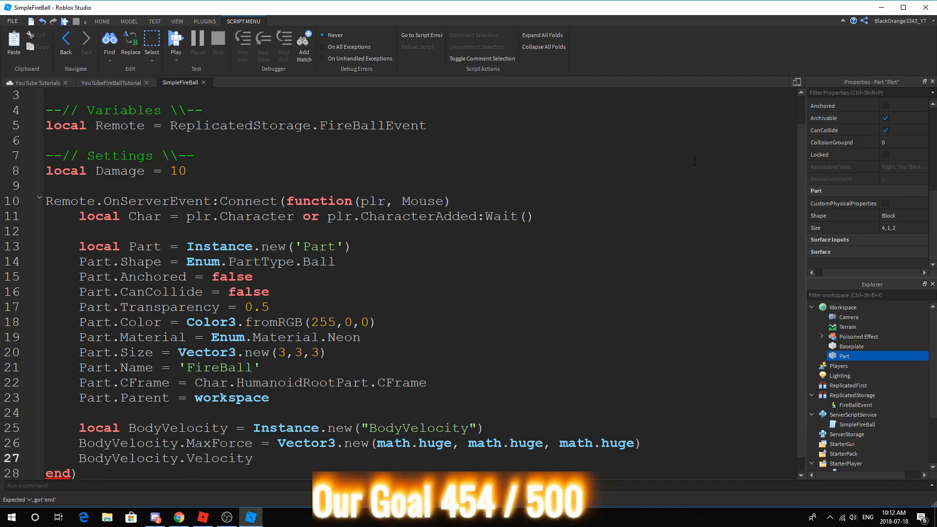
type("m")
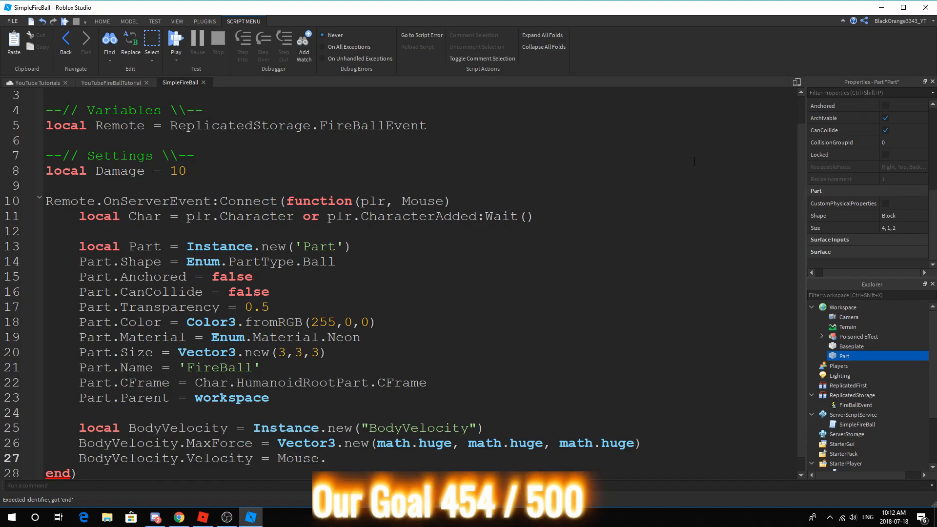
type("look")
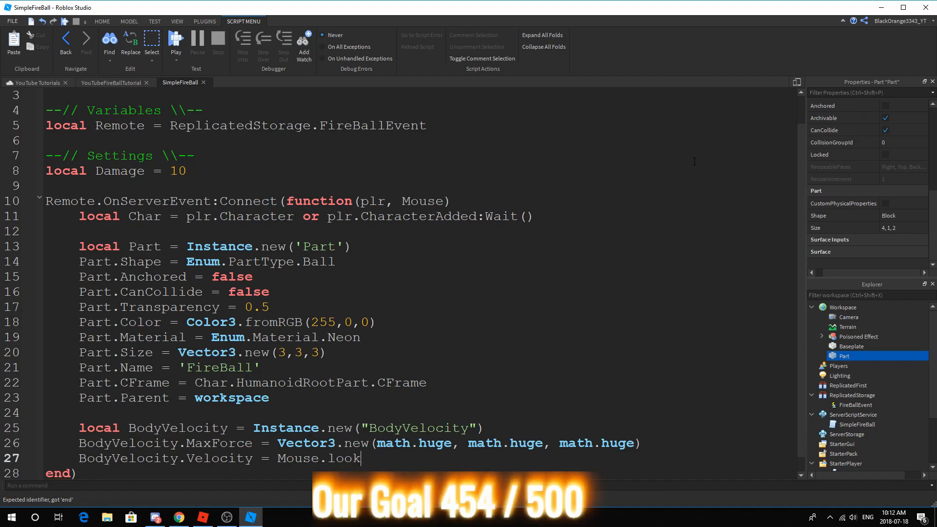
type("Vector")
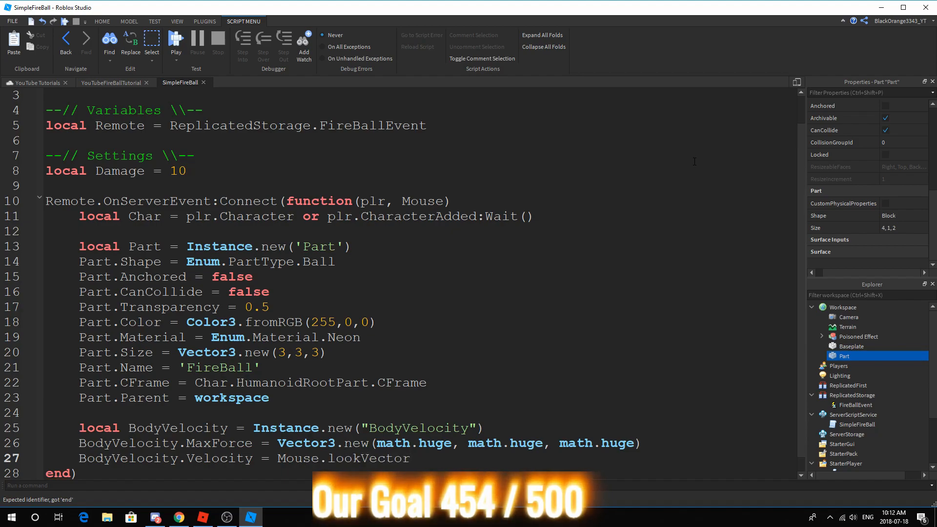
type("&")
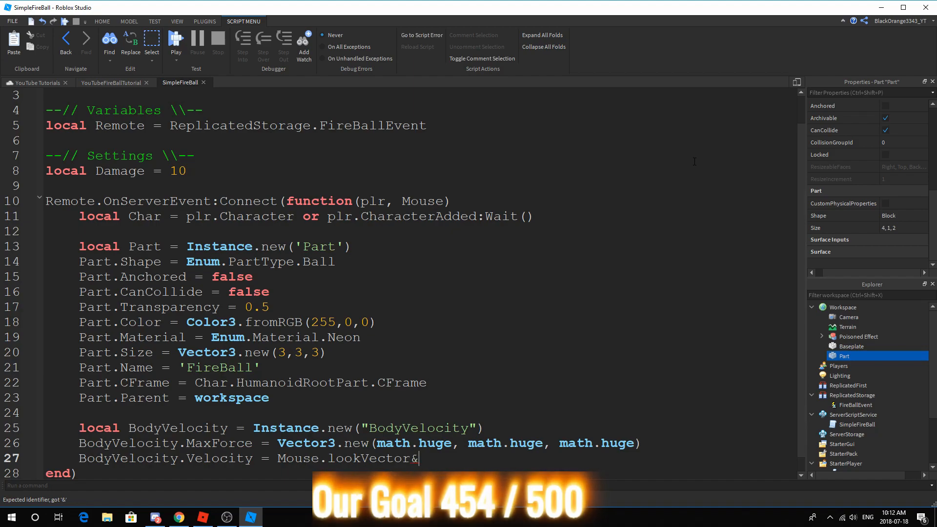
type("*10")
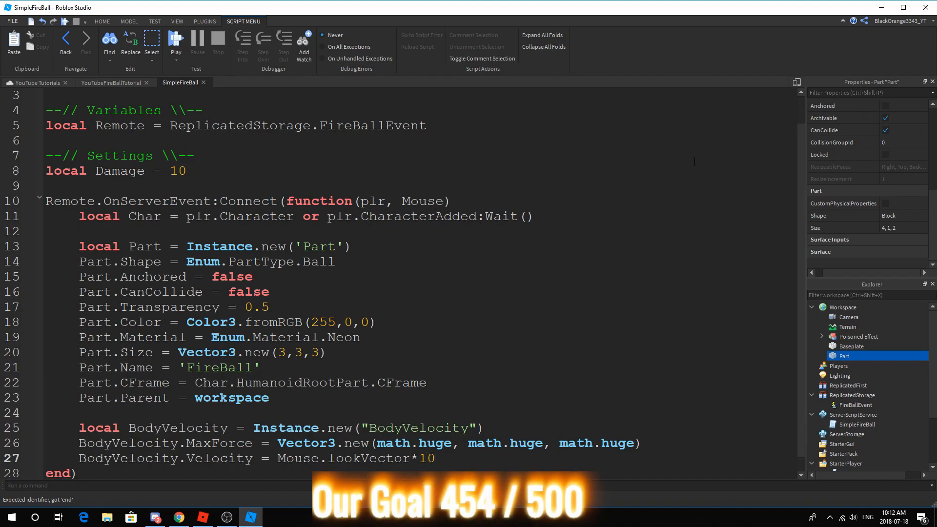
key("BackSpace")
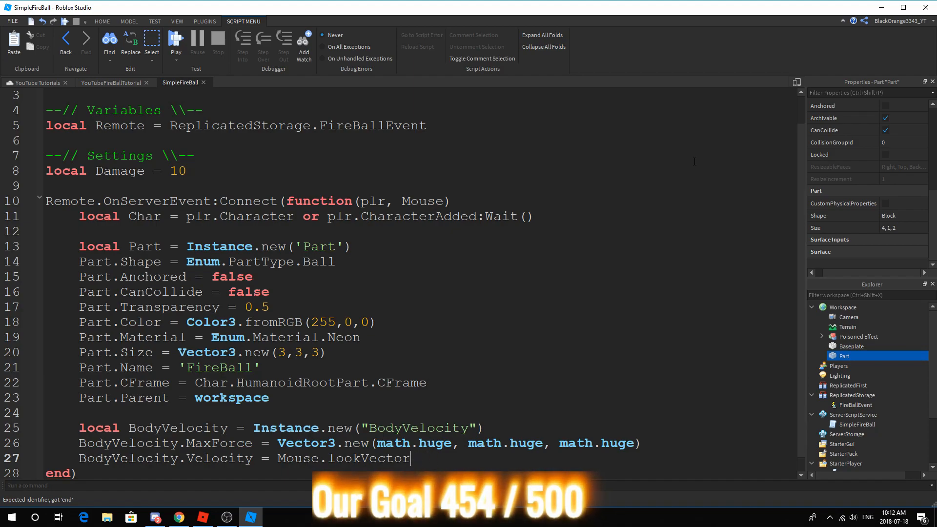
type("*20")
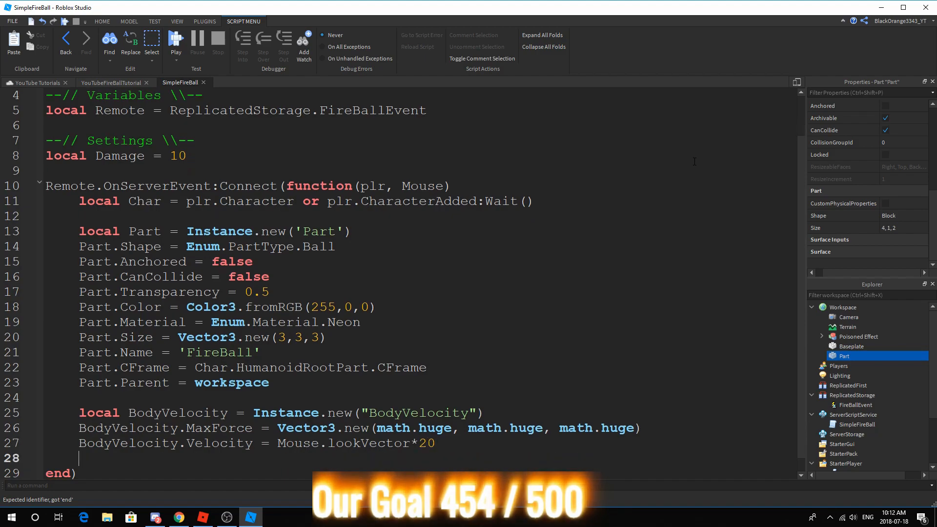
type("BodyVelocity.Parent =")
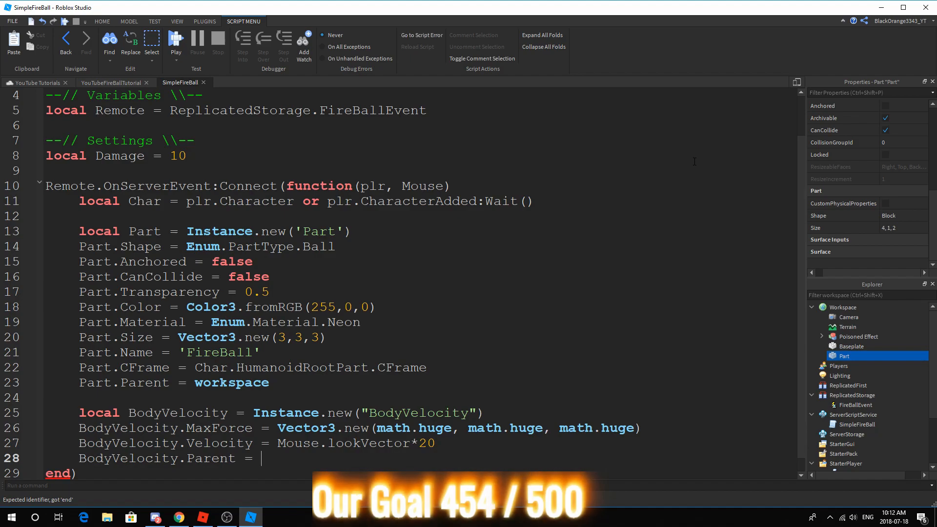
type("Part")
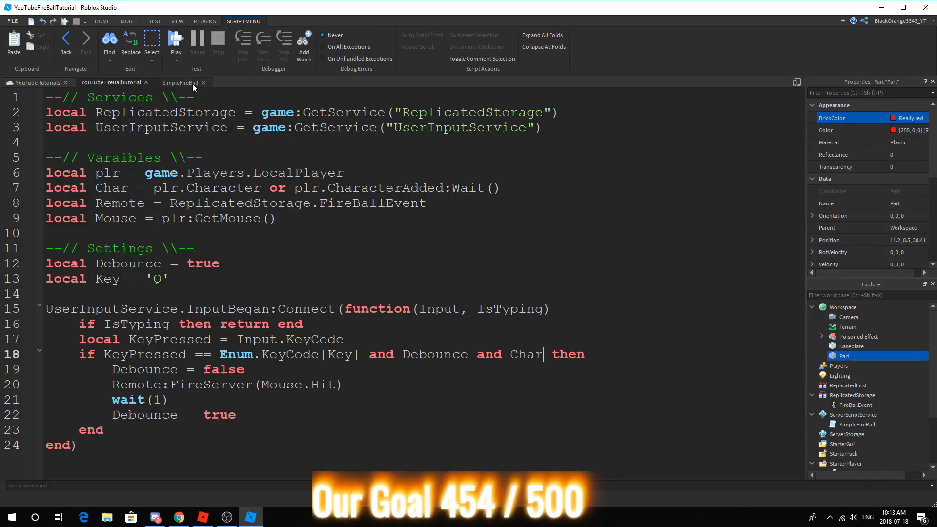
Switch back to the SimpleFireBall server script tab.
left_click(180, 82)
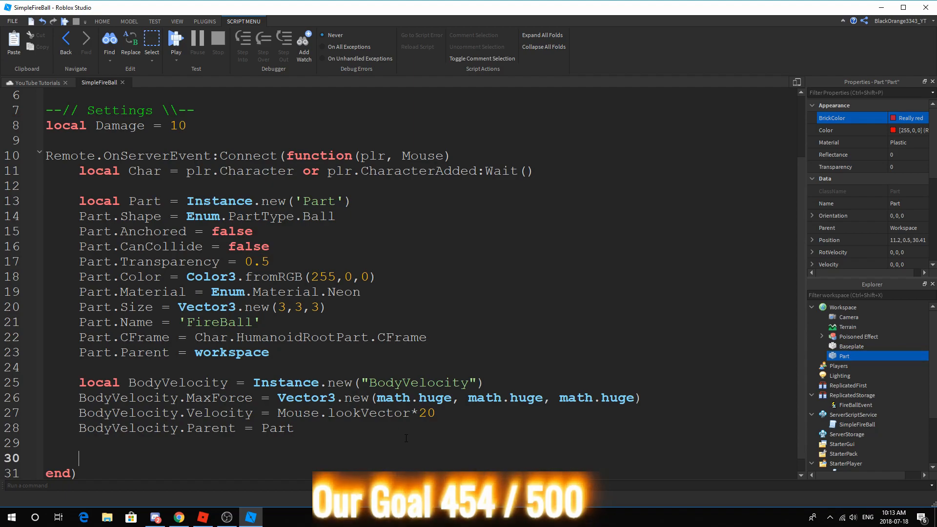
Connect Part.Touched, checking h.Parent has a Humanoid and isn't named plr.Name.
type("P")
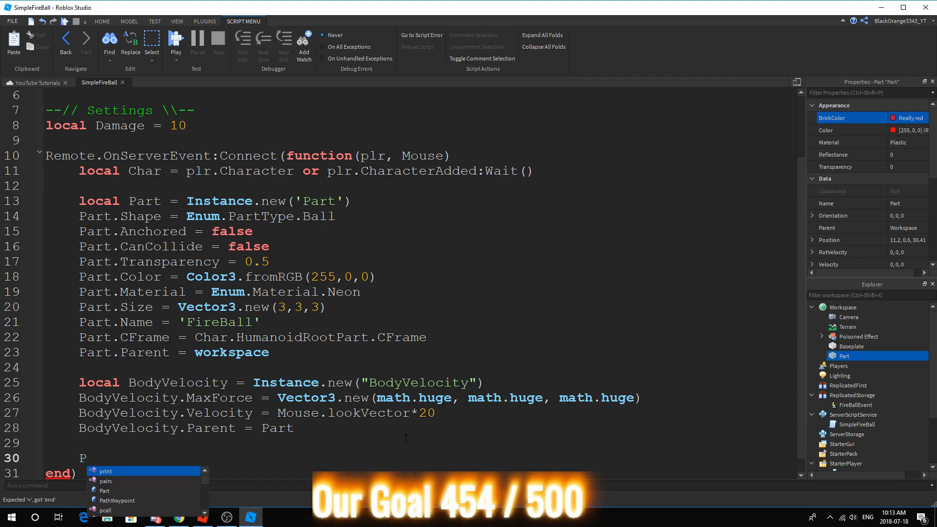
type("art.Touched:")
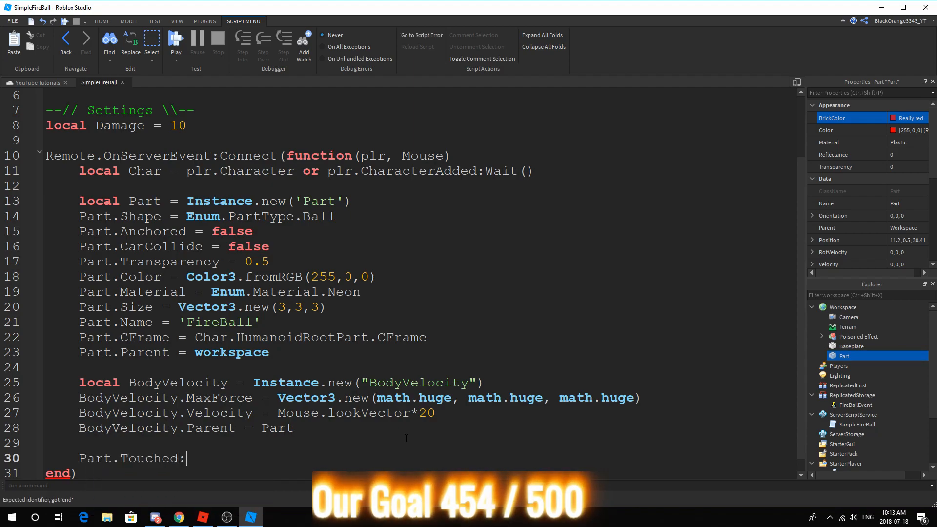
type("Connect(function()")
type("if")
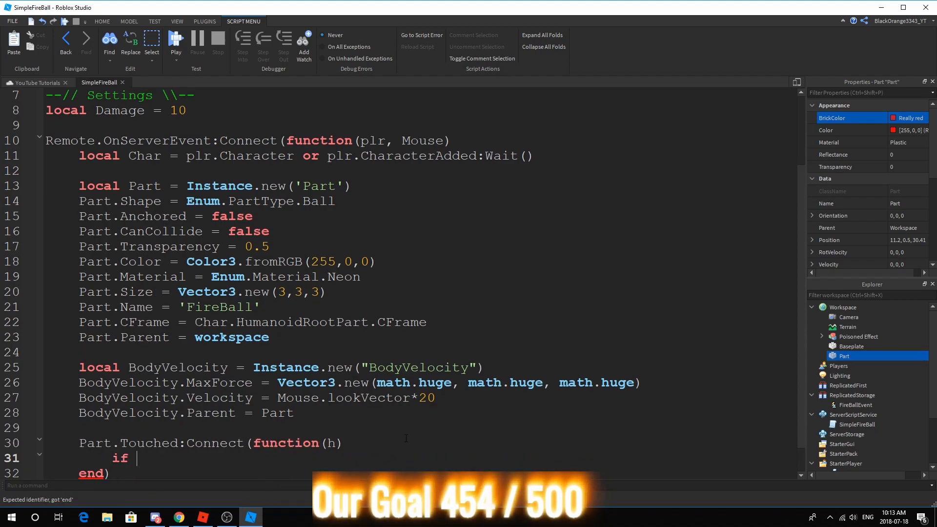
type("h.Pare")
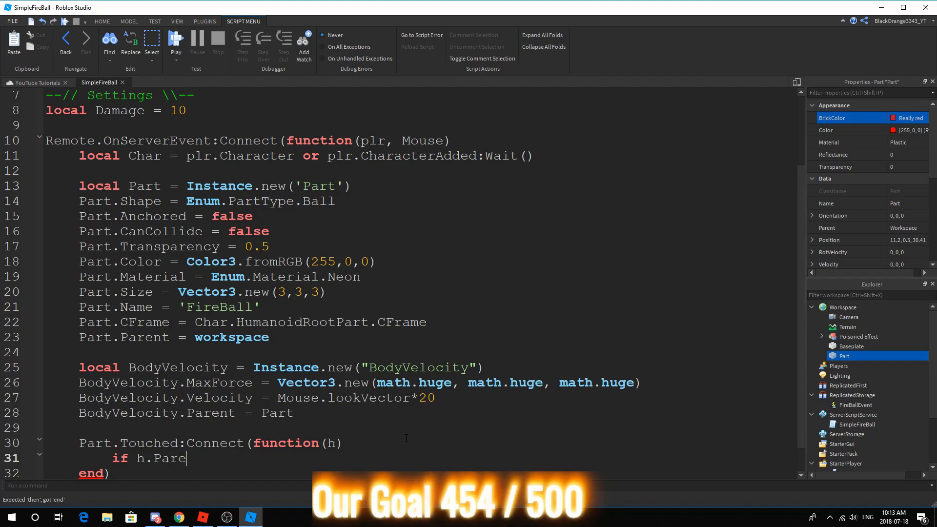
key("Backspace")
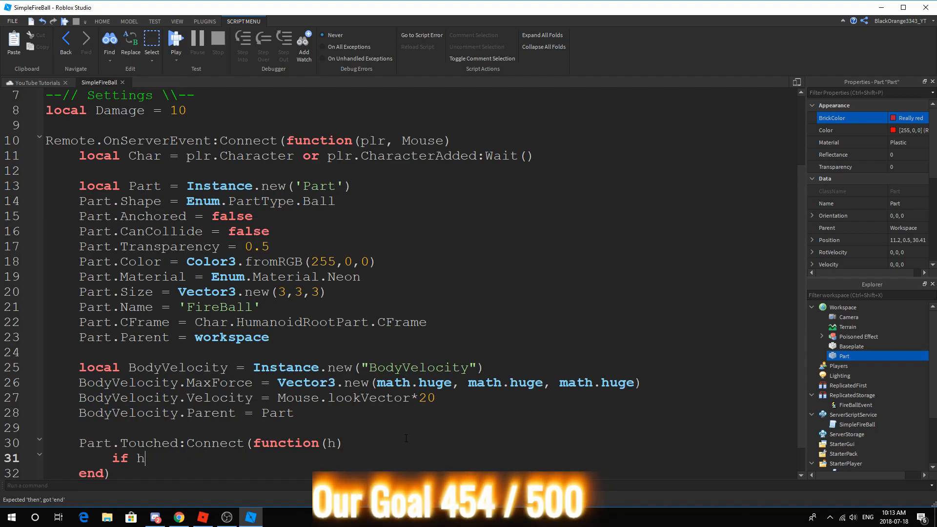
type(".")
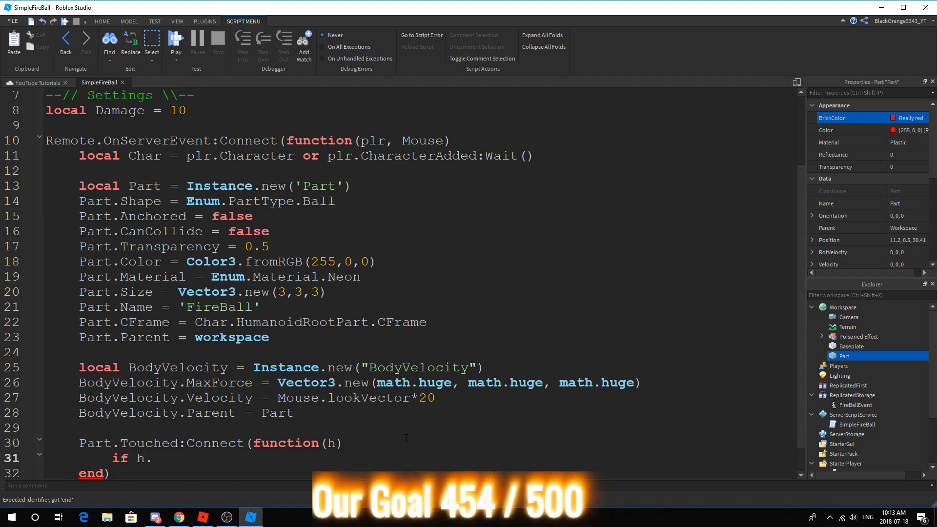
type(".Parent:FindFi")
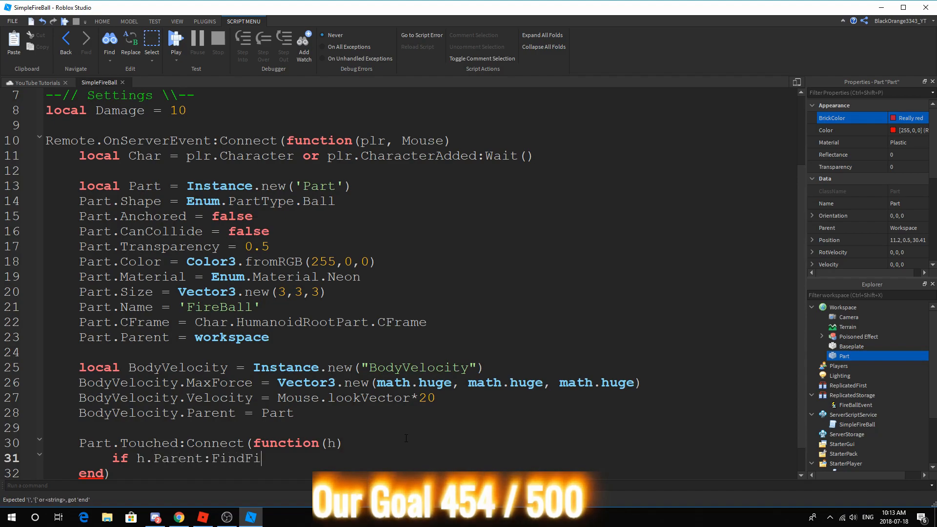
type("rst")
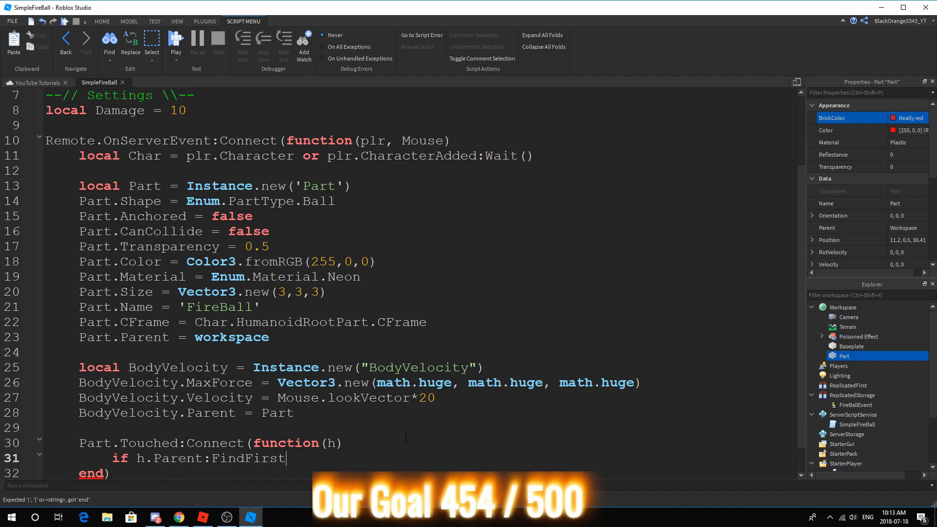
type("Chi;d")
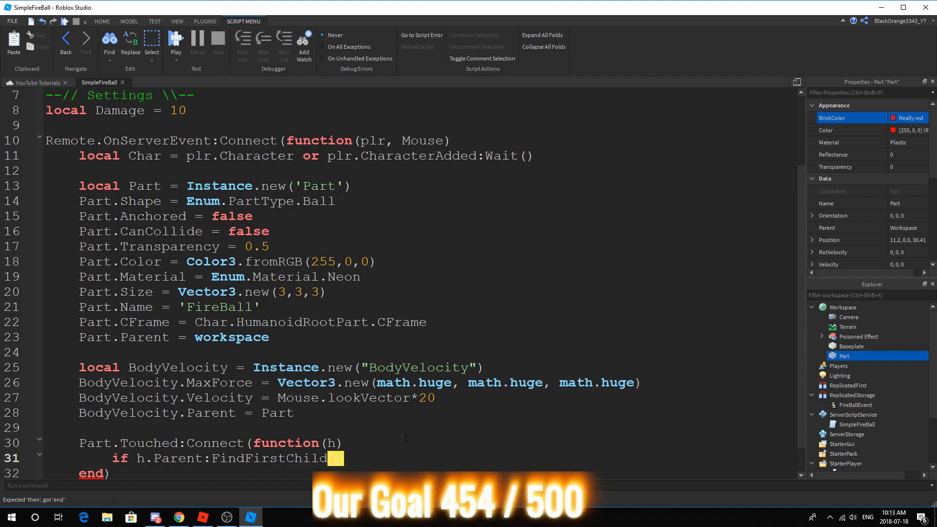
type("''")
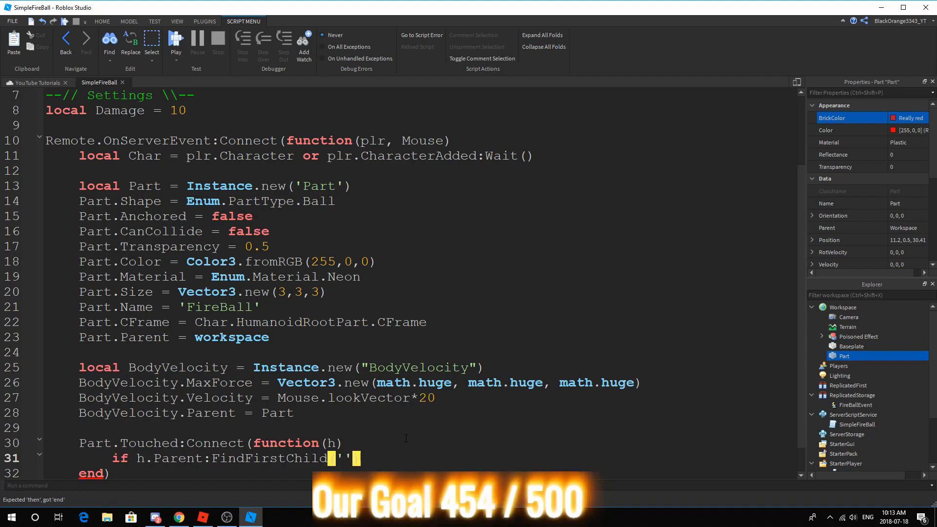
type("Hum")
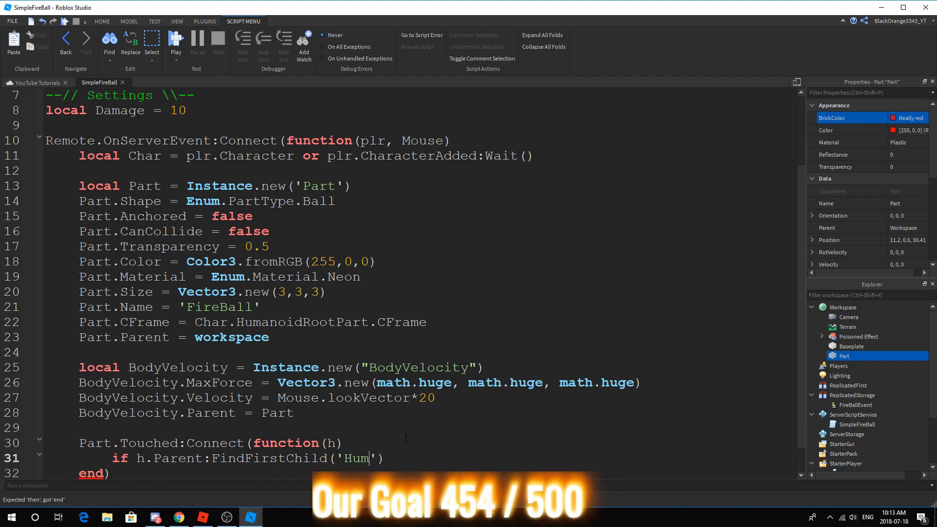
type("anoid') and h")
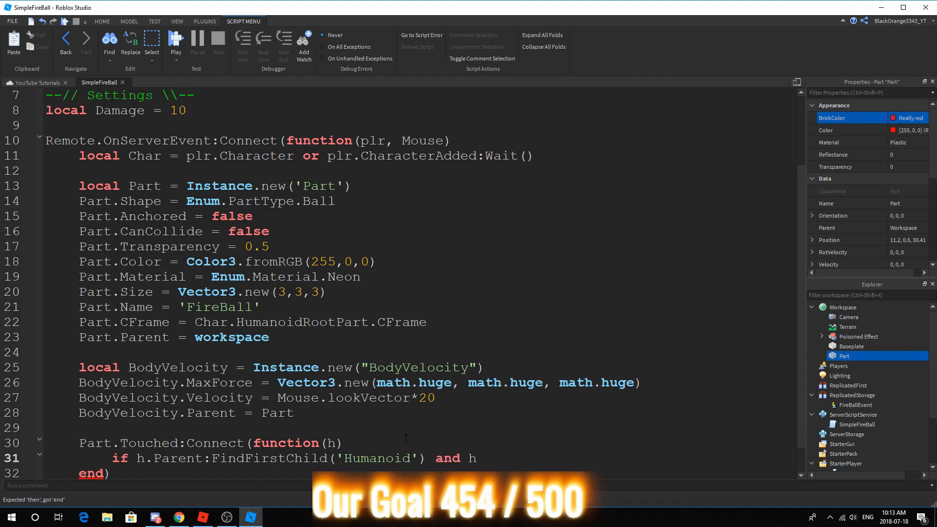
type("h.Parent ~=")
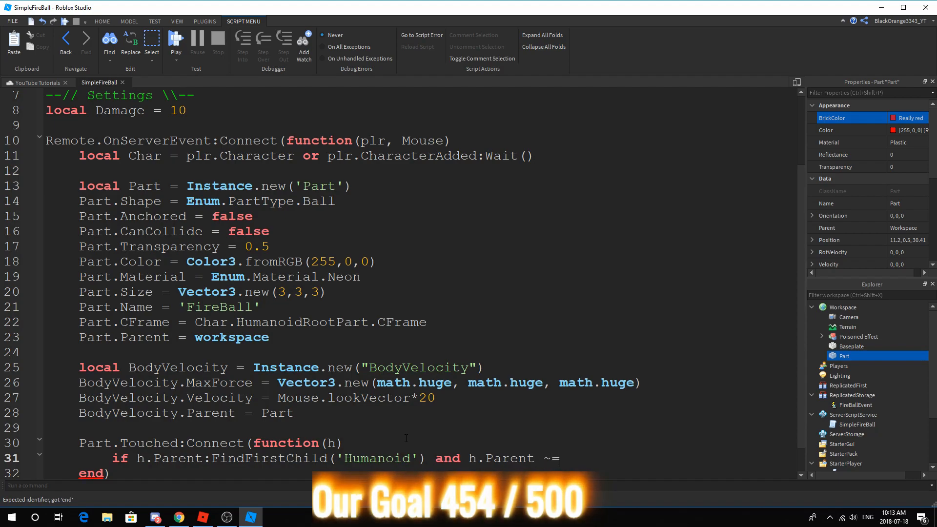
type(".Name")
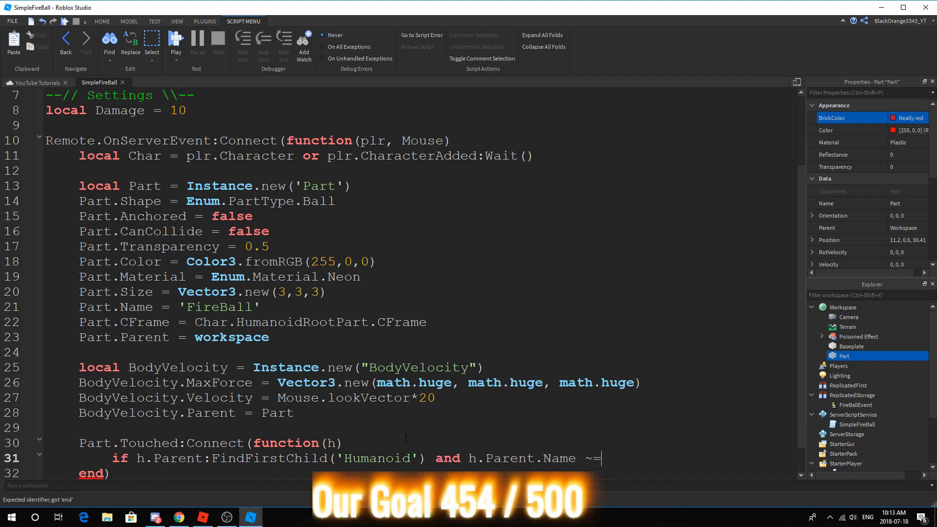
type("plr.Name")
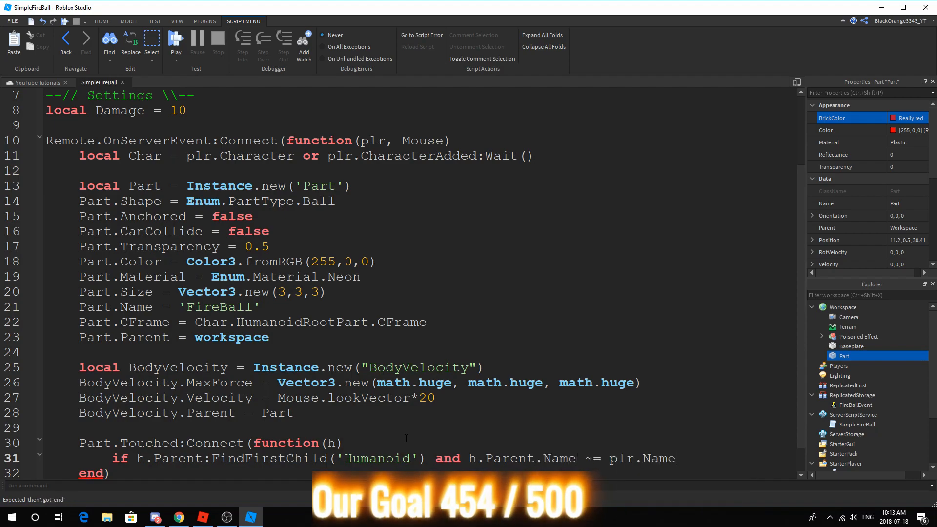
type("then")
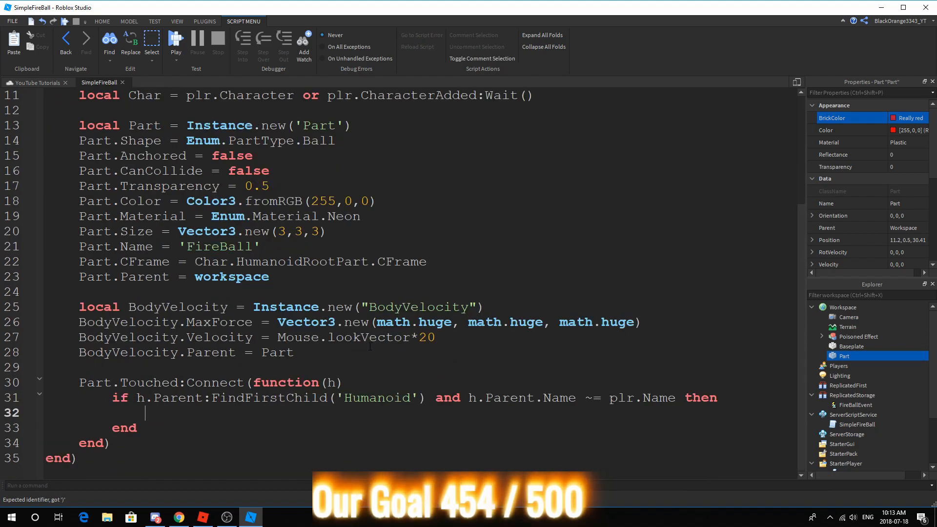
Add a Debounce, get Enemy = h.Parent.Humanoid, call Enemy:TakeDamage(Damage), and wait(1).
type("local")
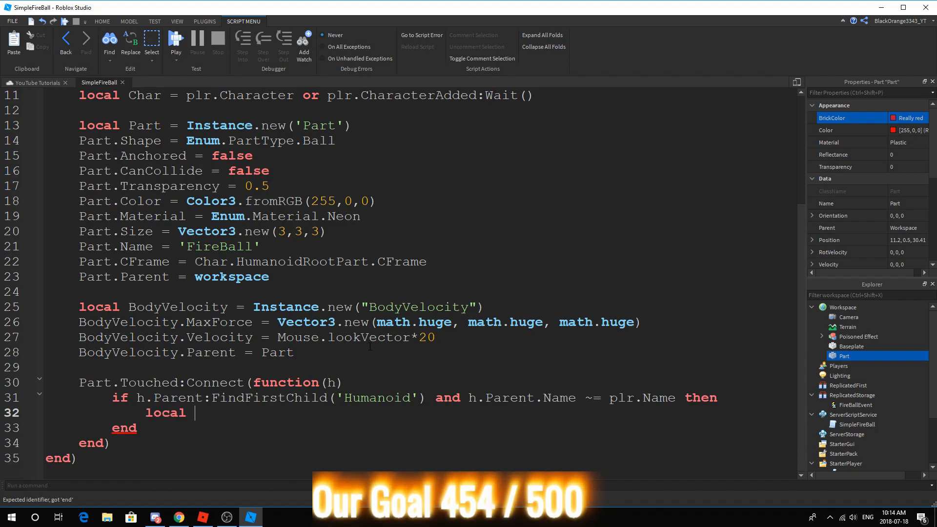
type("Enemy")
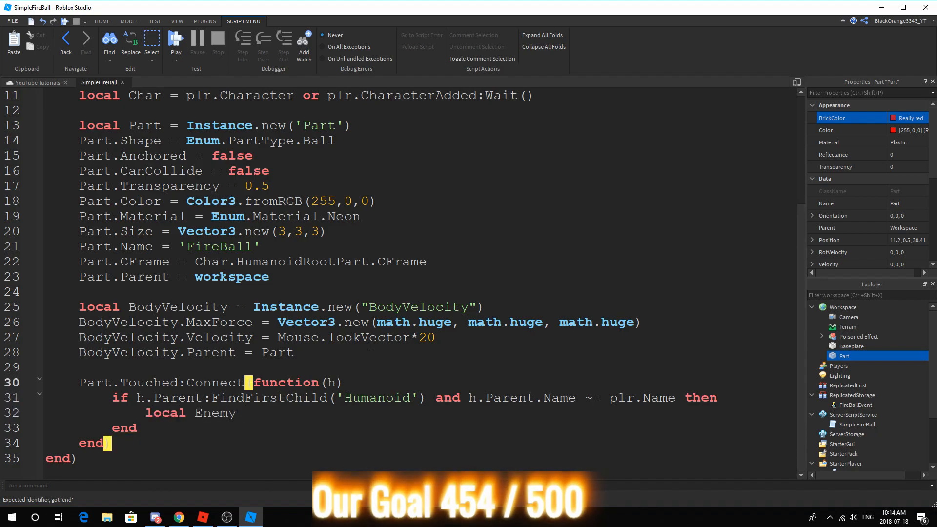
type("local")
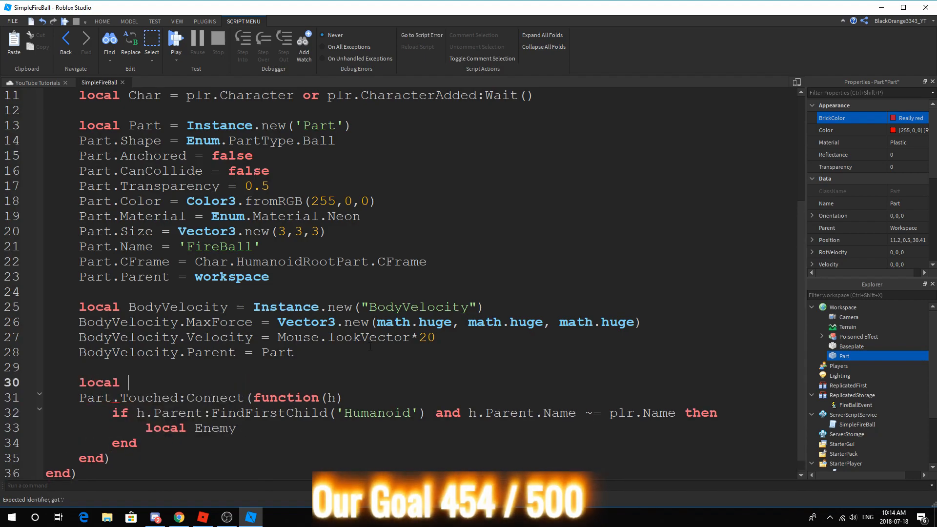
type("Debounce = t")
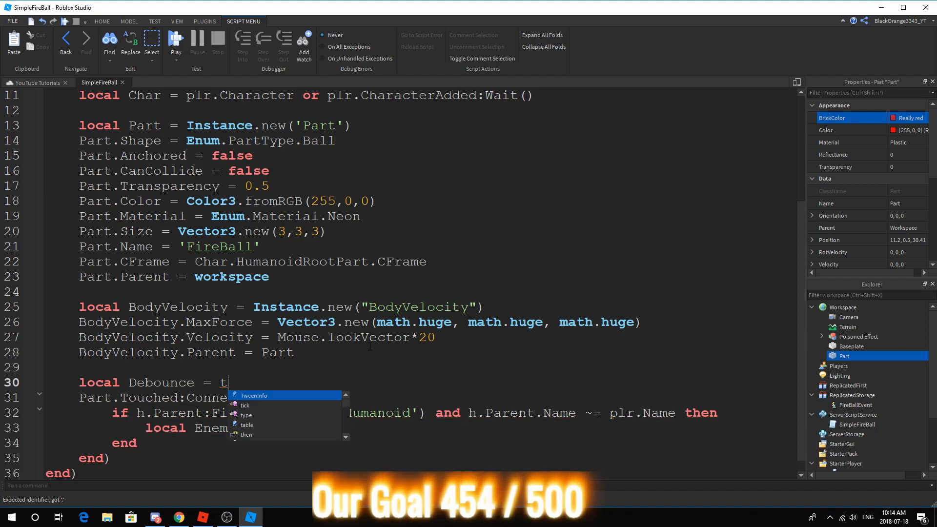
type("rue")
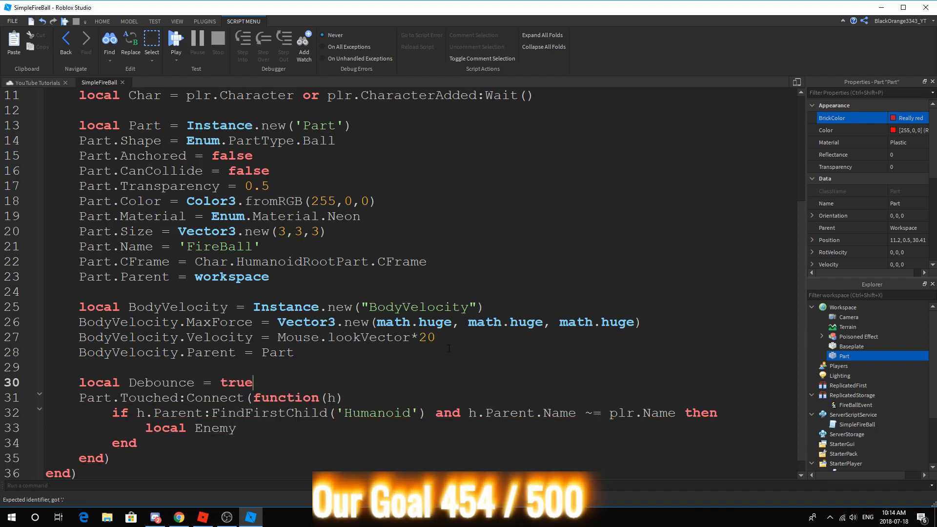
type("and Debounce")
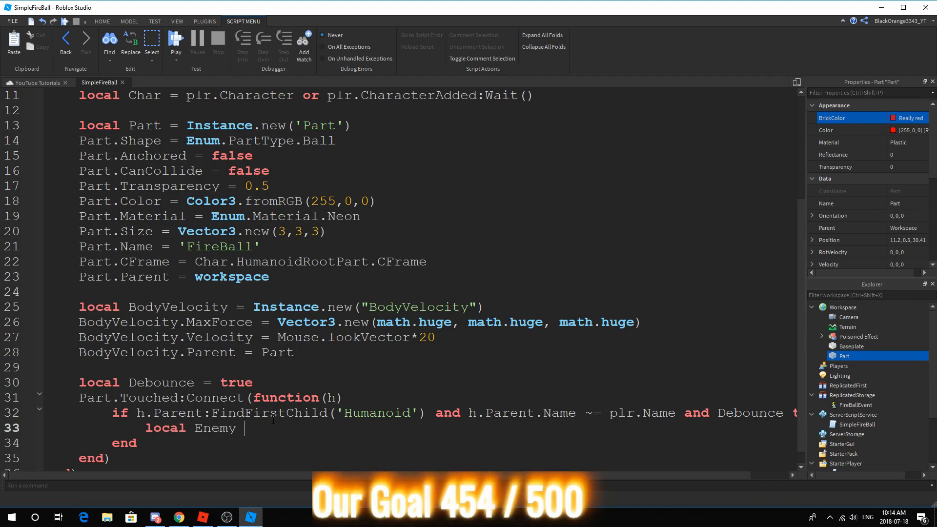
type("= h.Parent")
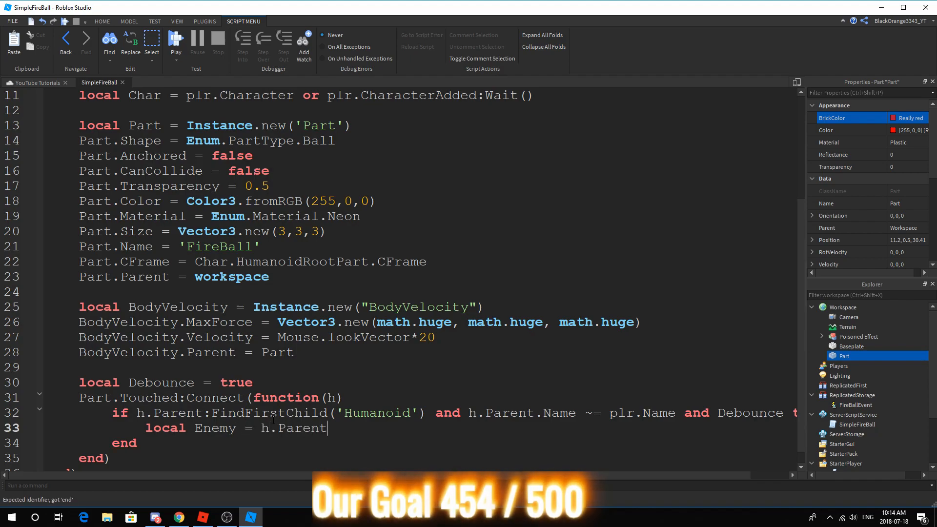
type(".Humanoid")
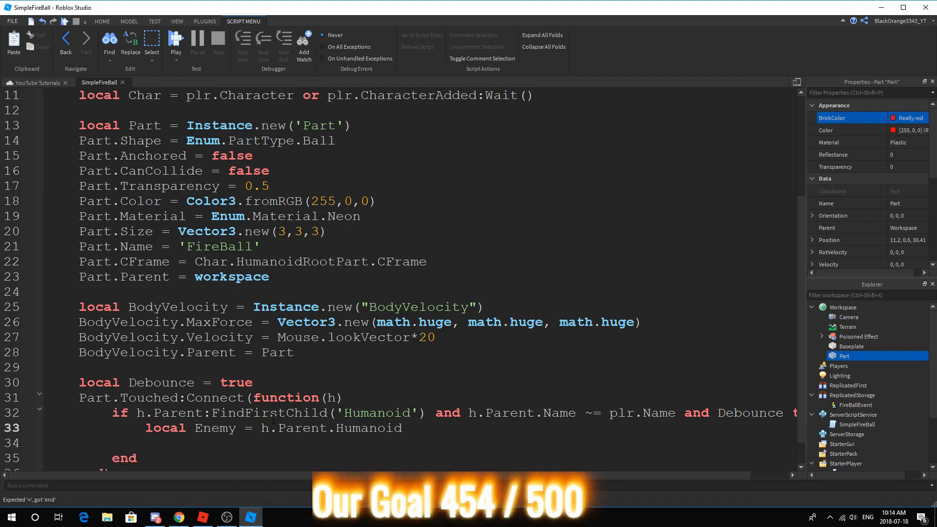
type("de")
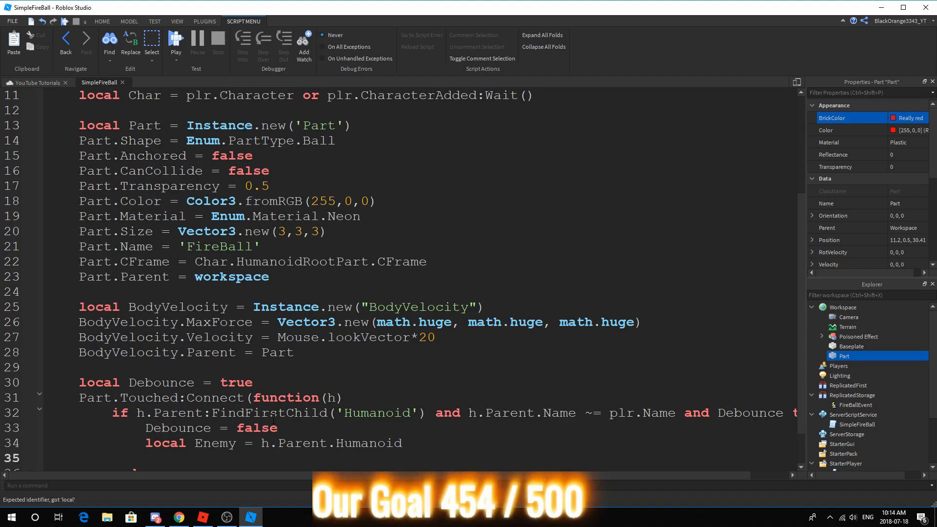
type("e")
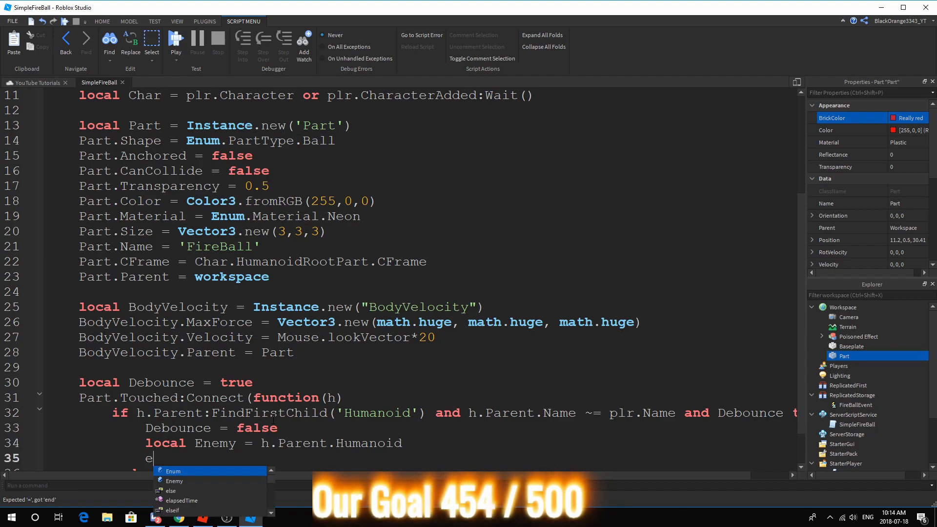
type("nemy:Take")
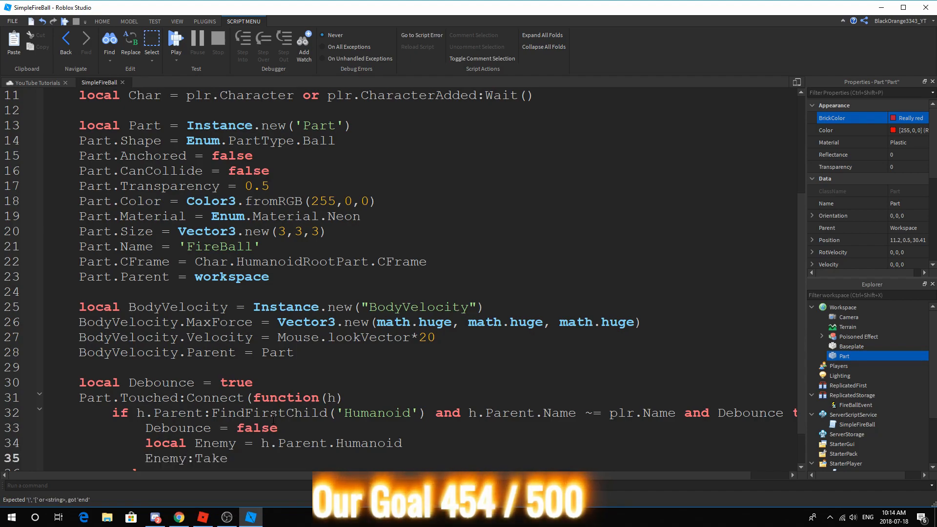
type("Damage()")
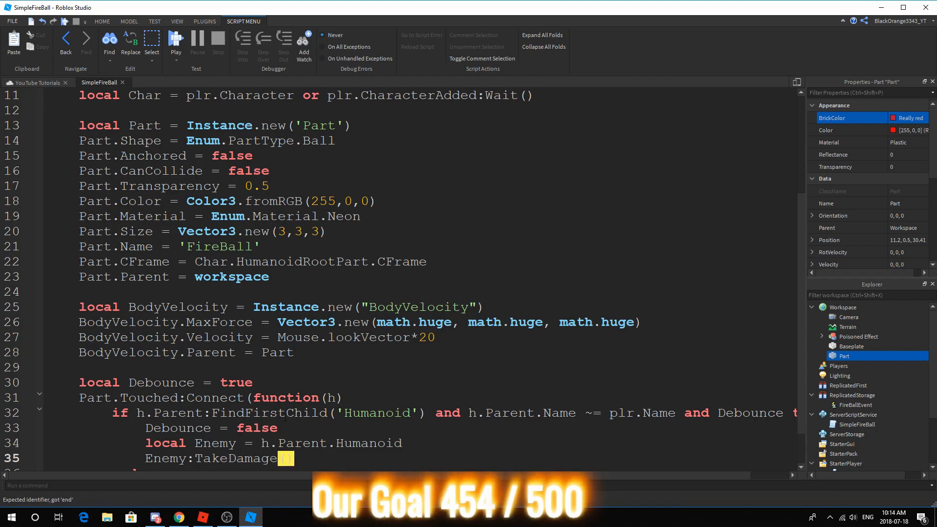
type("Damage")
type("Debounce = true")
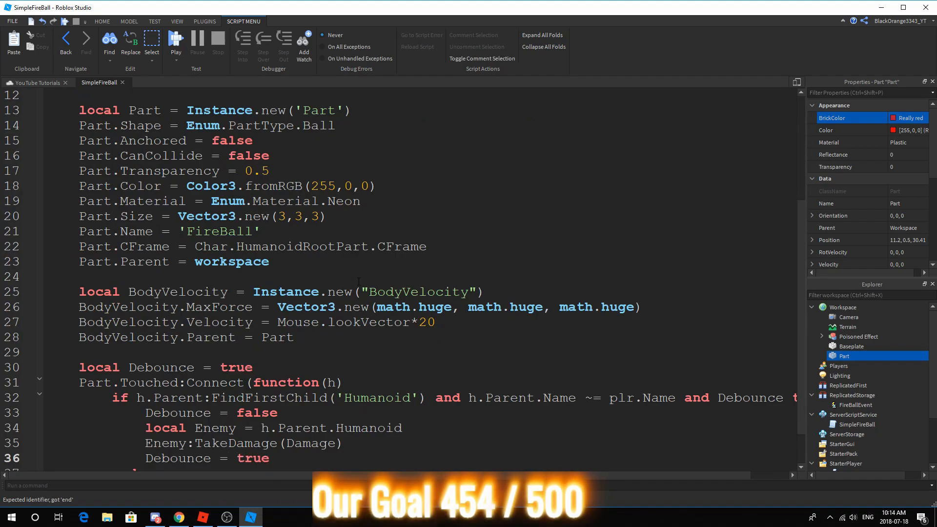
type("W")
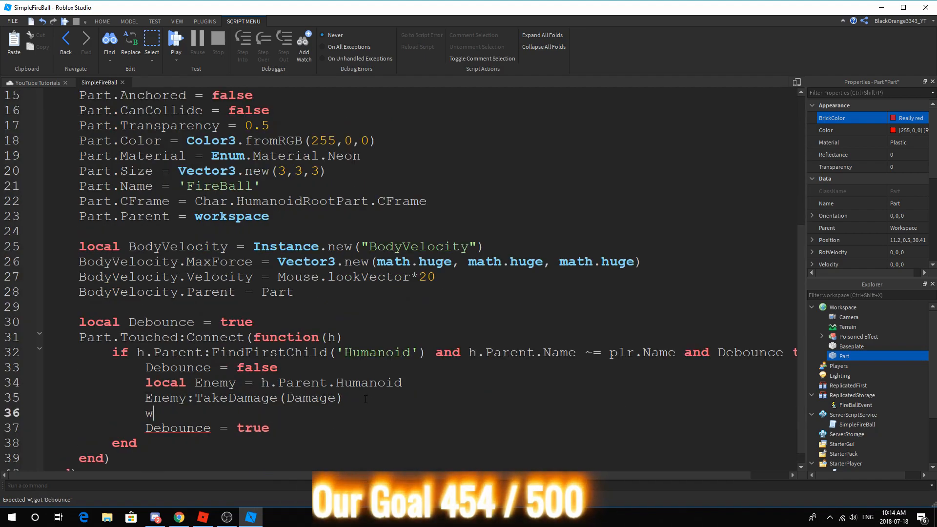
type("ait(1)")
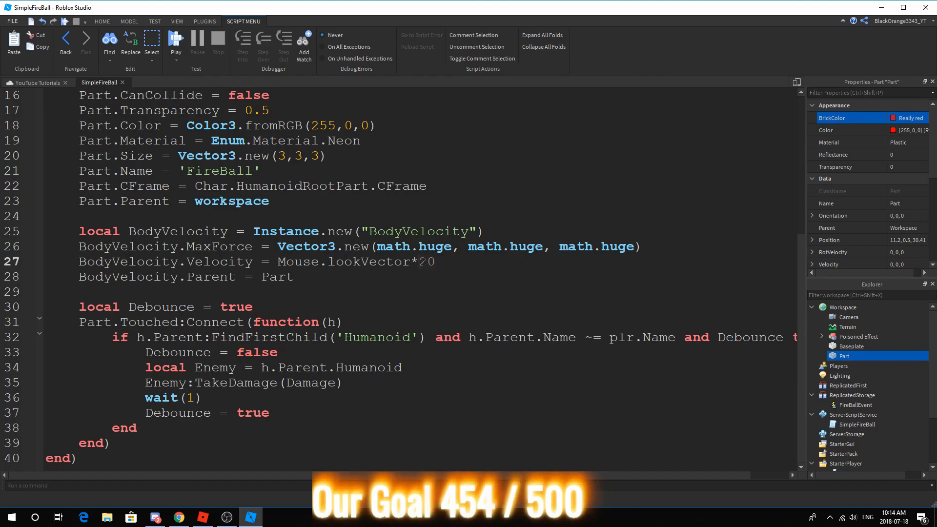
type("3")
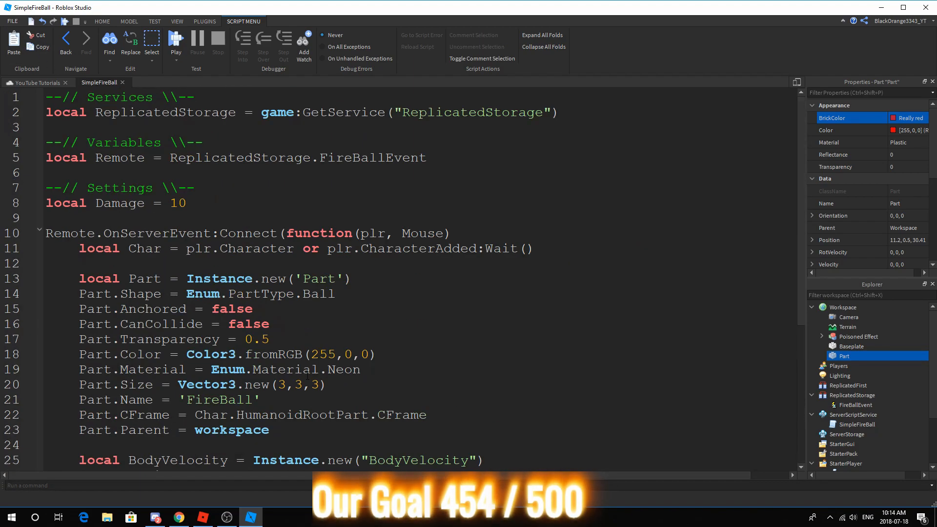
left_click(175, 42)
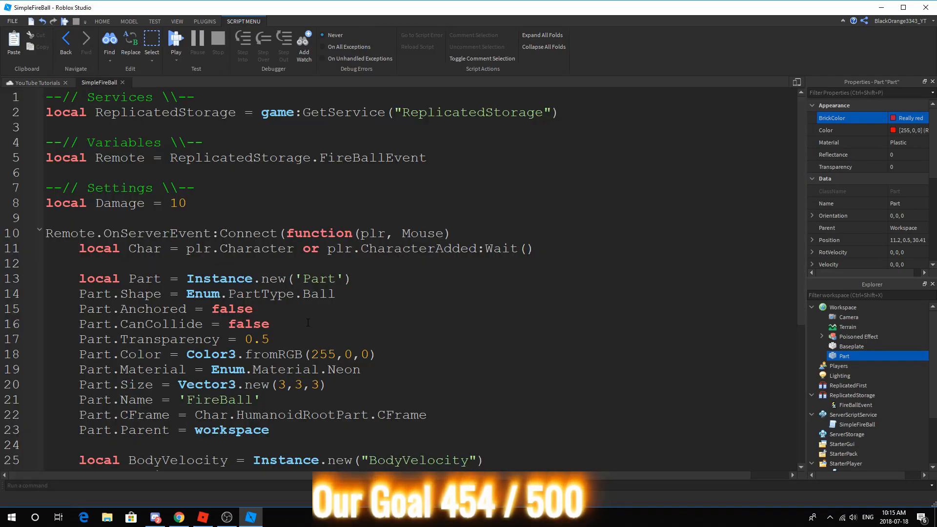
Add Part:Destroy() after Enemy:TakeDamage(Damage).
scroll("down", 3)
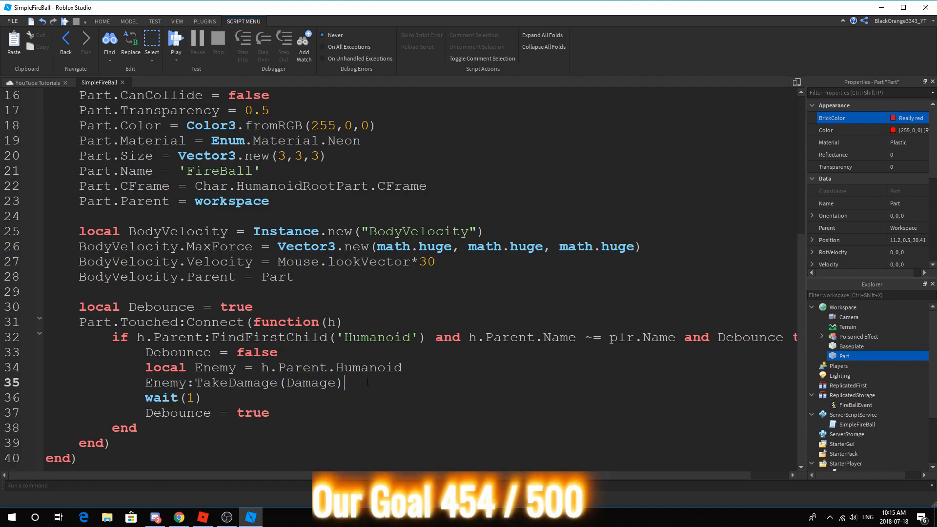
type("Part:Destr")
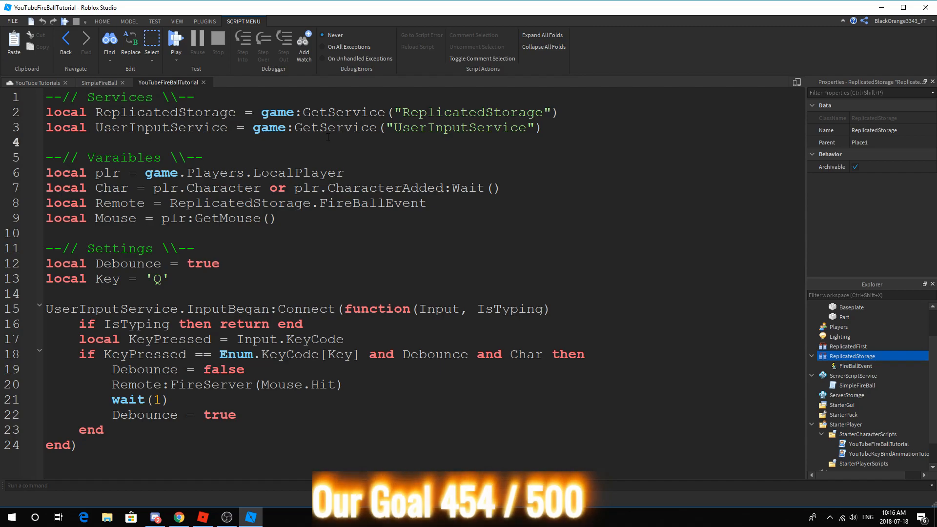
mouse_move(557, 198)
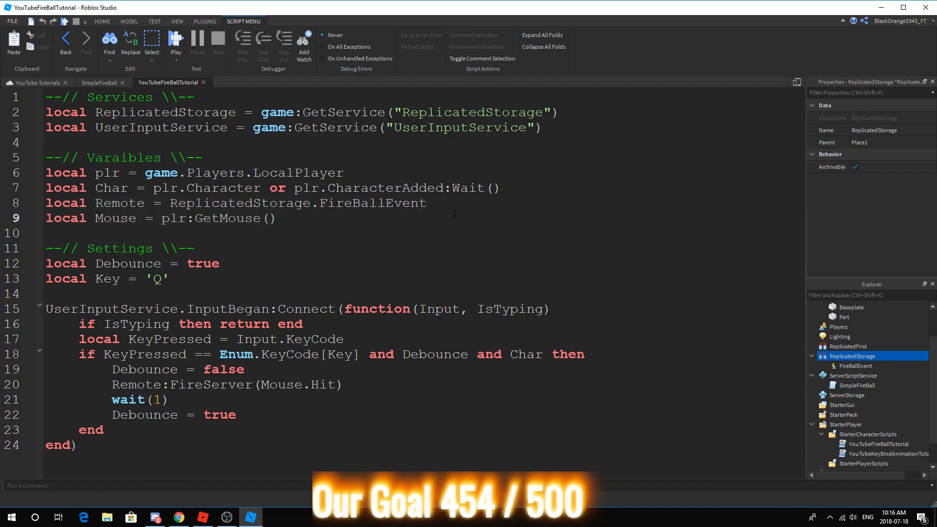
left_click(169, 279)
type("inpu")
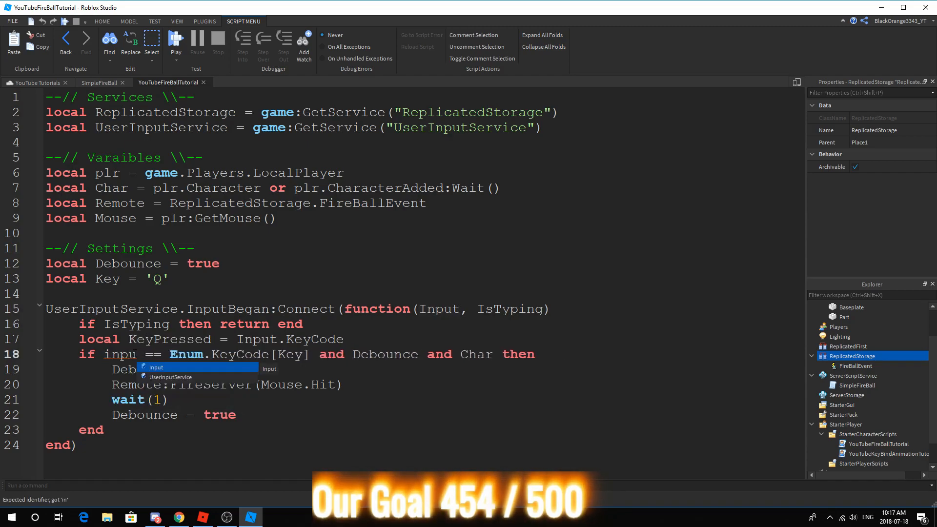
Try alternative key-check conditions on line 18, leaving it reading KeyPressed.
type("t.Key")
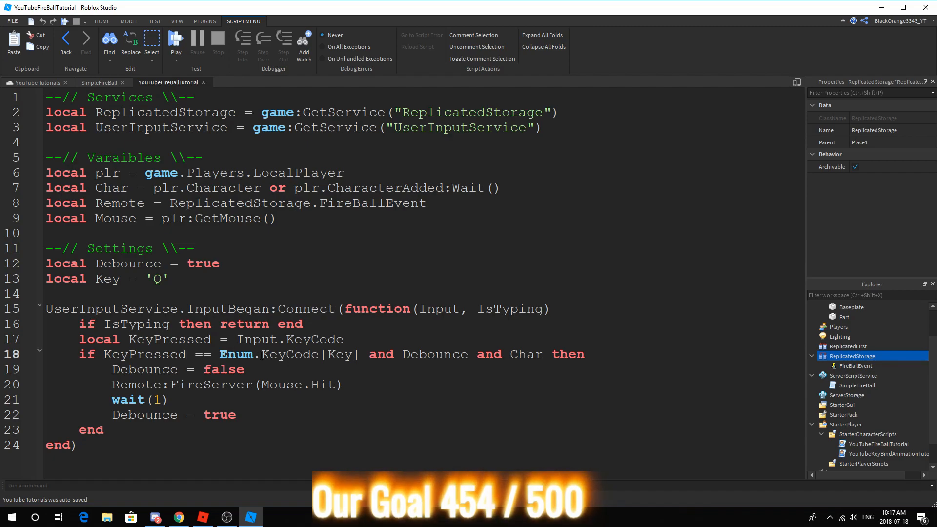
double_click(107, 279)
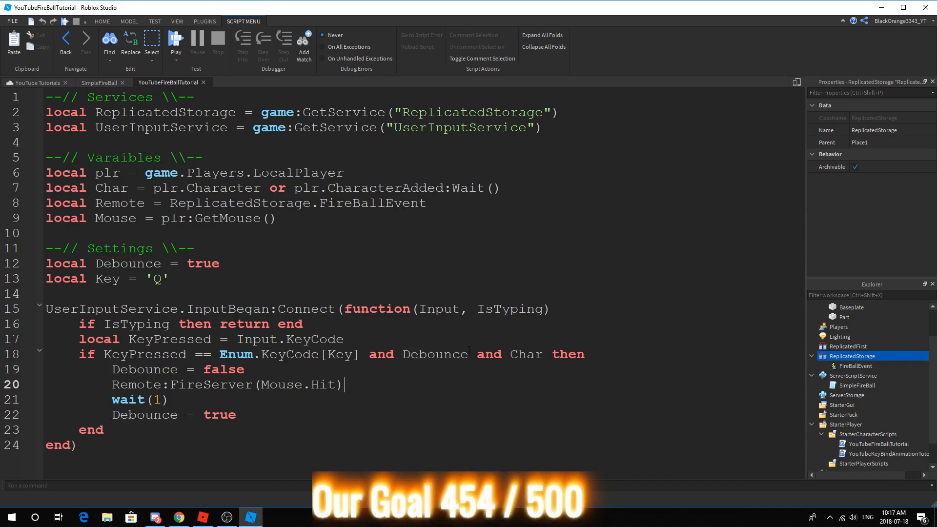
type("== true")
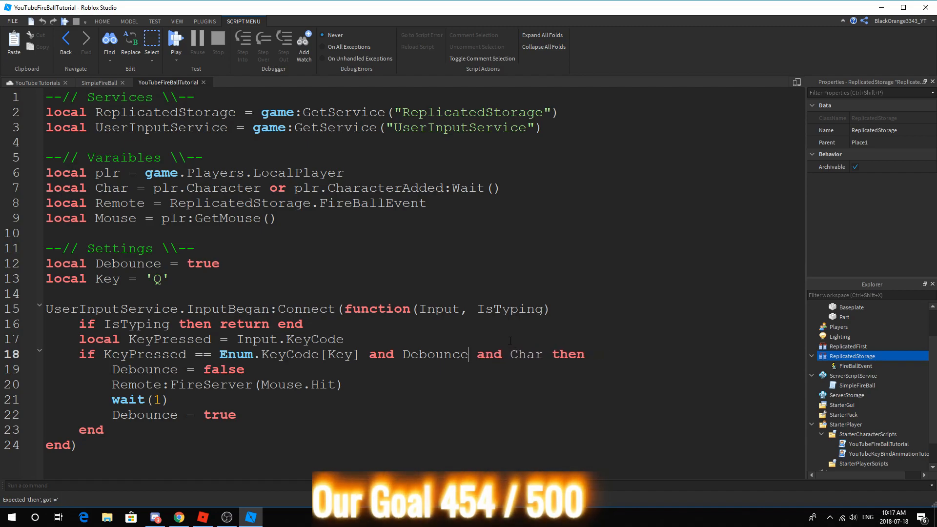
double_click(143, 369)
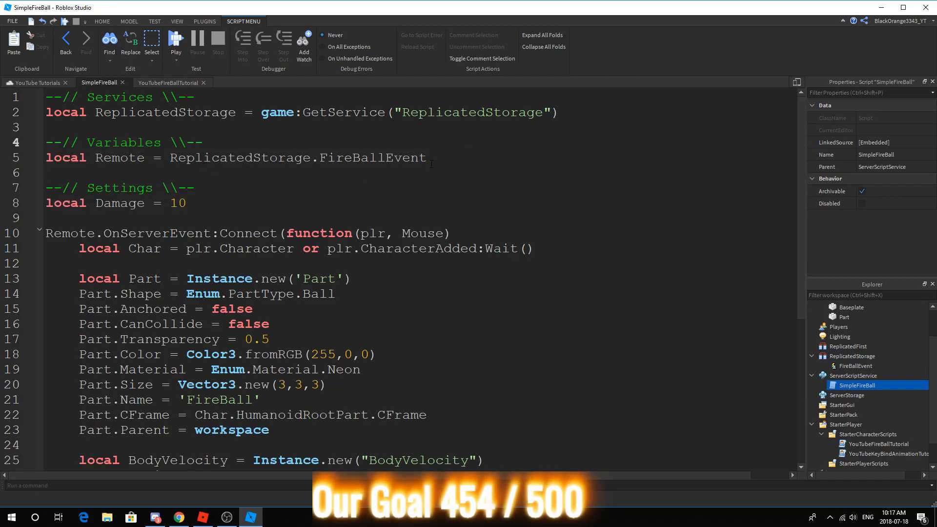
scroll("down", 3)
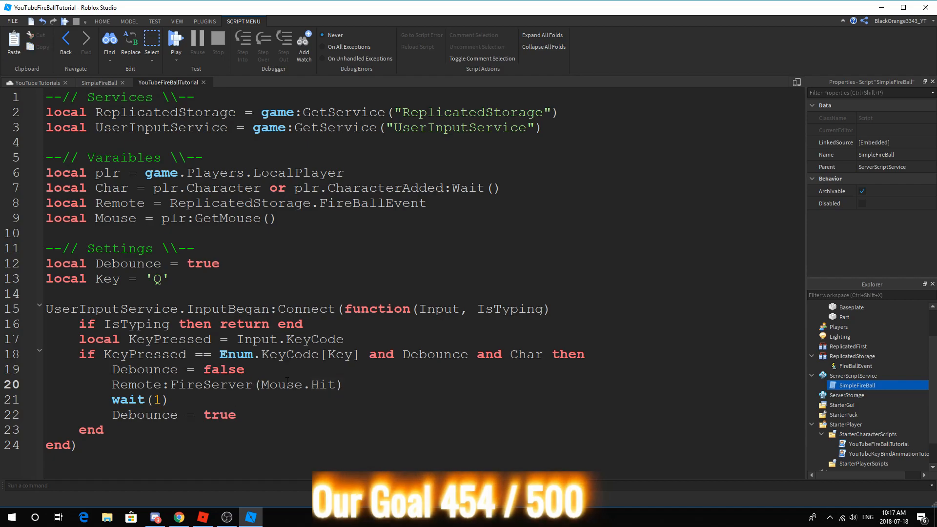
left_click(99, 82)
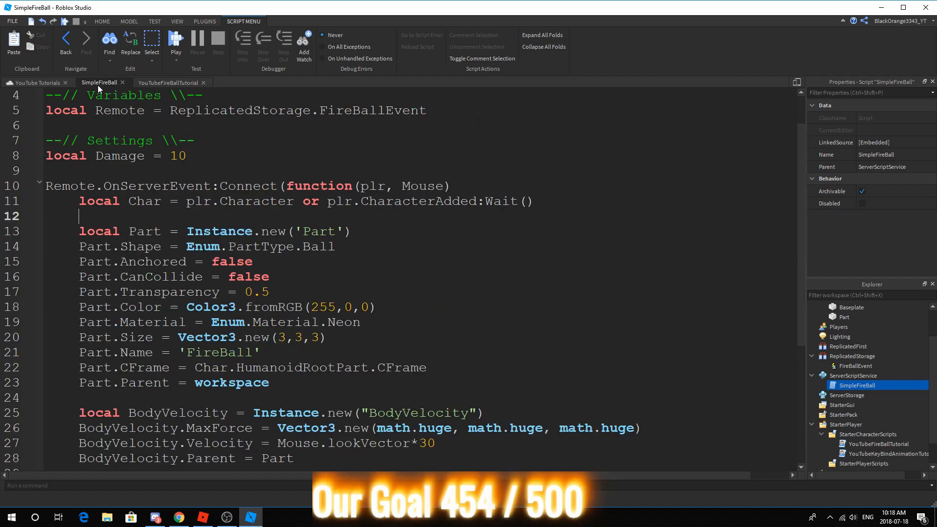
double_click(422, 186)
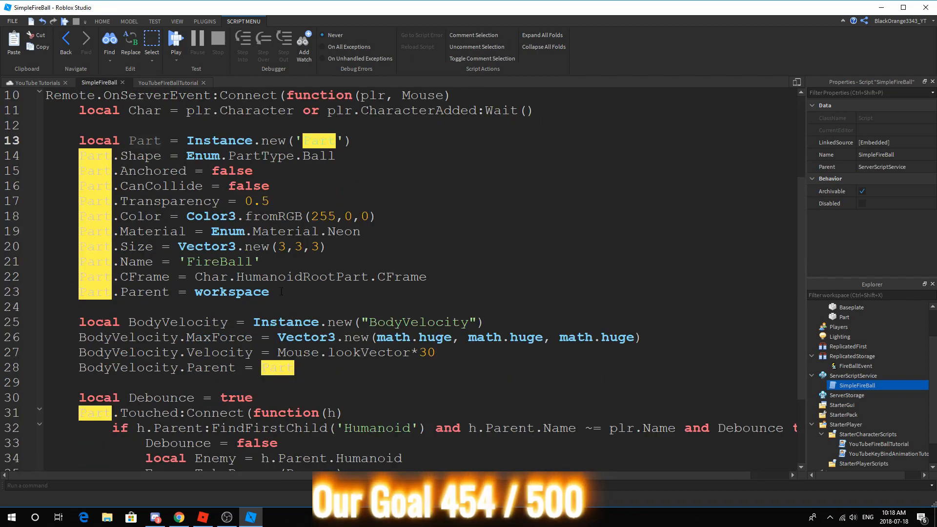
scroll("down", 3)
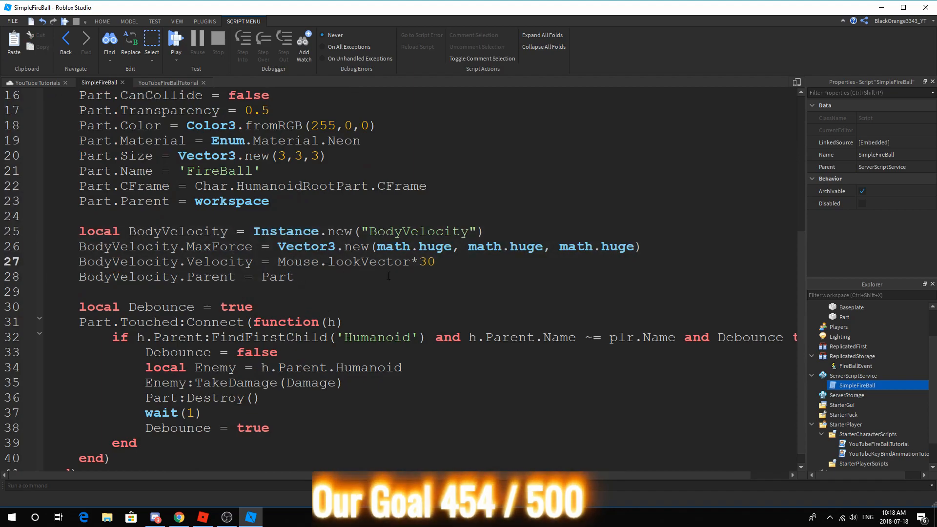
scroll("down", 3)
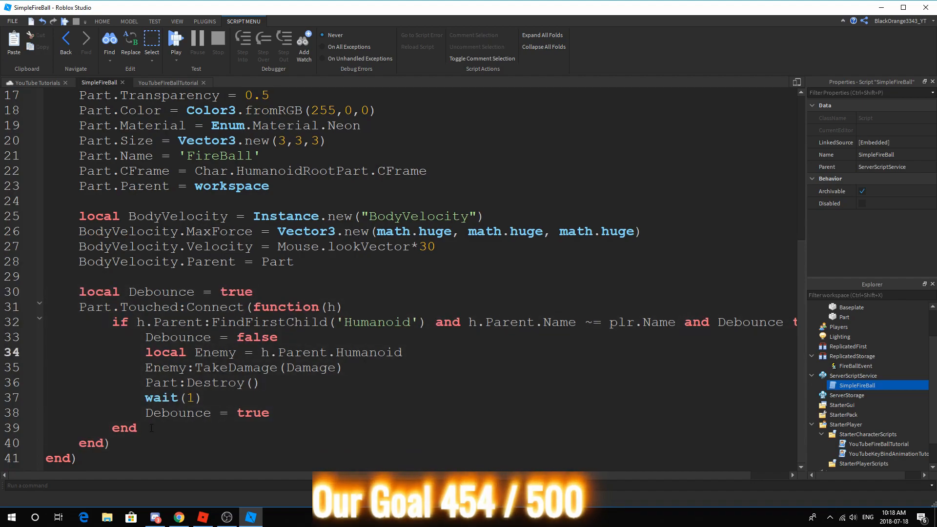
left_click(220, 352)
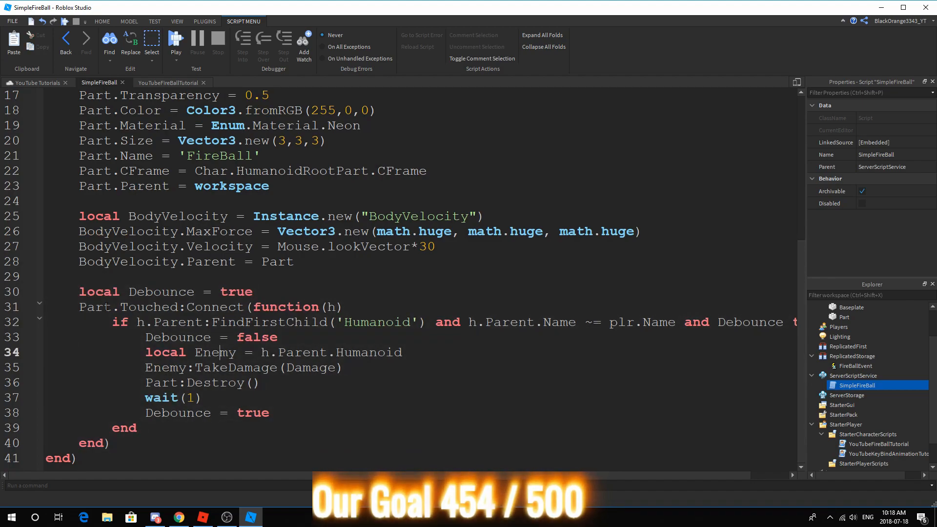
left_click(144, 306)
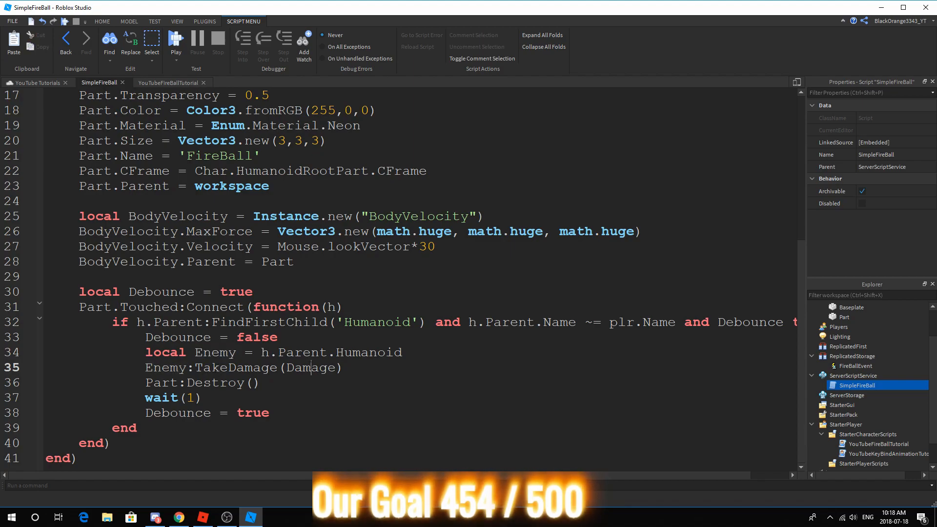
double_click(309, 367)
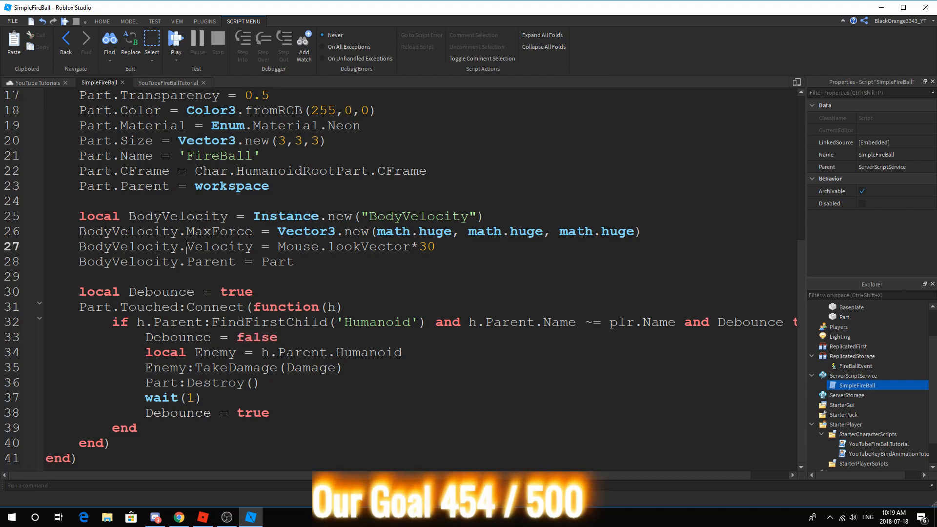
Playtest the fireball game briefly, then stop the test to return to the baseplate.
left_click(176, 40)
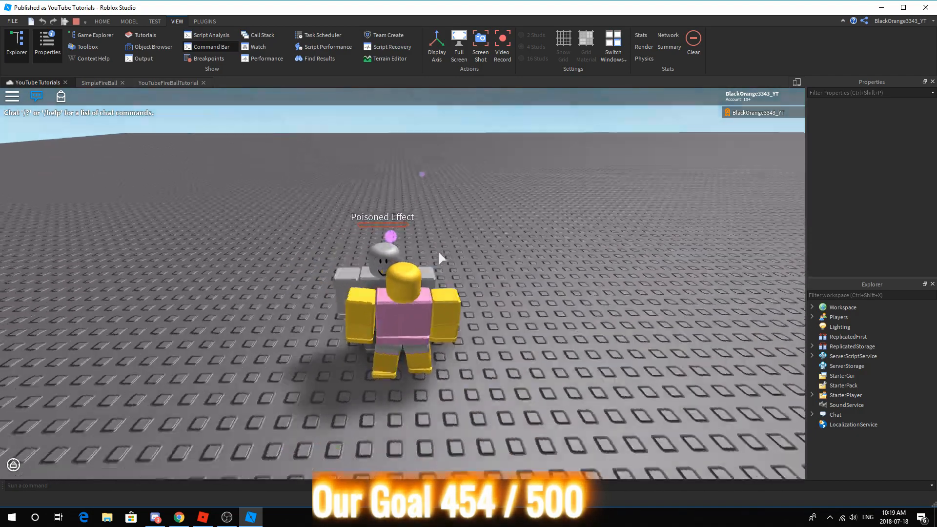
left_click(76, 21)
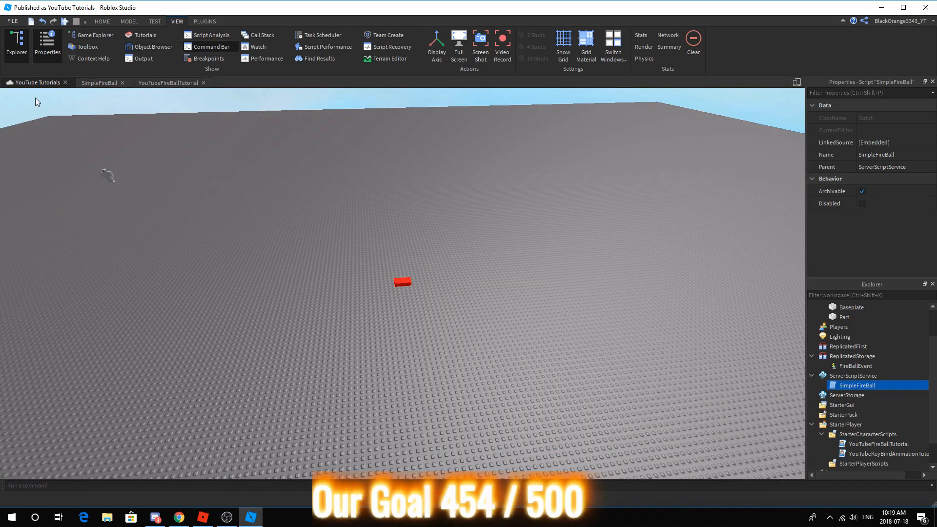
Glance at YouTubeFireBallTutorial, then scroll SimpleFireBall down to its Touched damage handler.
left_click(98, 82)
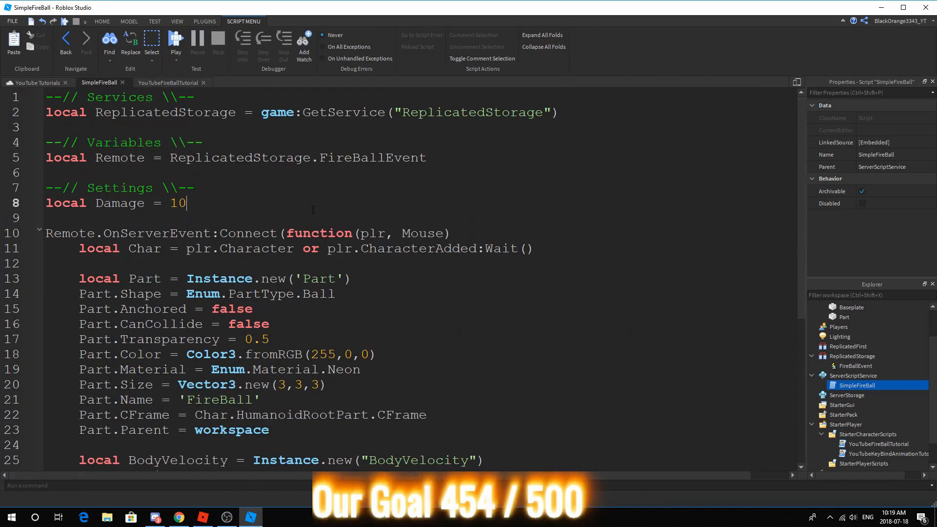
left_click(168, 82)
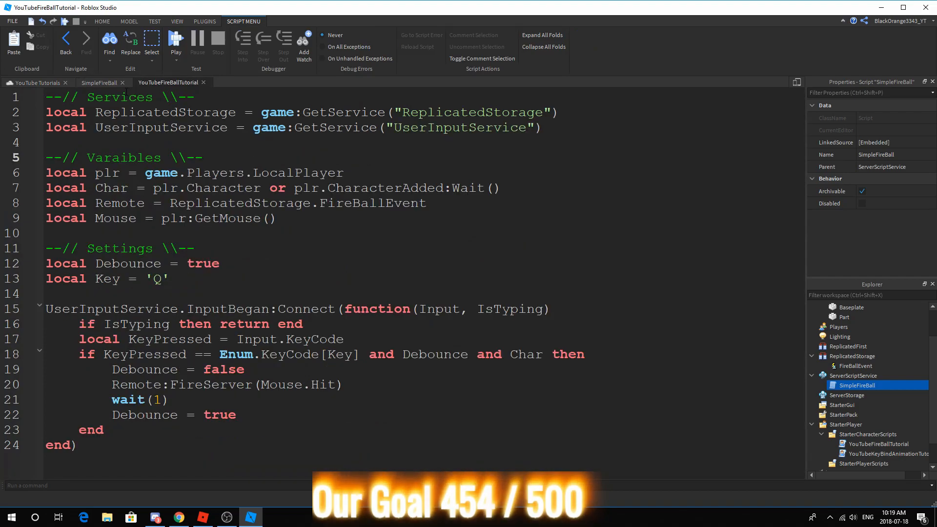
left_click(98, 82)
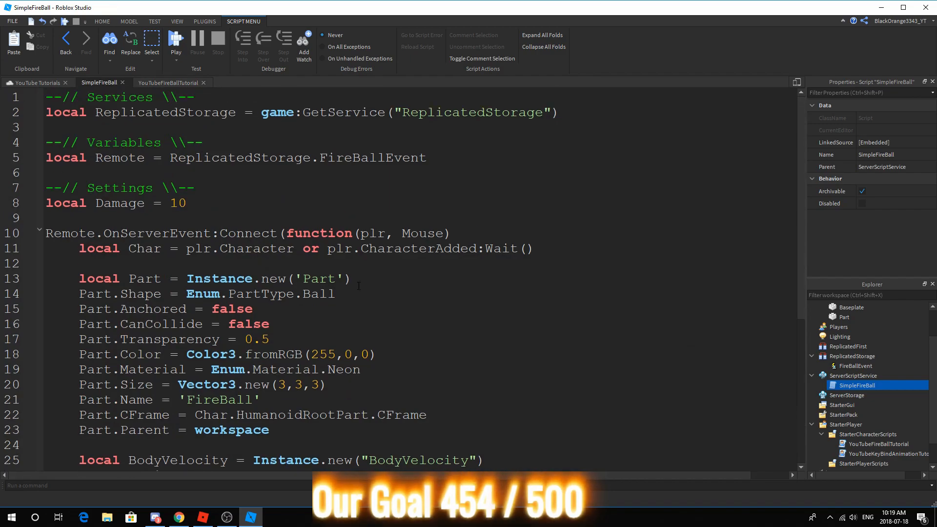
left_click(80, 263)
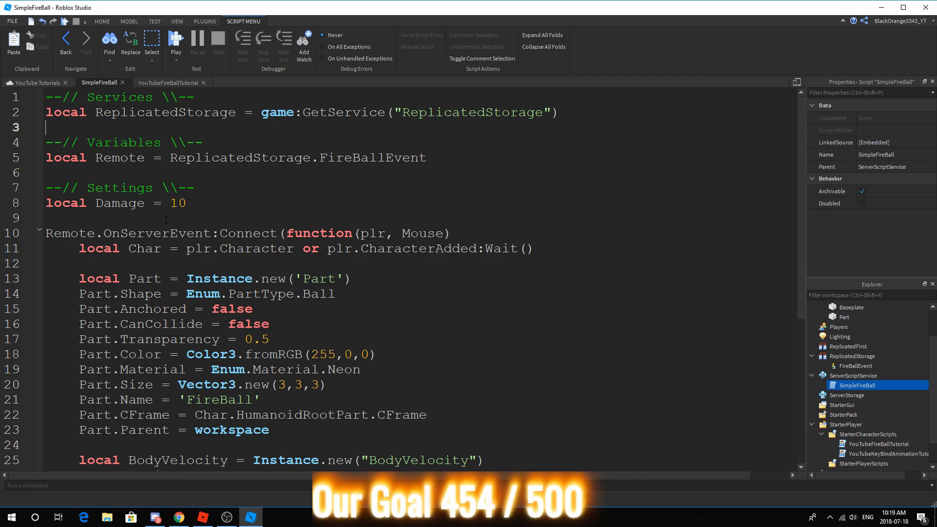
left_click(253, 354)
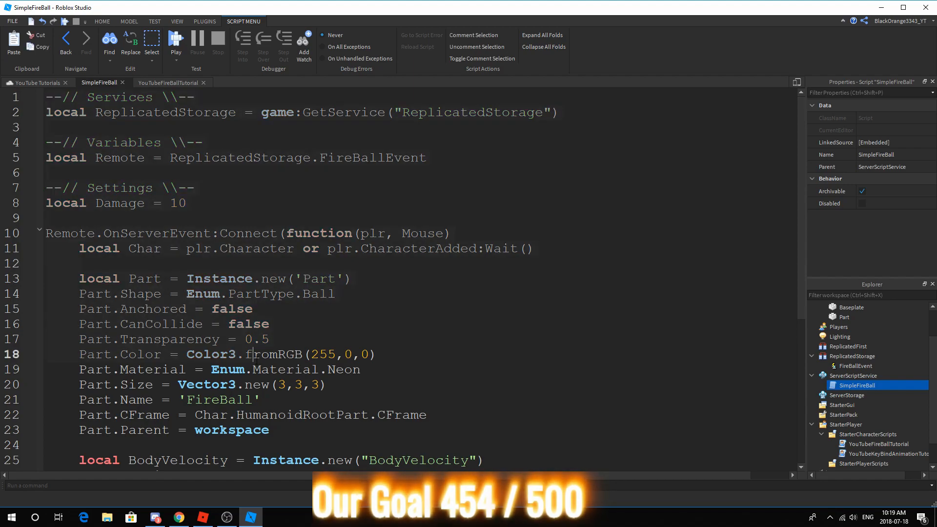
scroll("down", 3)
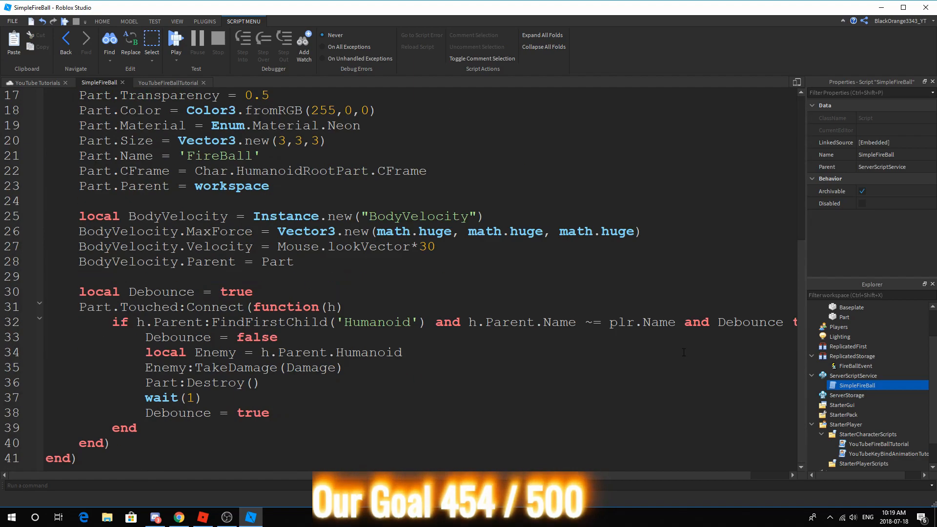